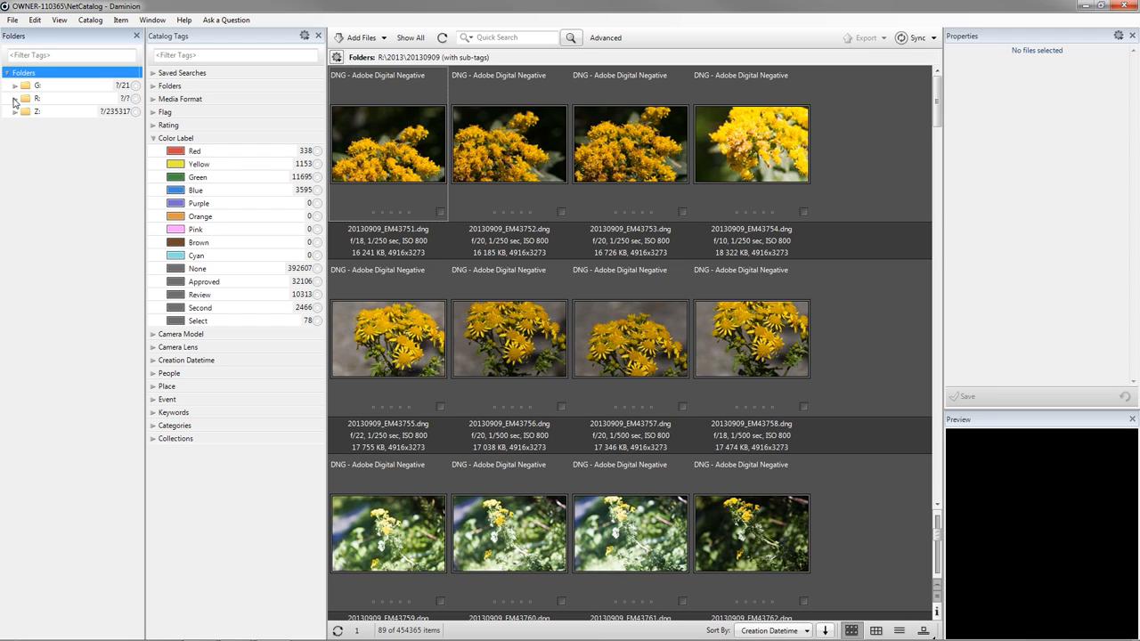
Step: Expand the R: drive and its 2013 folder to list the dated subfolders
click(14, 98)
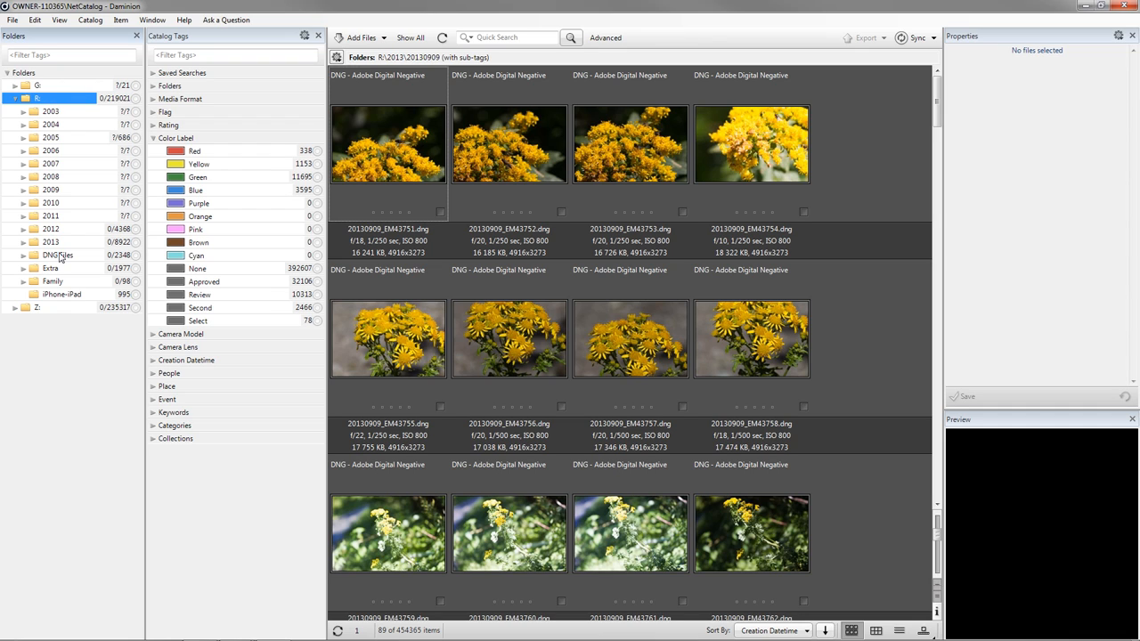
click(21, 242)
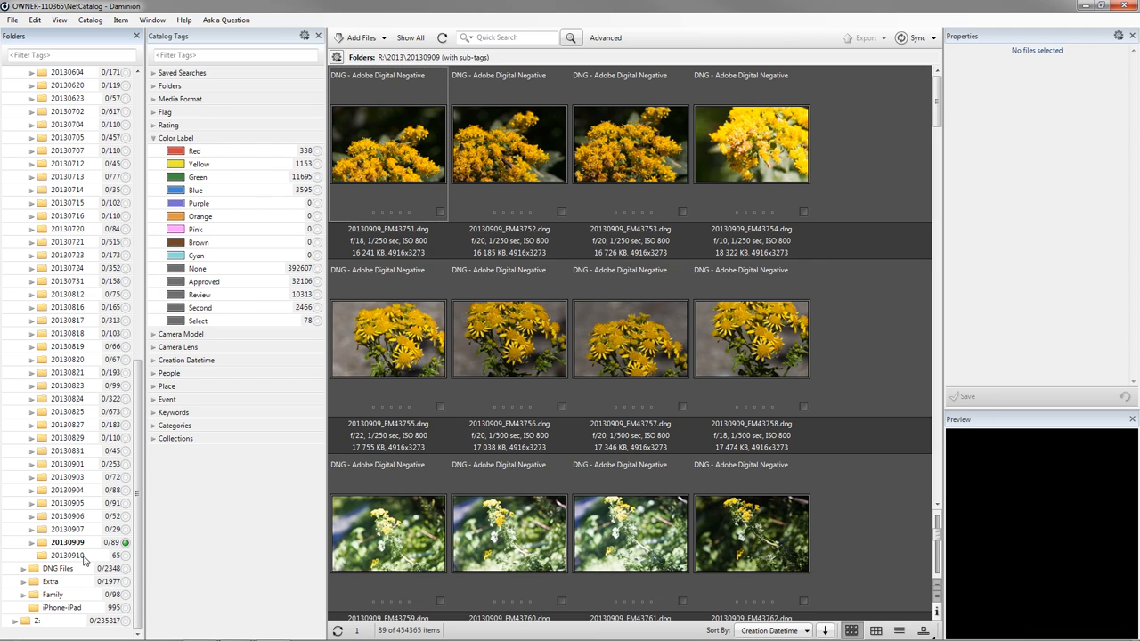
mouse_move(125, 561)
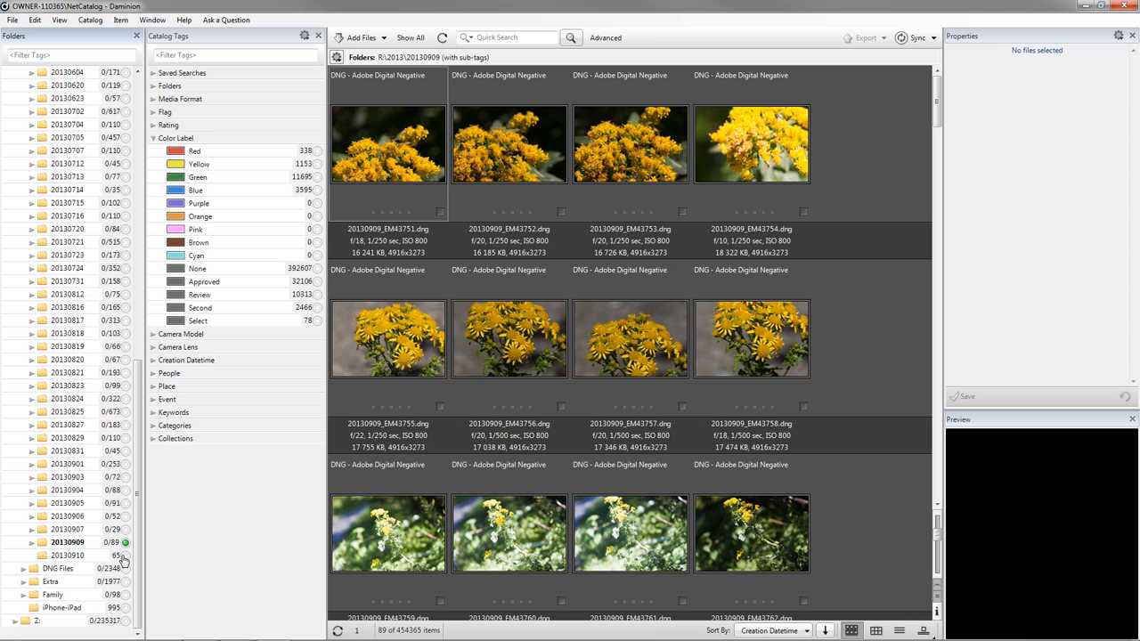
Step: Start File > Add Files and browse to the 100EOS1D camera folder of CR2 raw files
click(12, 20)
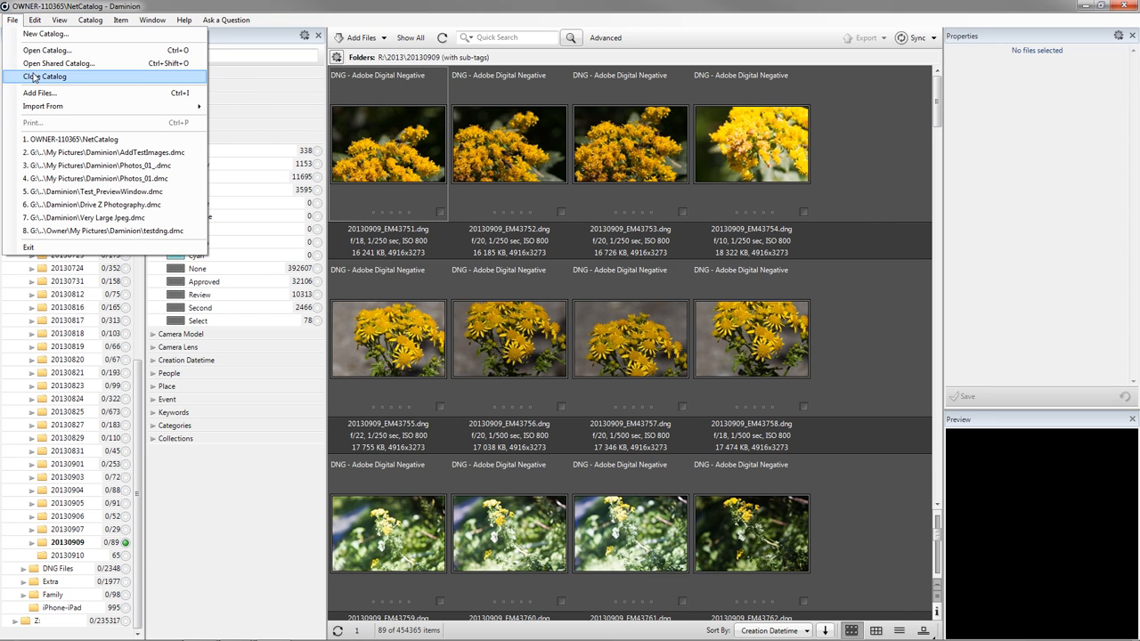
click(39, 93)
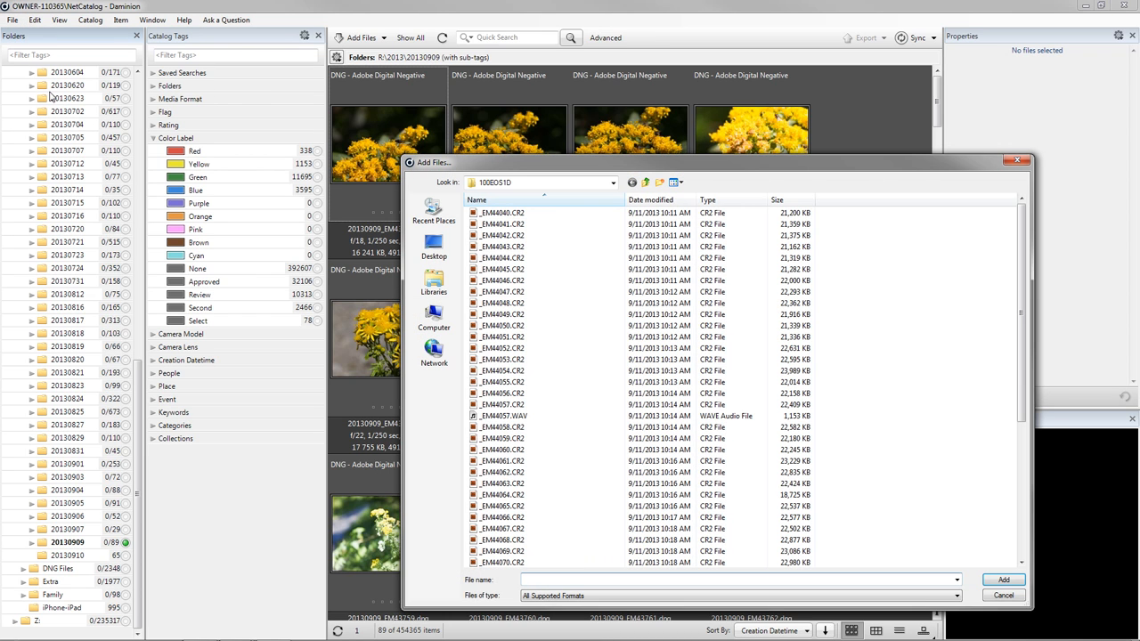
click(613, 182)
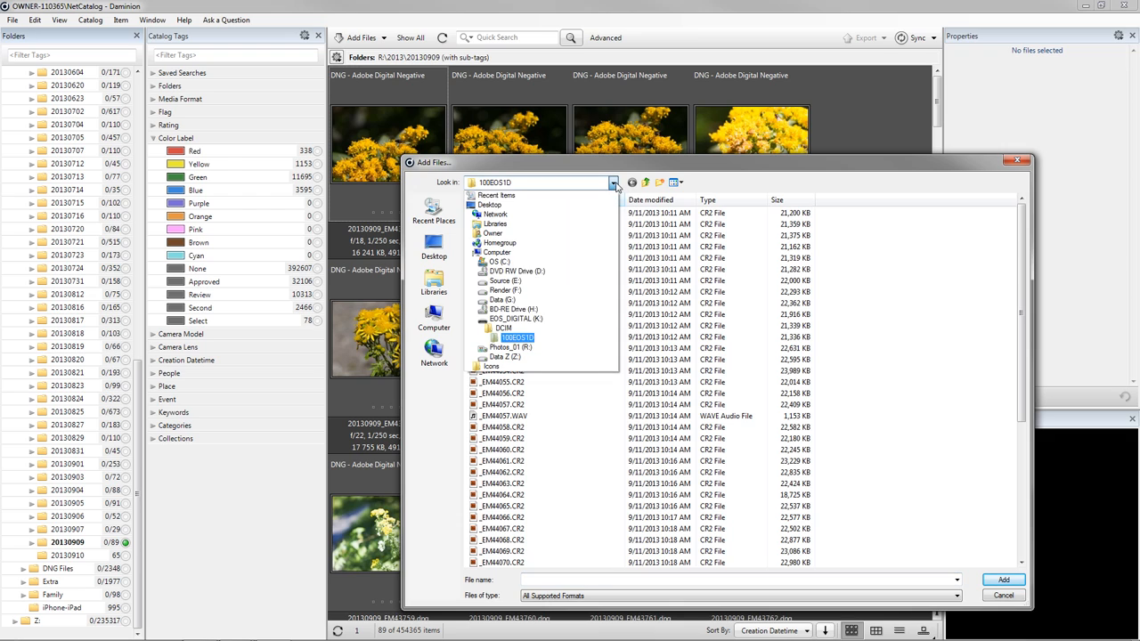
click(515, 319)
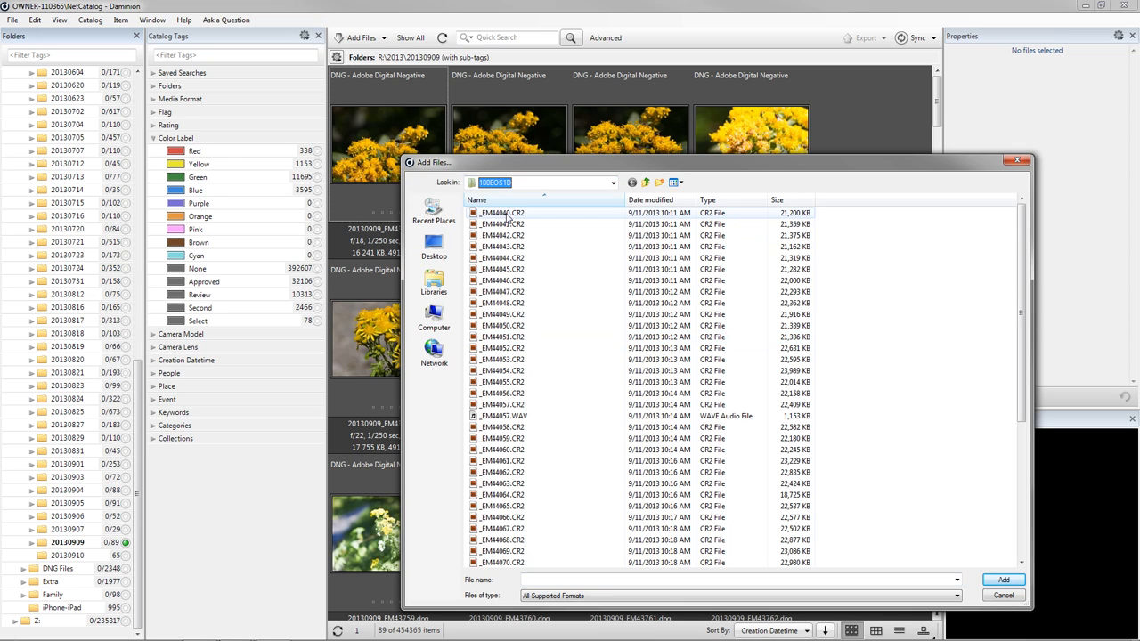
scroll(down, 3)
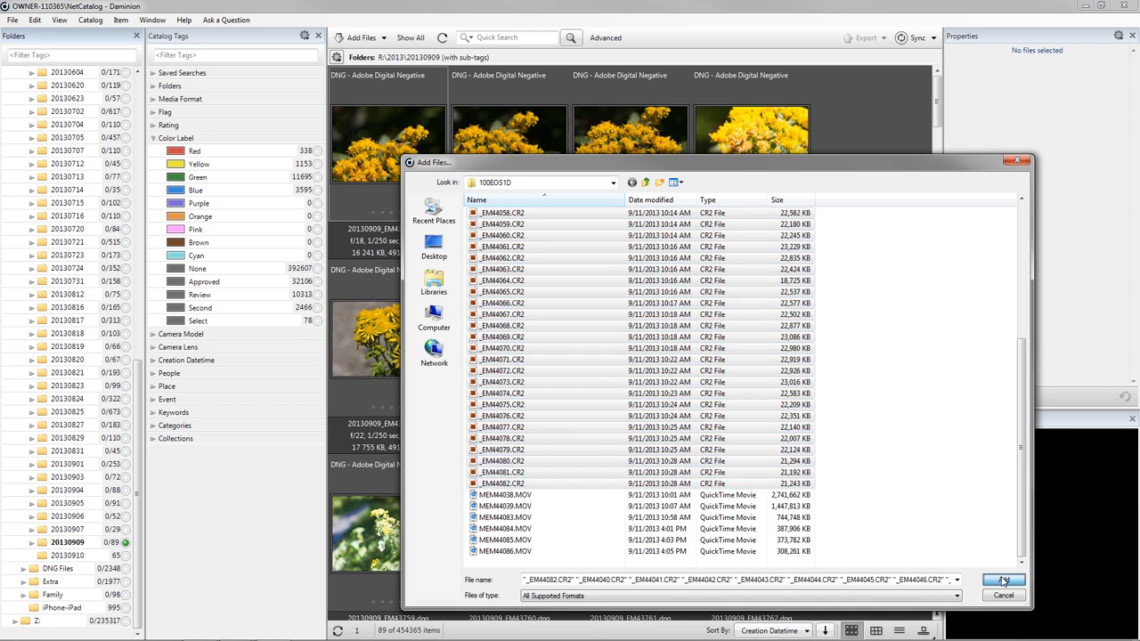
Step: Add the 44 selected CR2 files and review the copy, rename and DNG-conversion import options
click(1003, 580)
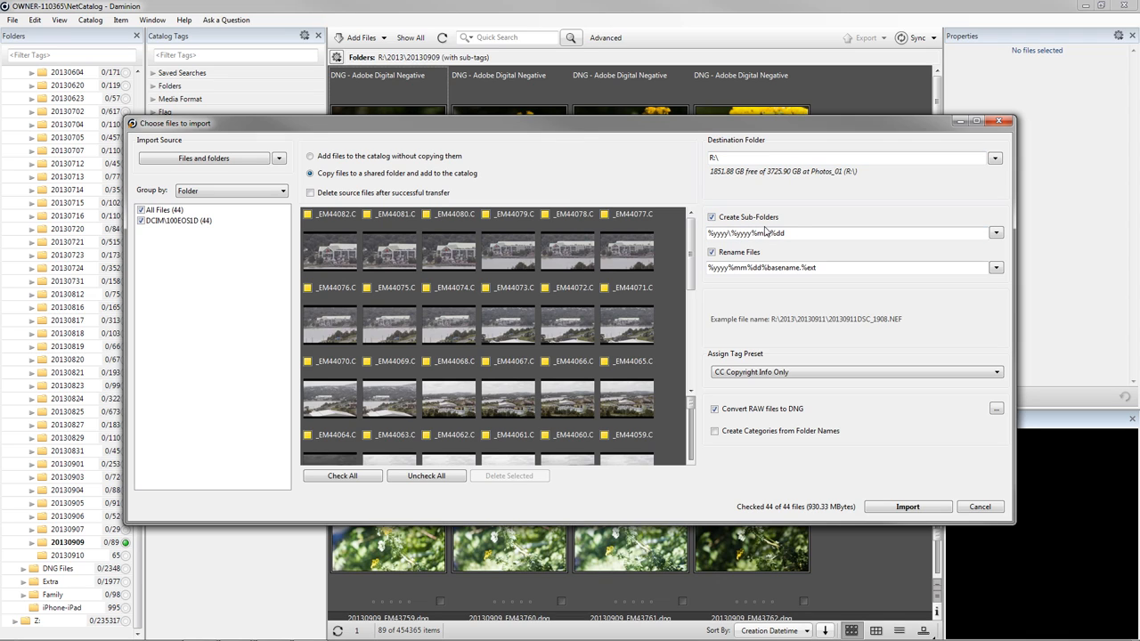
click(758, 232)
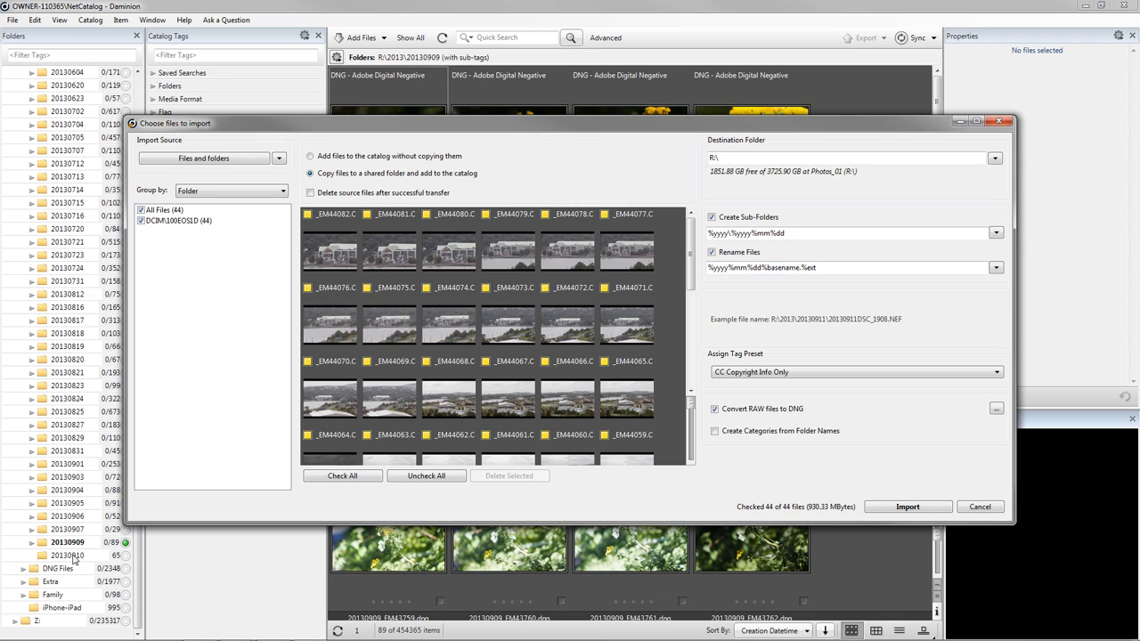
mouse_move(89, 559)
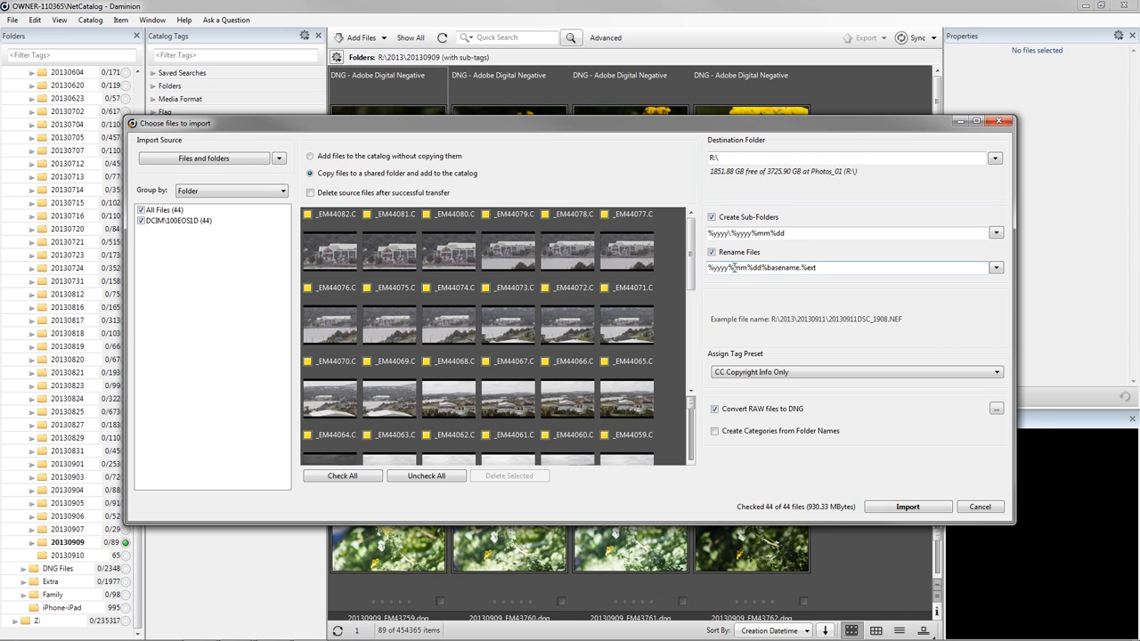
click(763, 267)
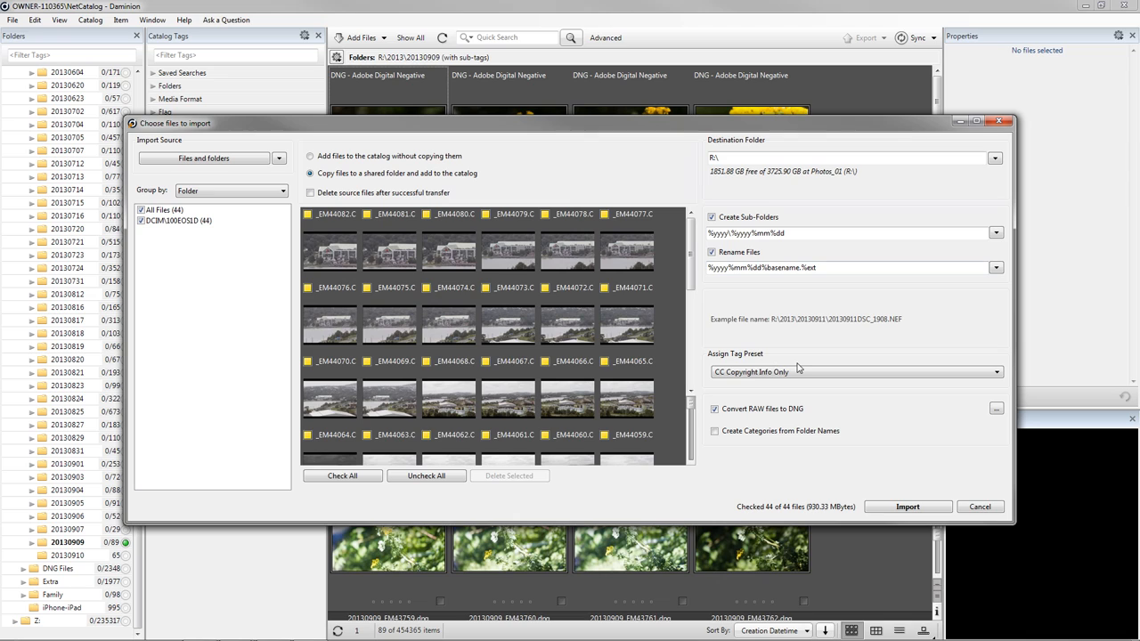
mouse_move(800, 365)
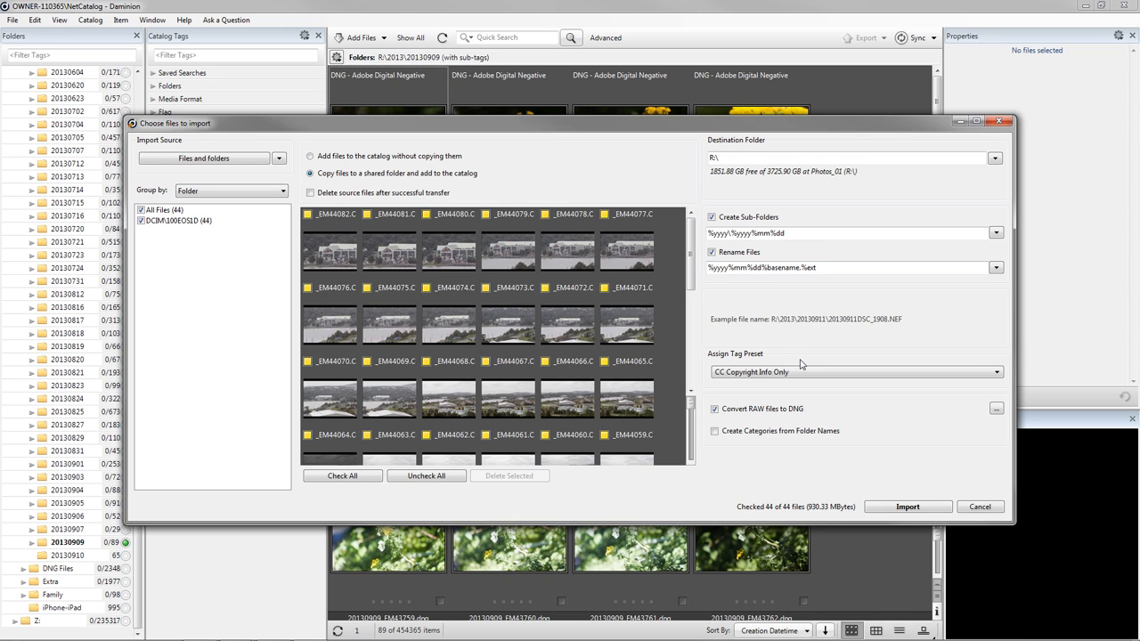
mouse_move(801, 367)
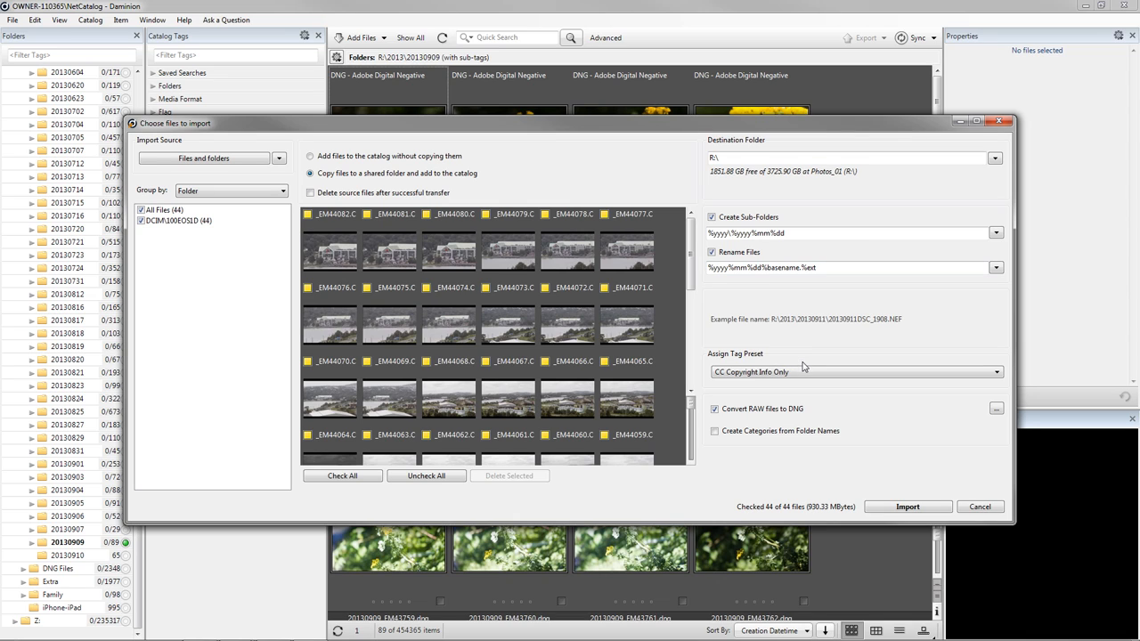
click(853, 373)
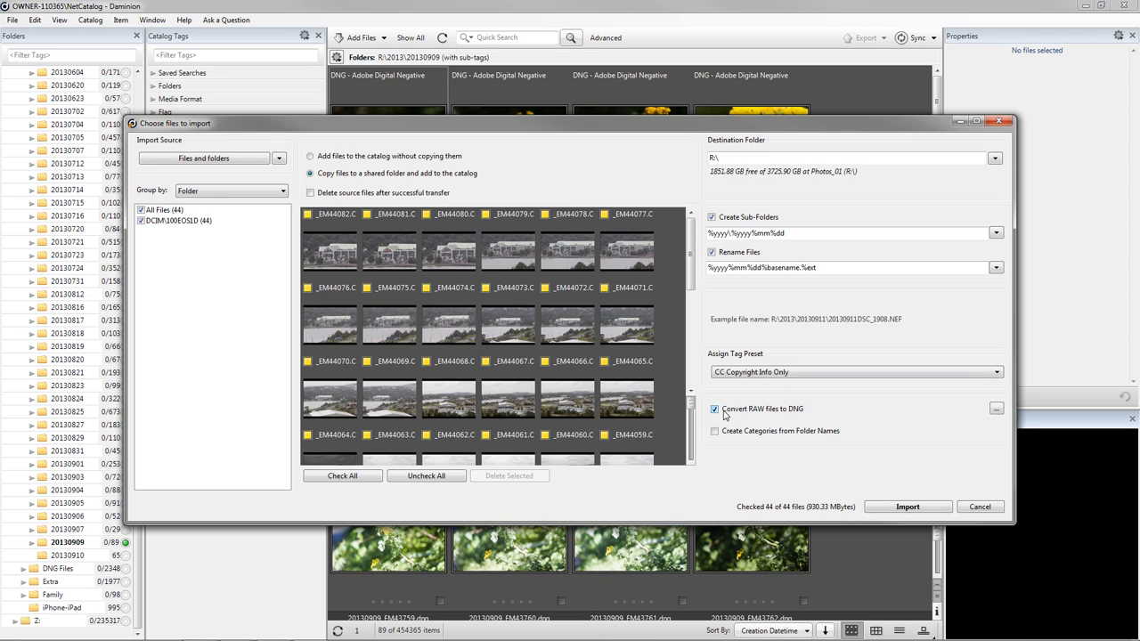
click(712, 408)
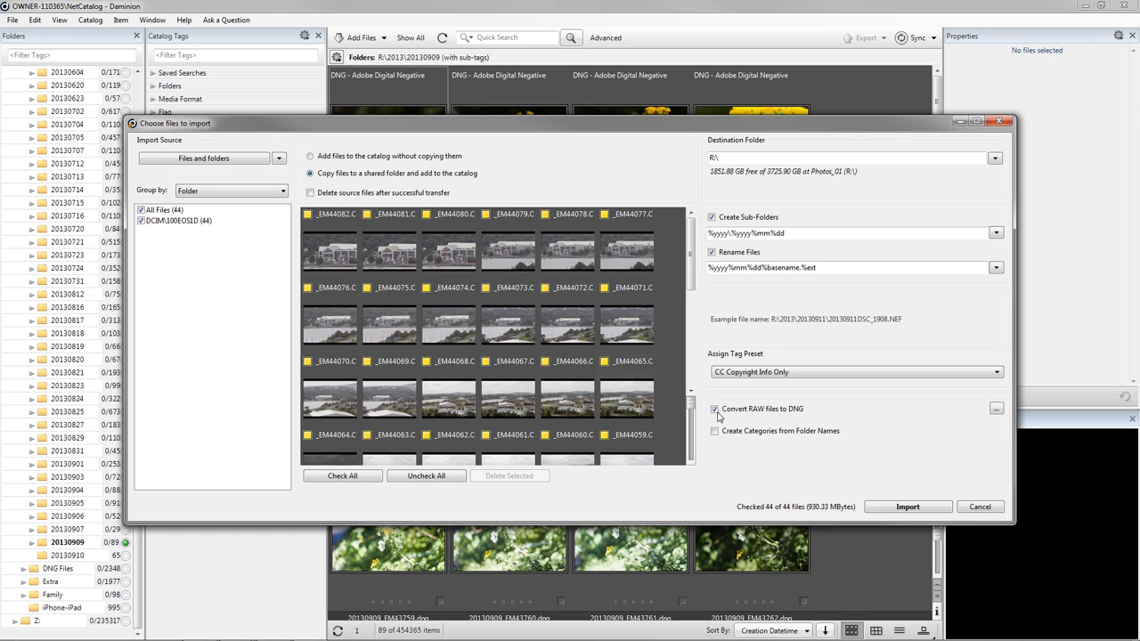
click(713, 408)
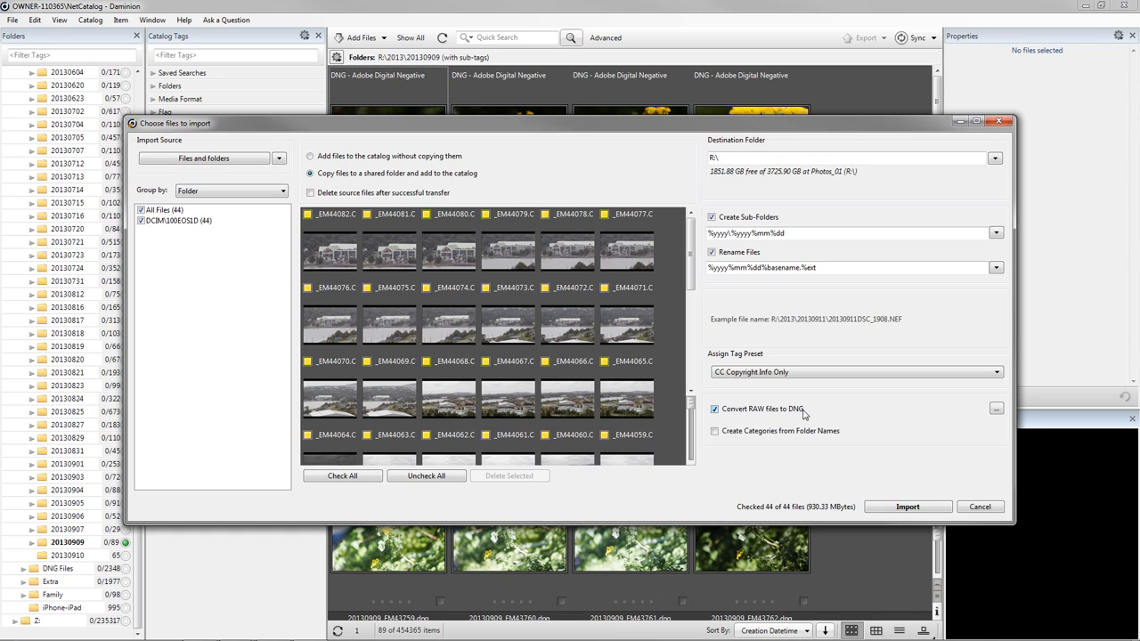
mouse_move(800, 413)
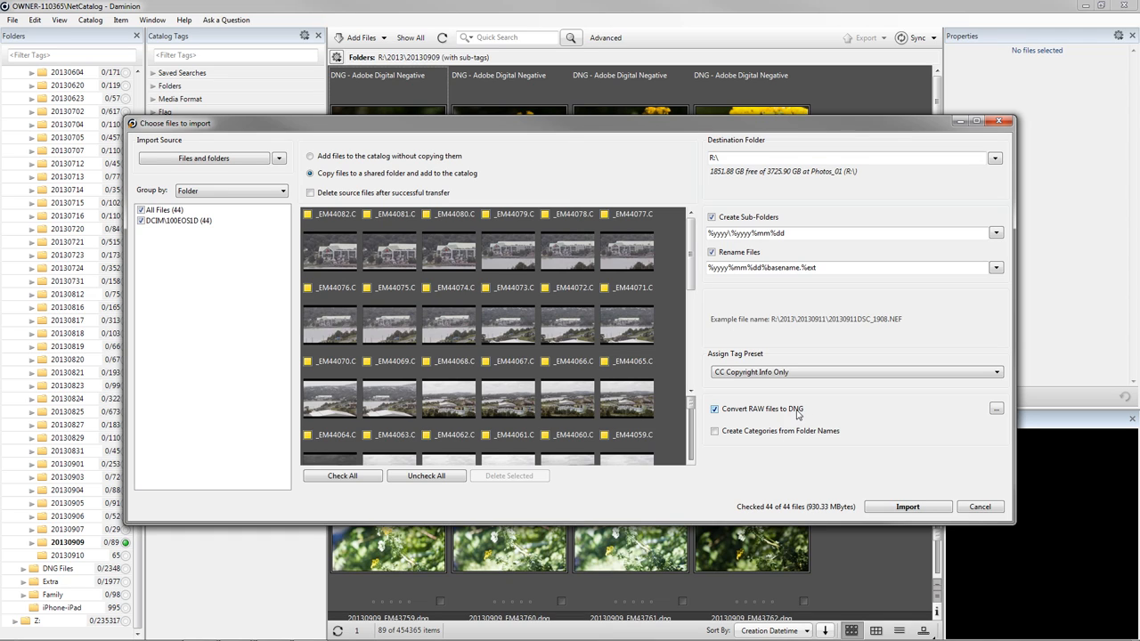
mouse_move(798, 417)
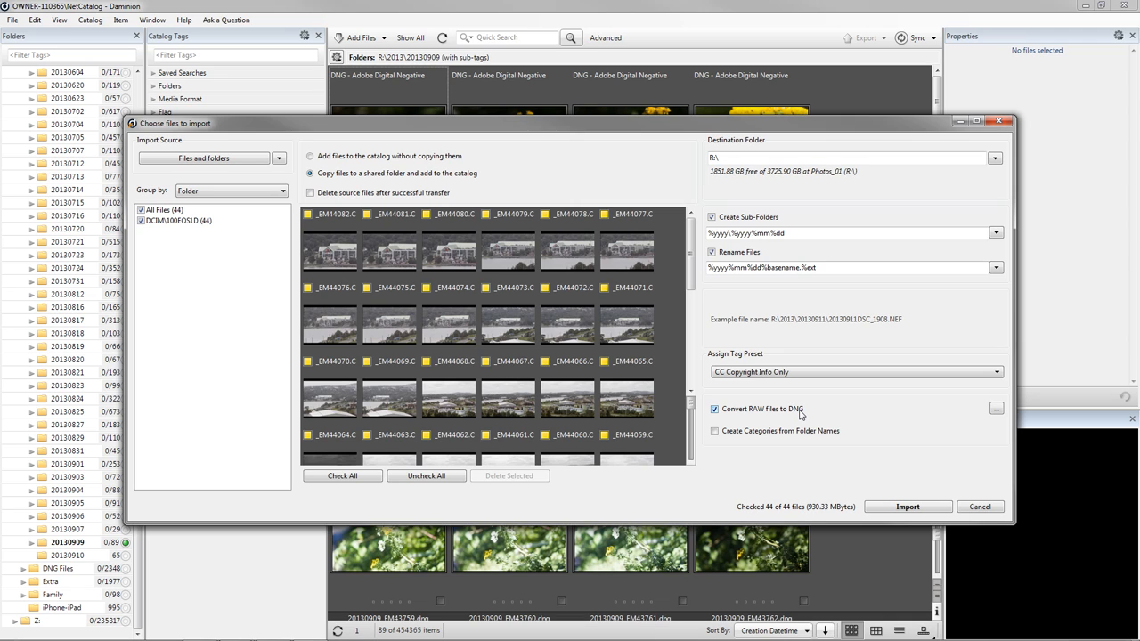
mouse_move(802, 415)
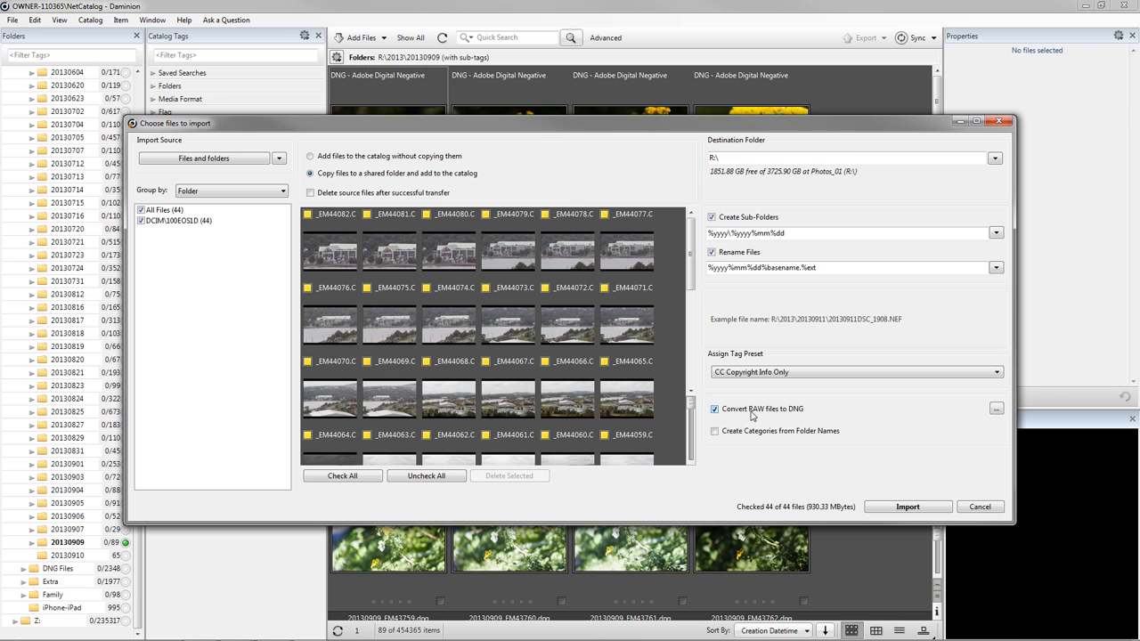
click(714, 408)
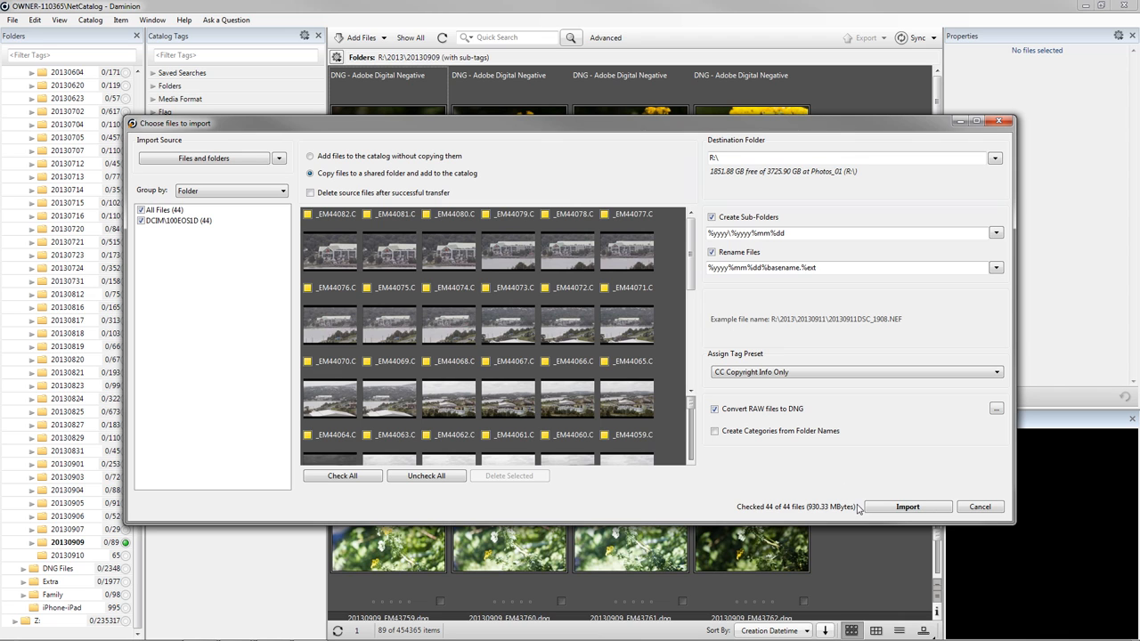
Step: Import the 44 checked files as DNG photos into the 20130911 folder
click(909, 506)
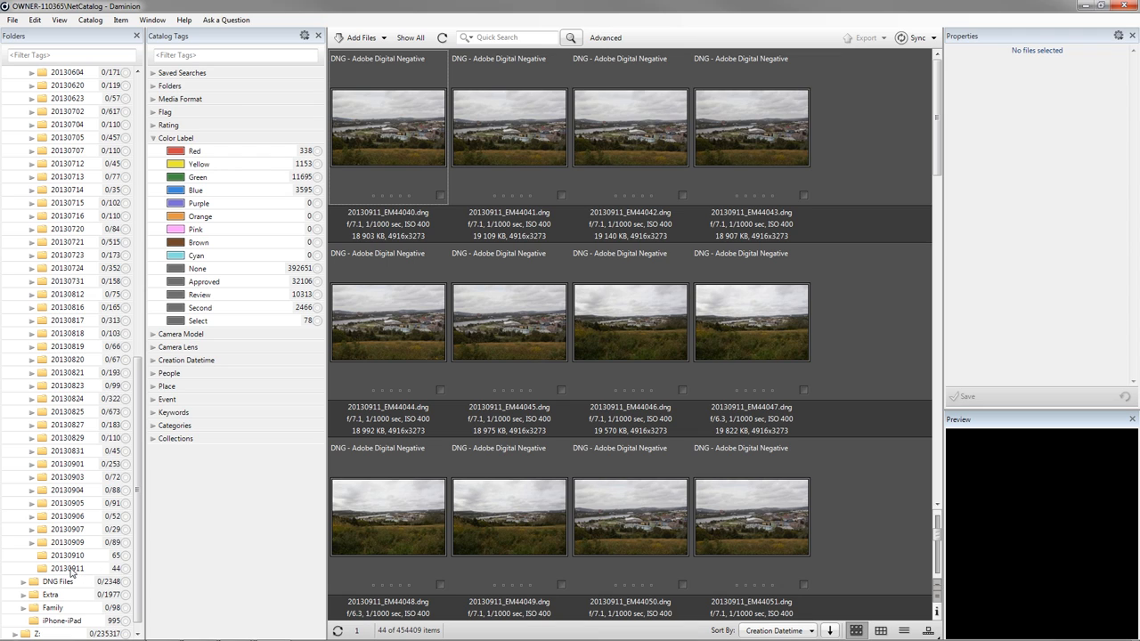
mouse_move(135, 577)
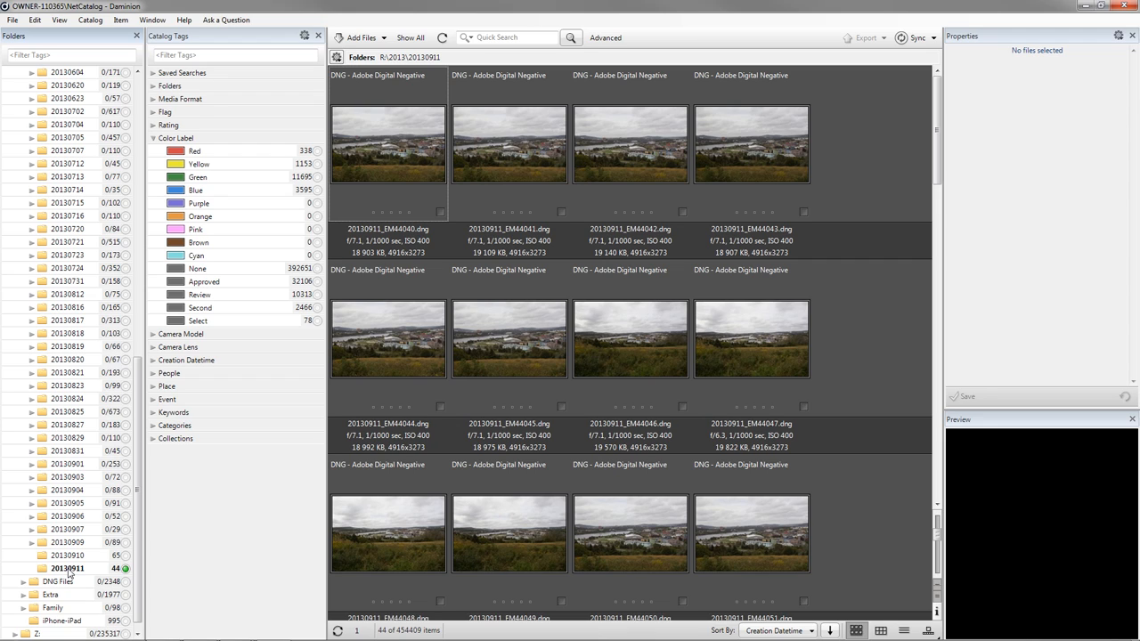
mouse_move(129, 528)
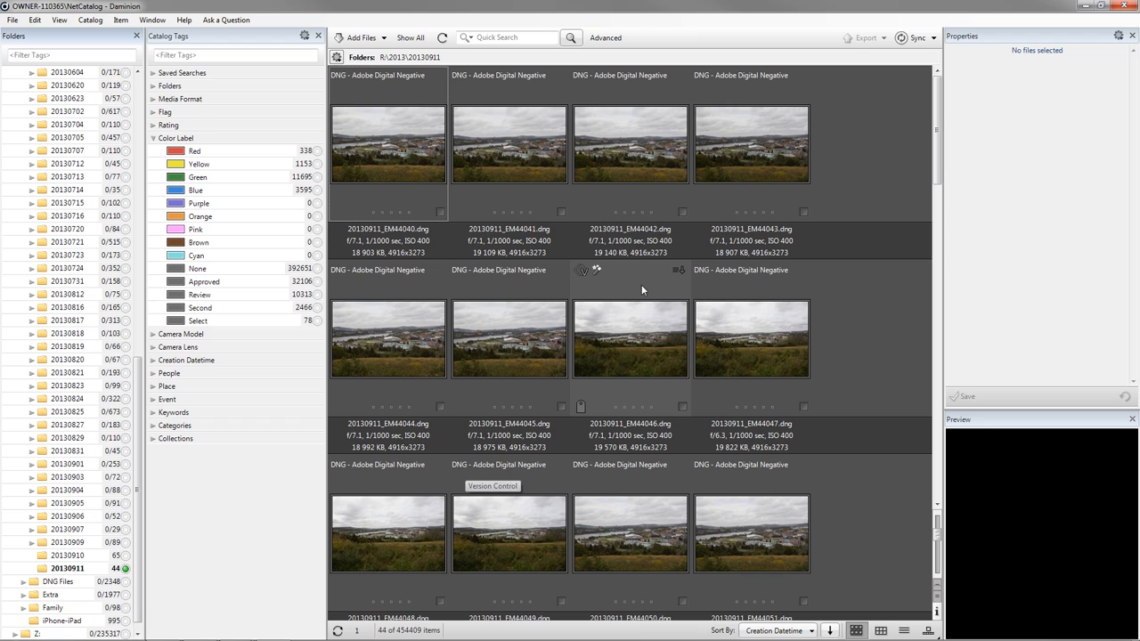
mouse_move(638, 25)
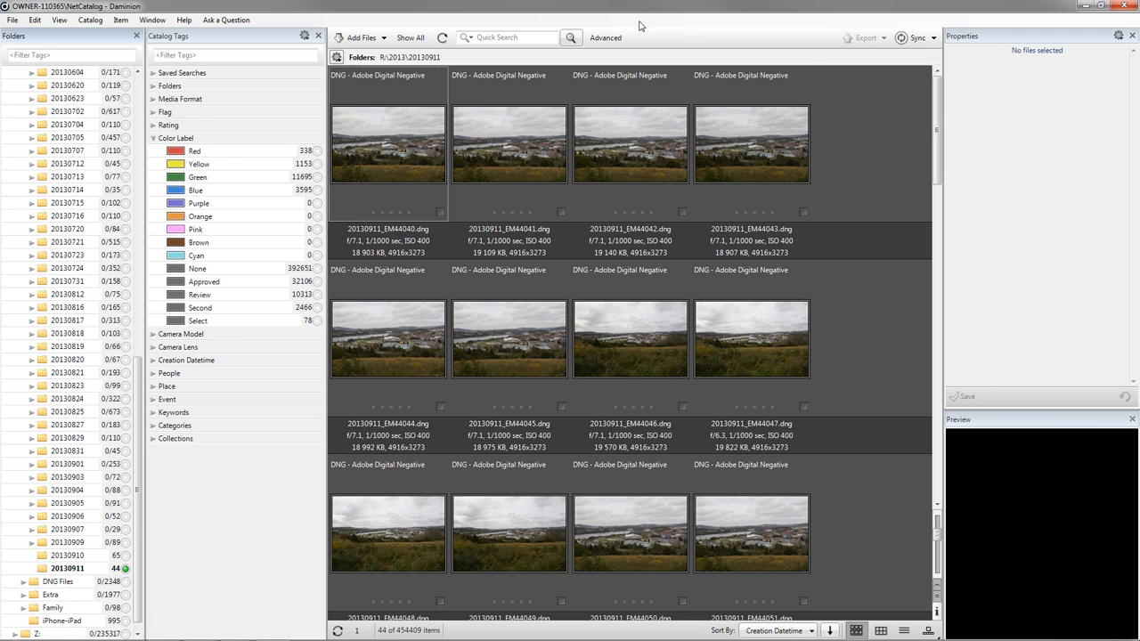
Step: Search the folder with an Image > Focal Length condition of 35 mm, returning ten photos
click(606, 38)
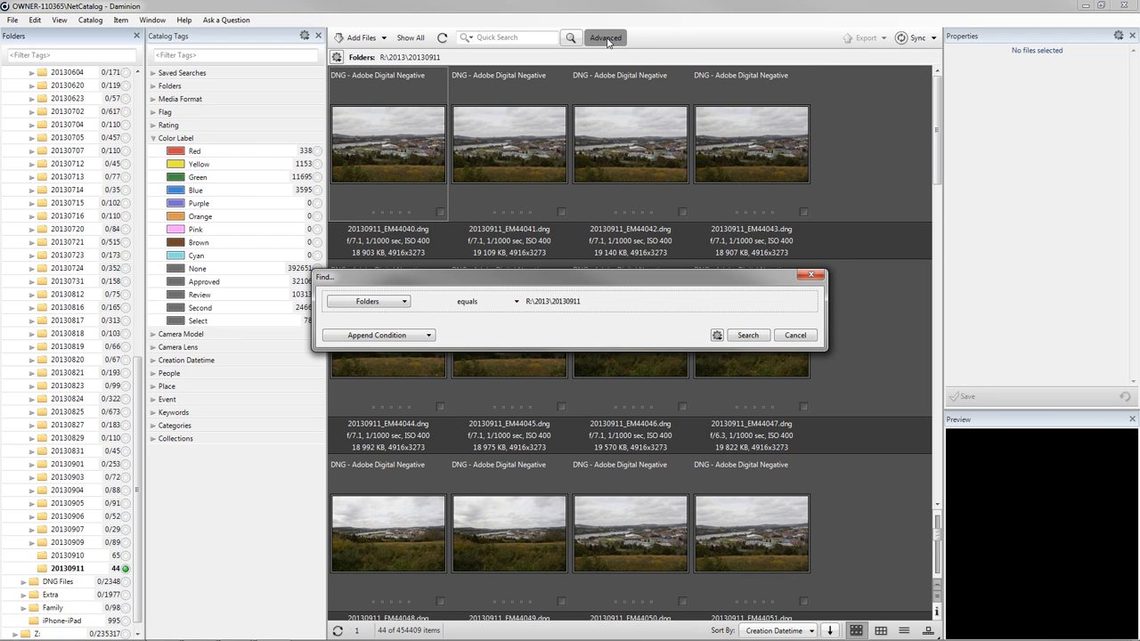
mouse_move(492, 249)
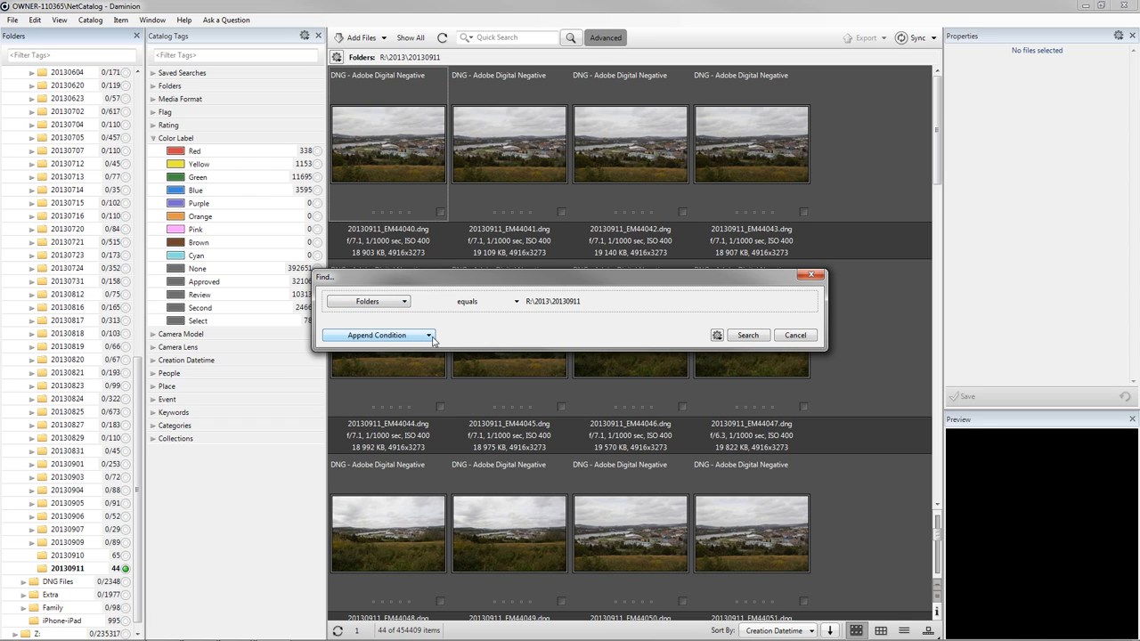
click(378, 335)
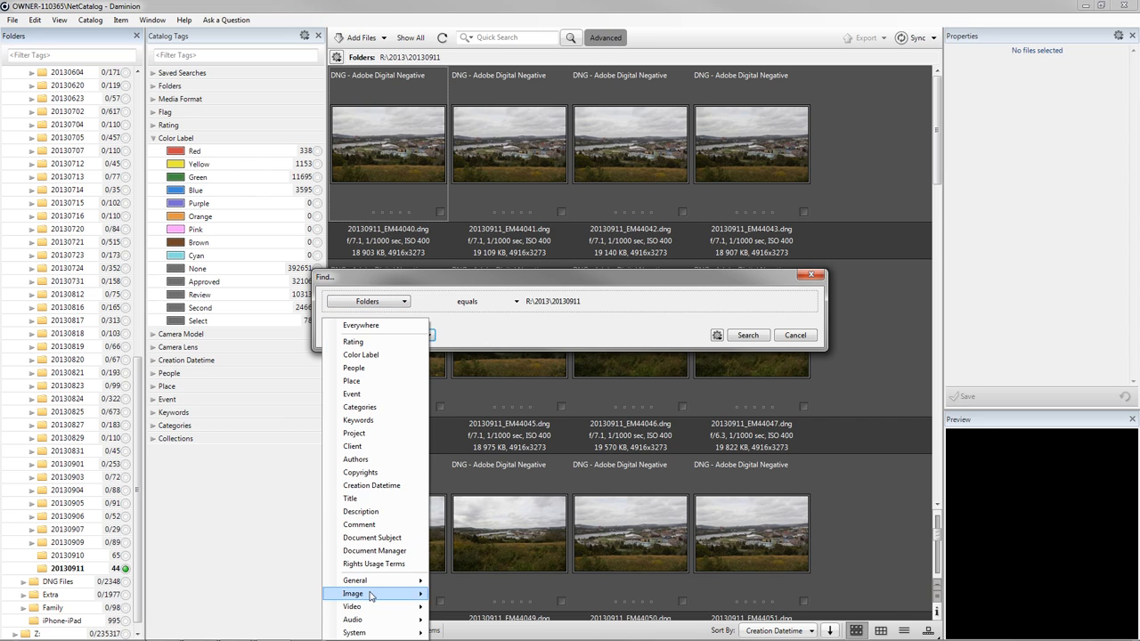
mouse_move(352, 594)
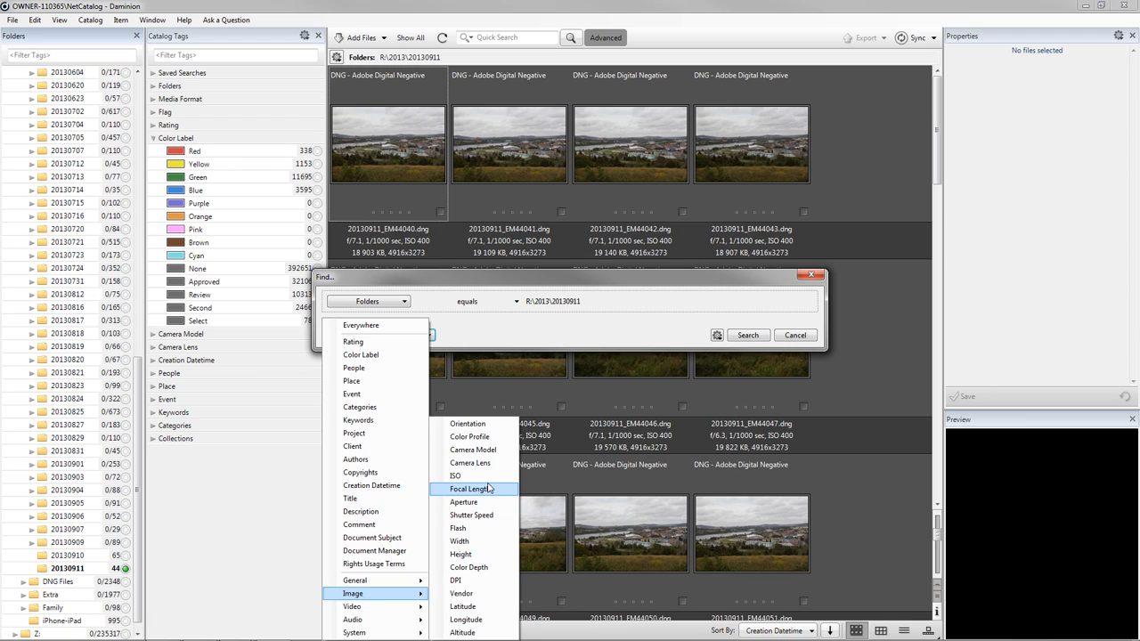
click(474, 488)
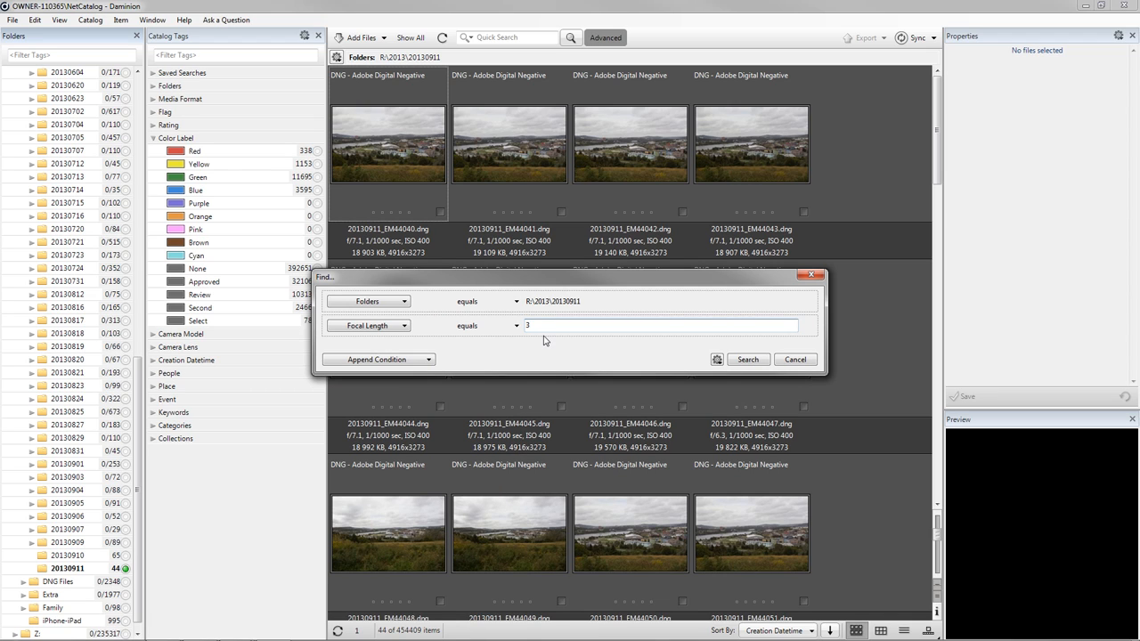
text(5)
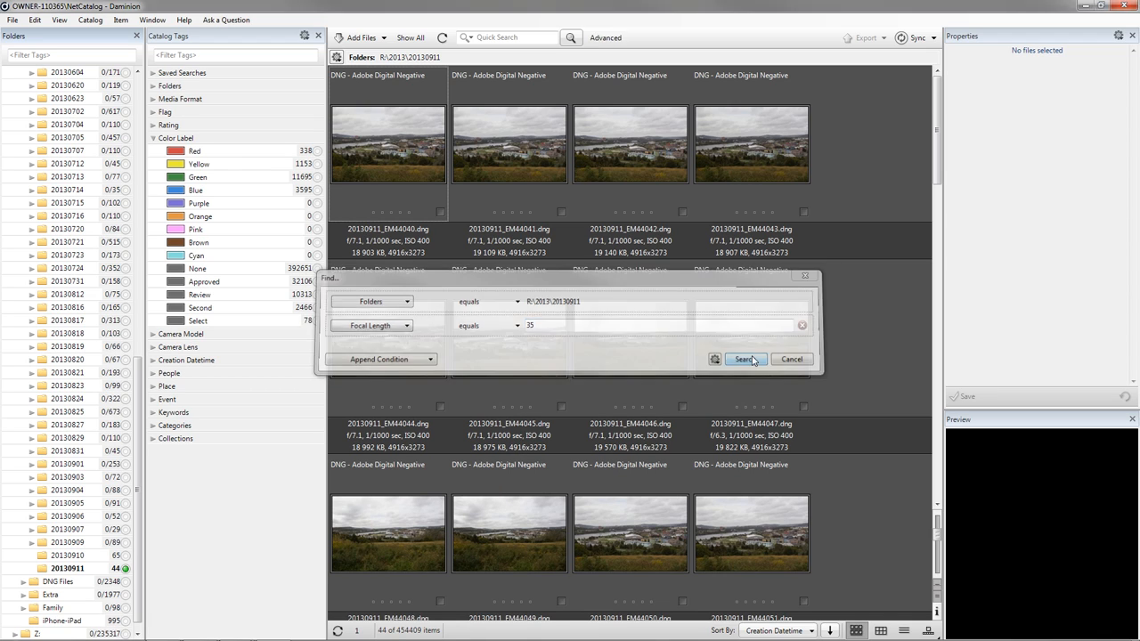
click(745, 360)
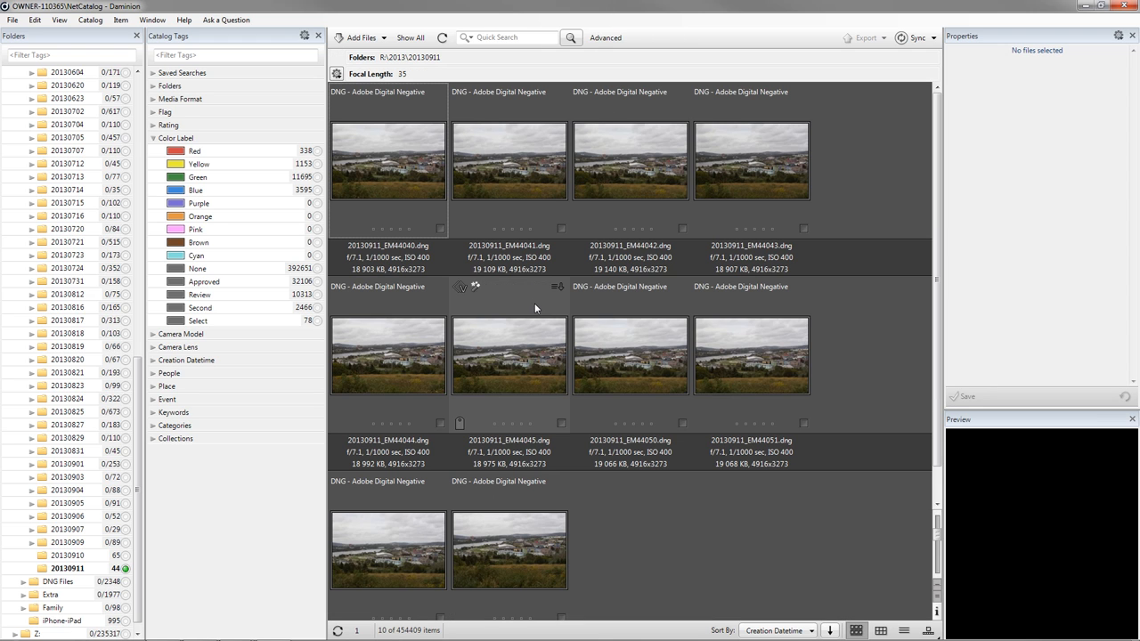
mouse_move(759, 392)
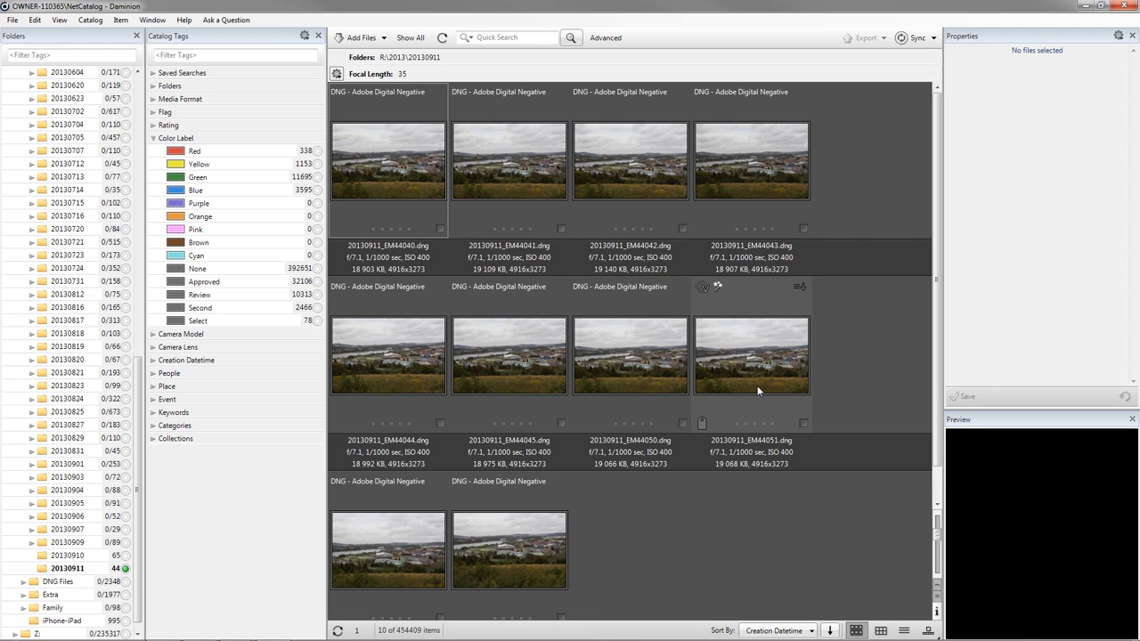
Step: Select several of the 35 mm results and choose Compare Items from their context menu
click(752, 356)
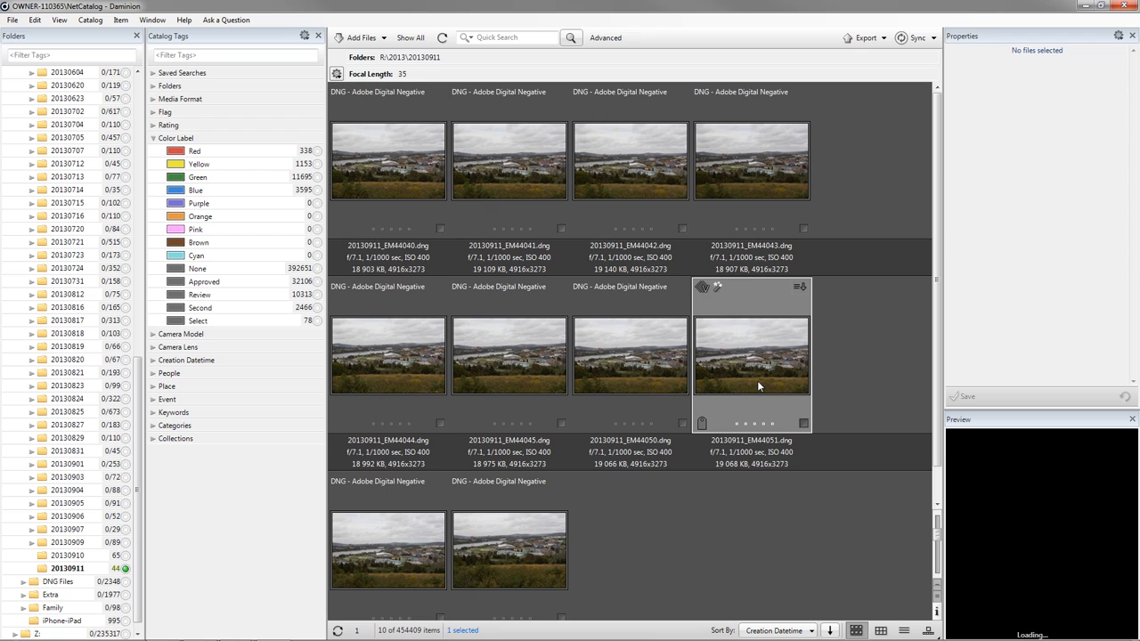
click(752, 357)
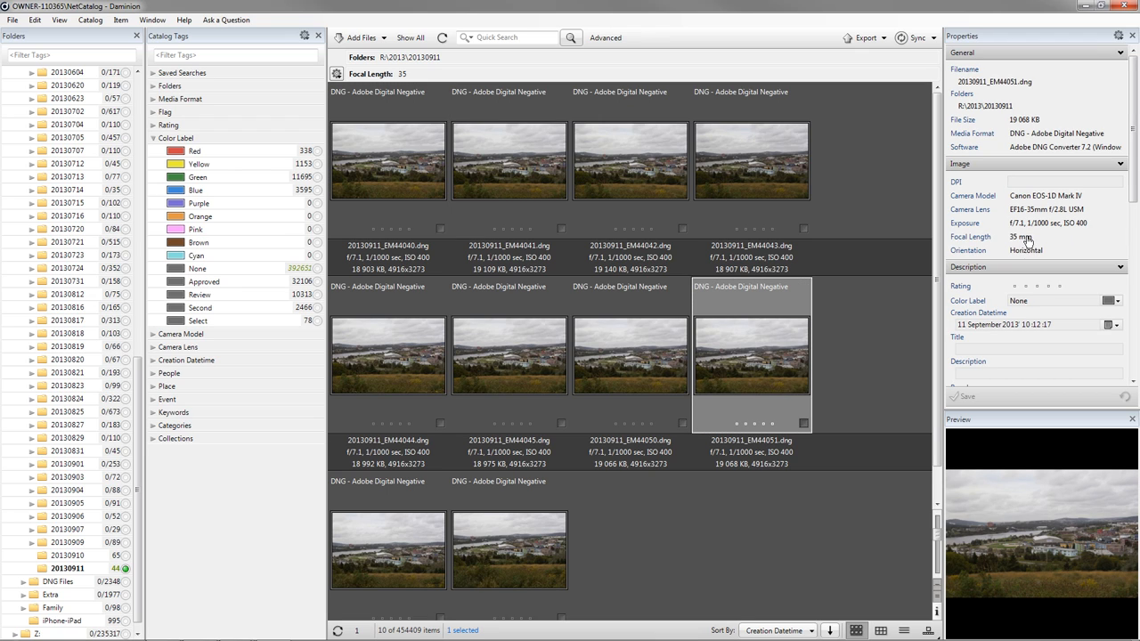
mouse_move(1023, 243)
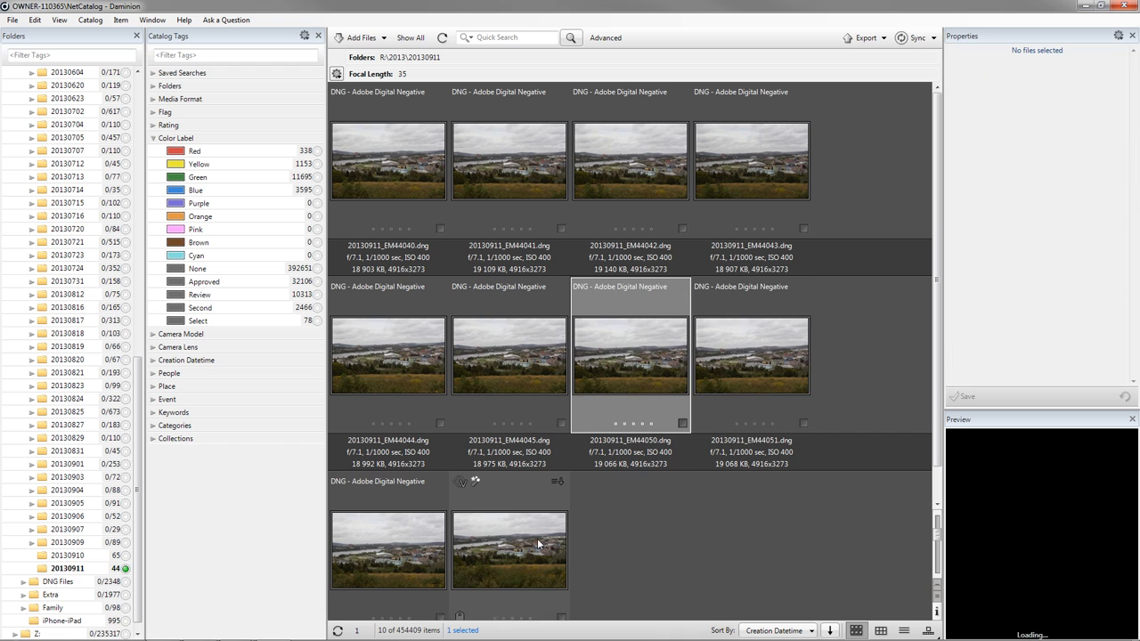
right_click(509, 549)
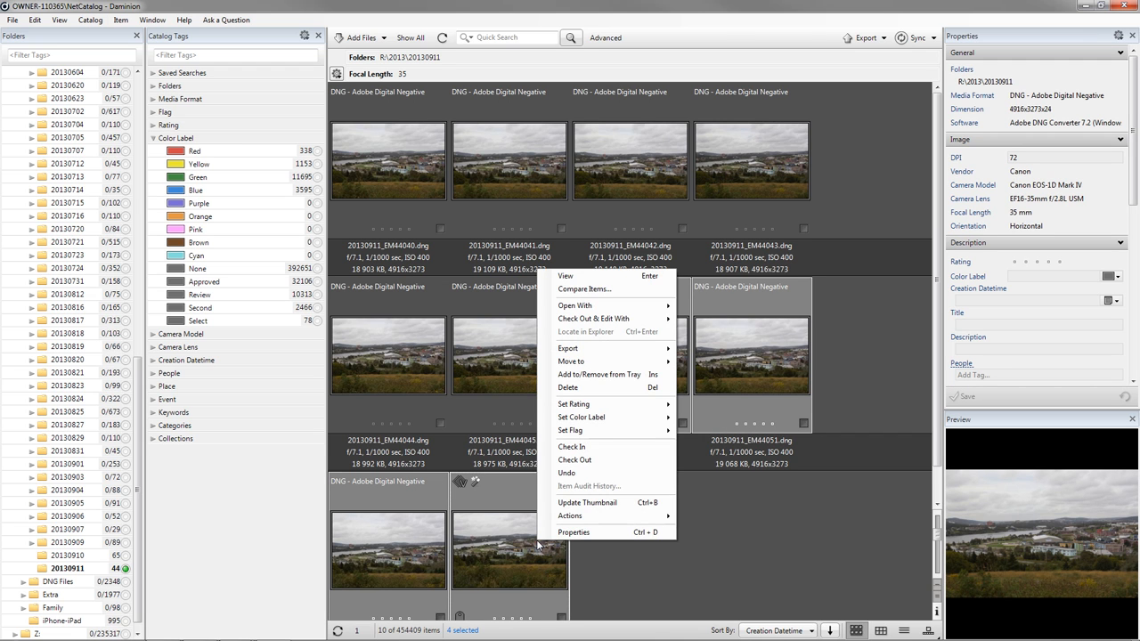
click(585, 289)
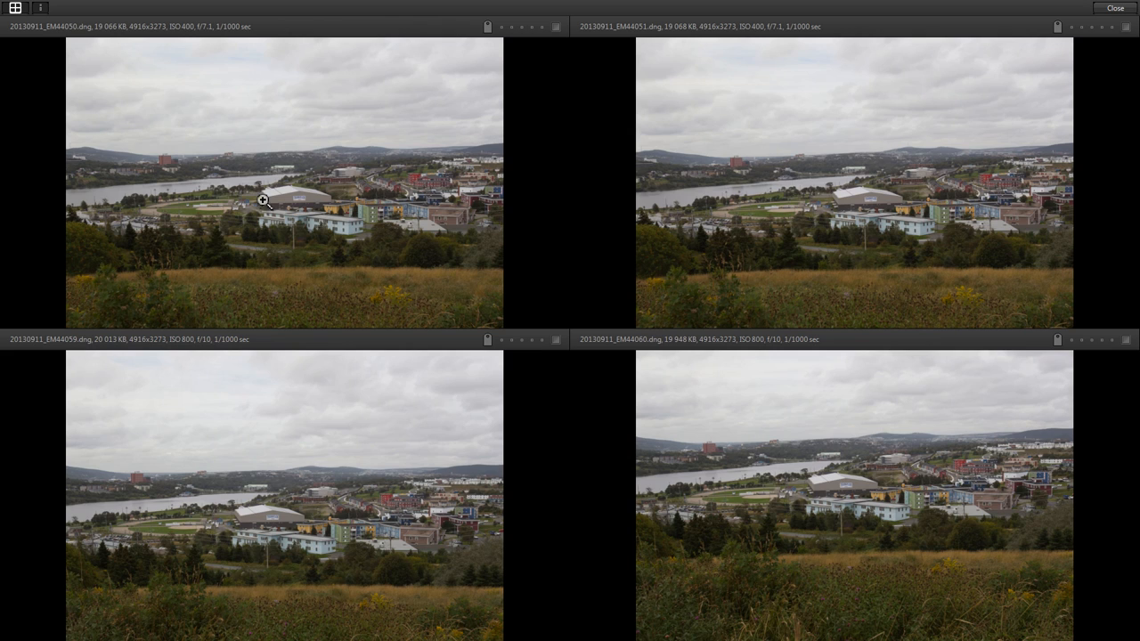
mouse_move(363, 171)
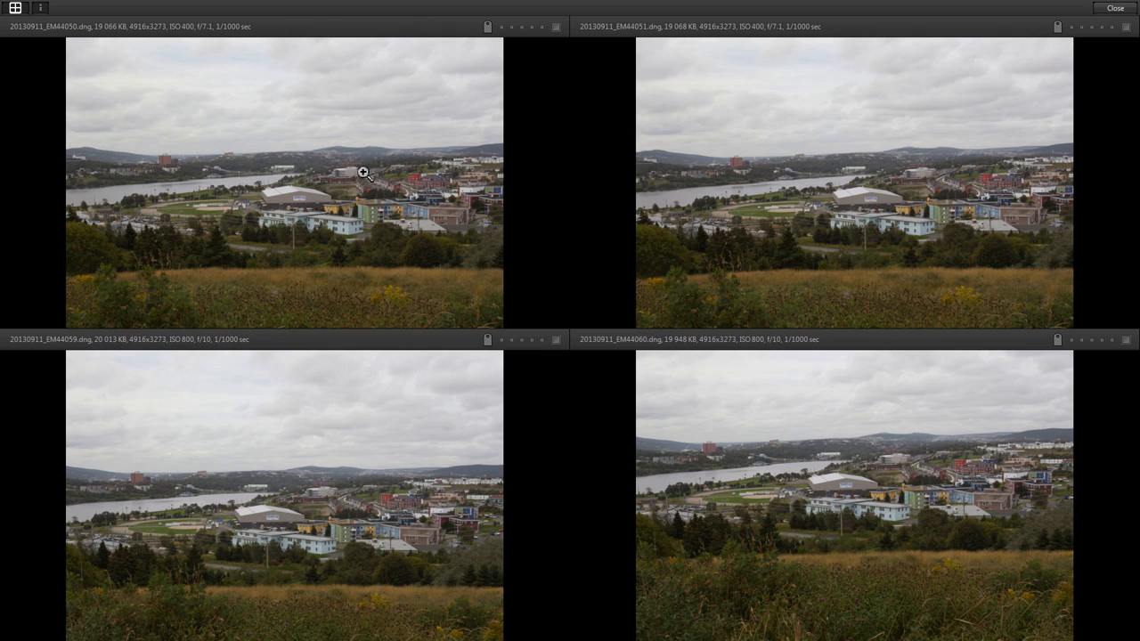
mouse_move(359, 203)
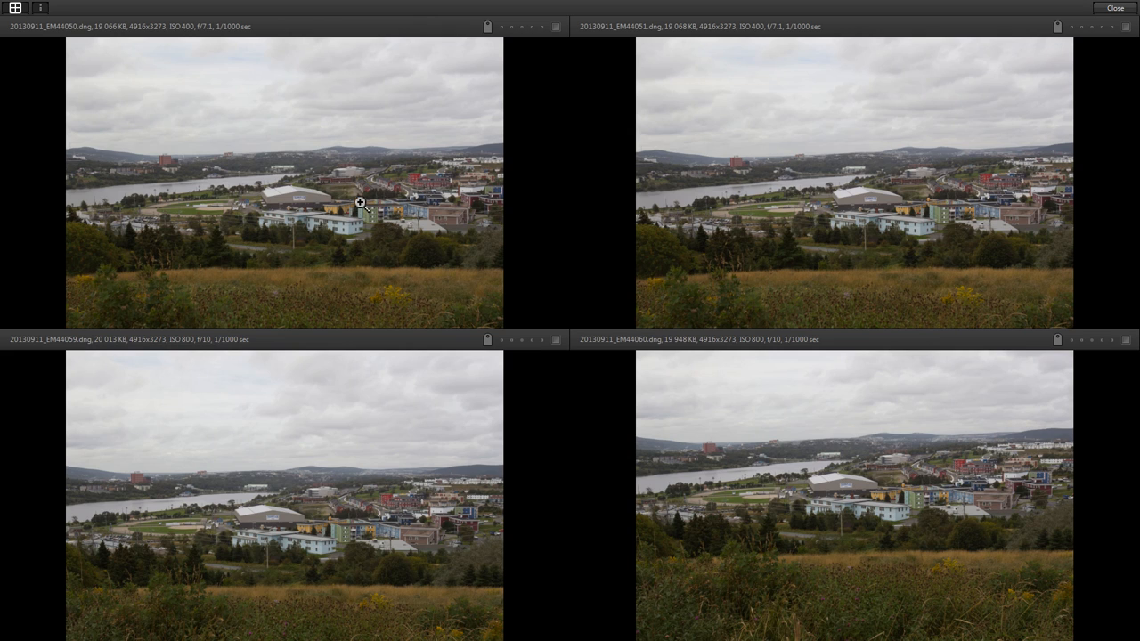
mouse_move(329, 206)
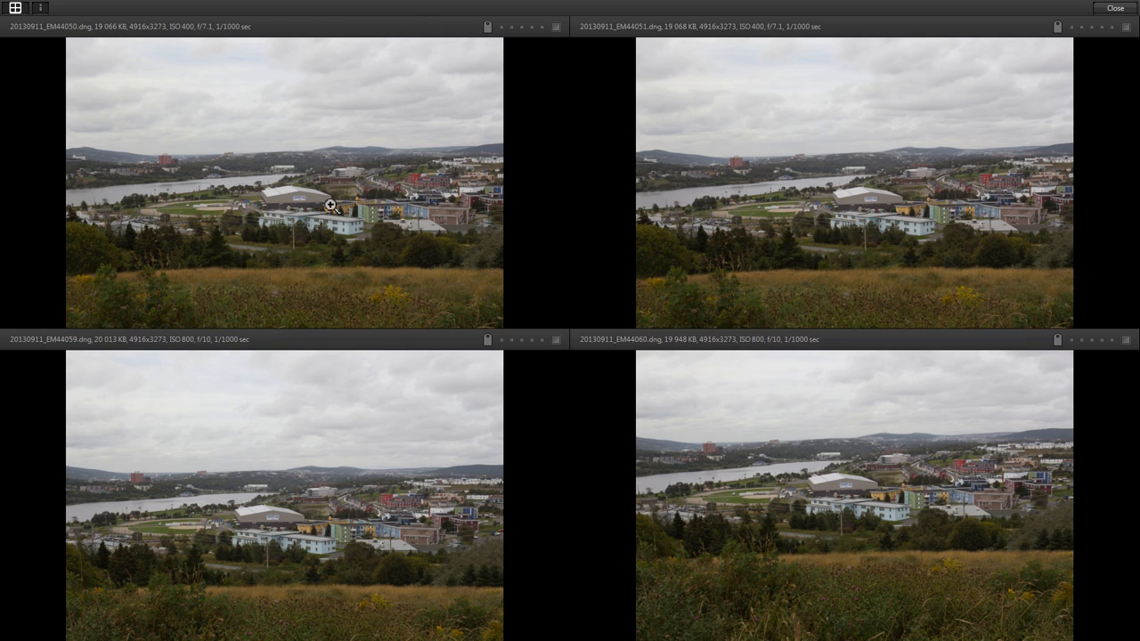
mouse_move(324, 541)
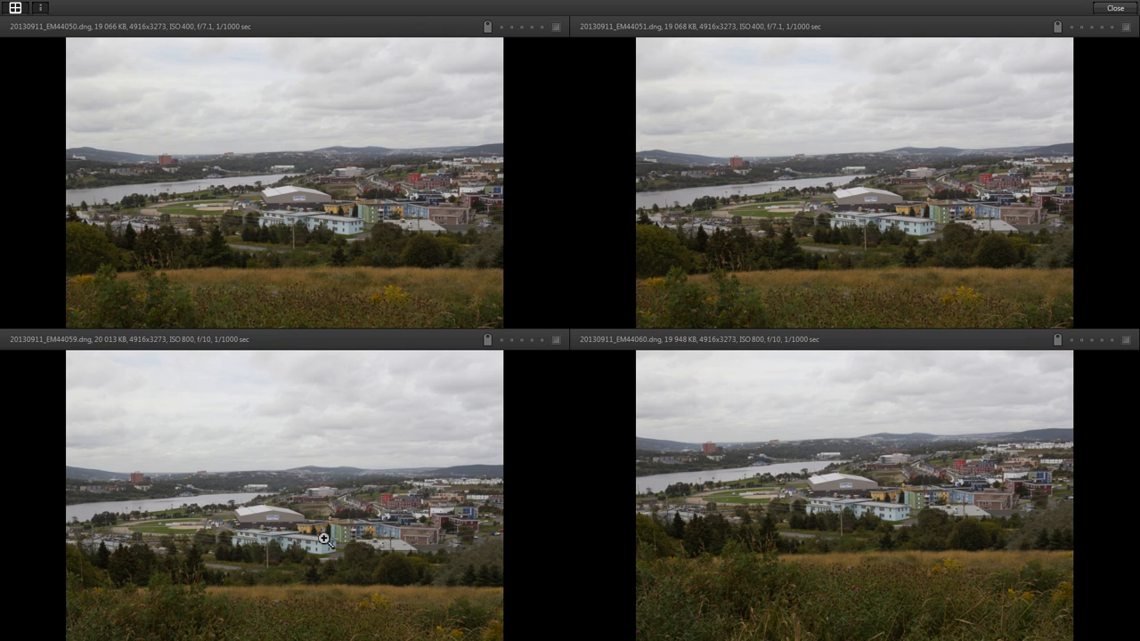
mouse_move(1042, 367)
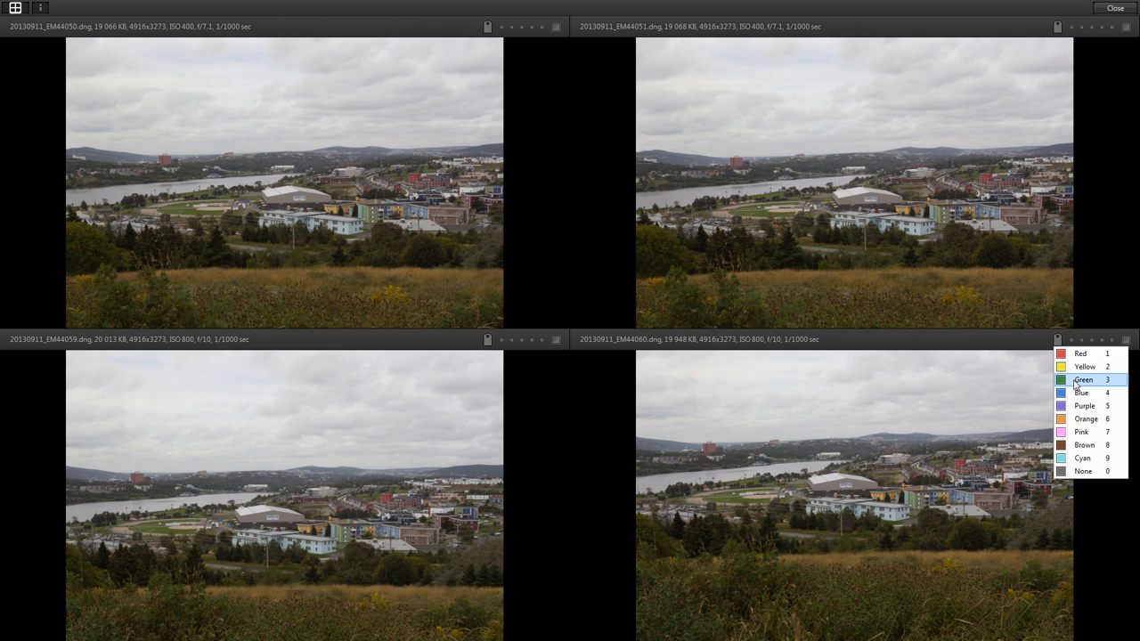
Step: Give the lower-right compared photo a Green colour label and close the comparison
click(1083, 381)
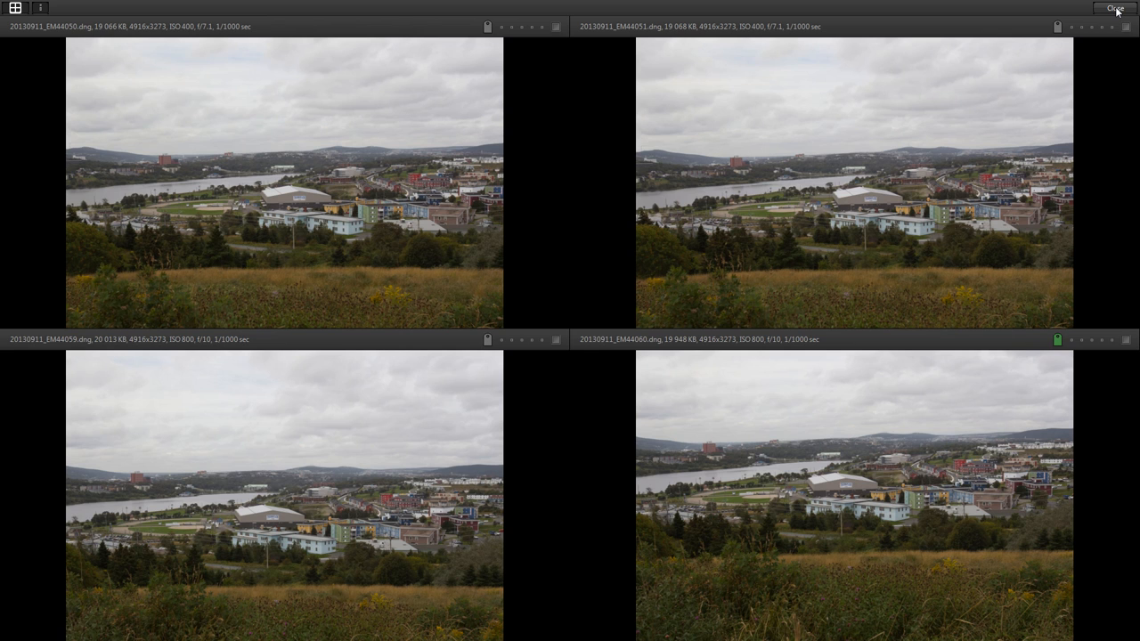
click(1116, 7)
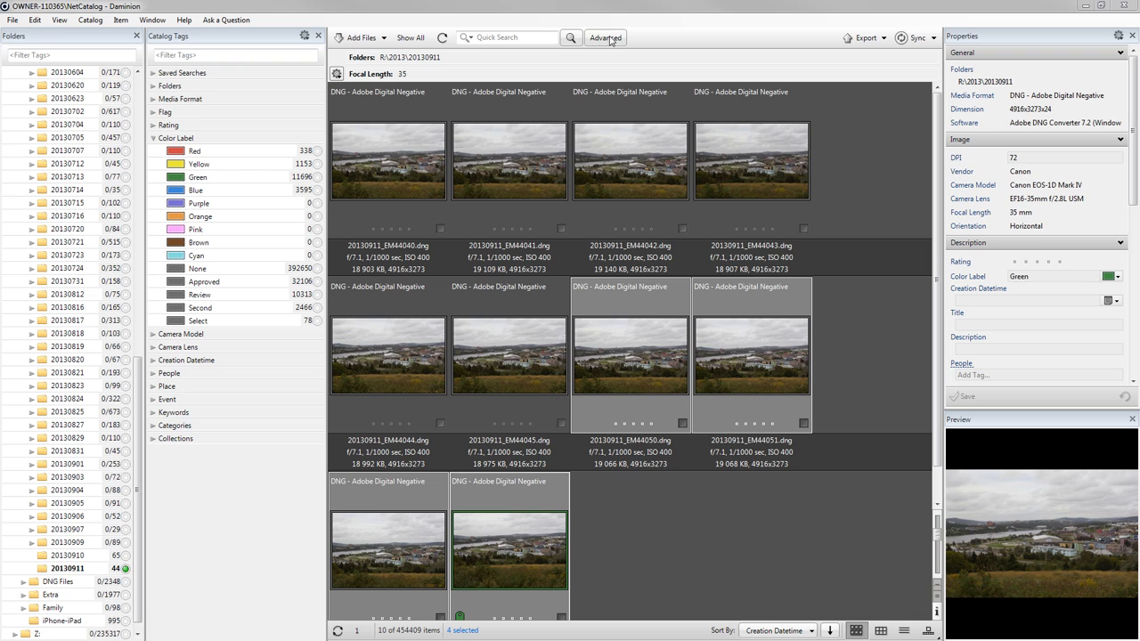
Step: Remove the focal-length filter and scroll through all 44 photos in 20130911
click(606, 37)
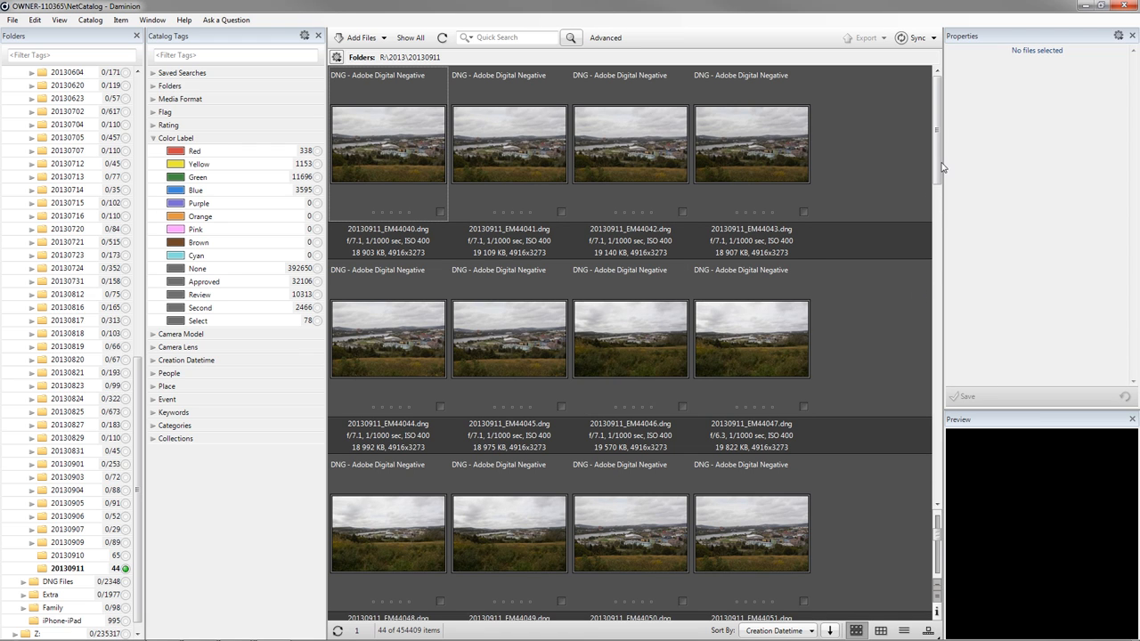
scroll(down, 3)
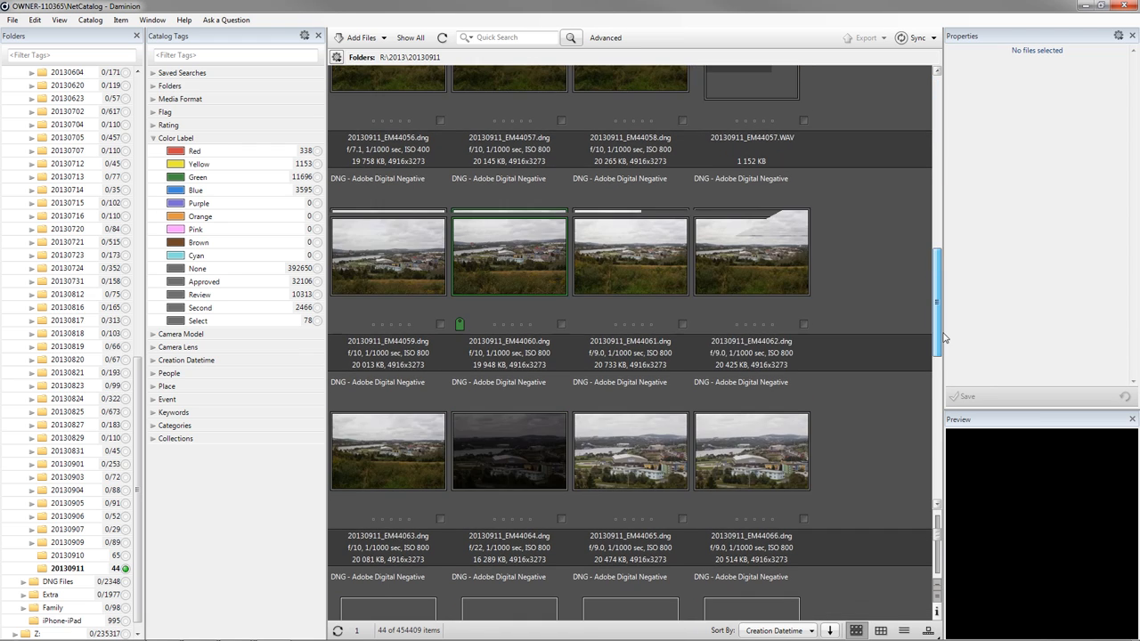
scroll(down, 3)
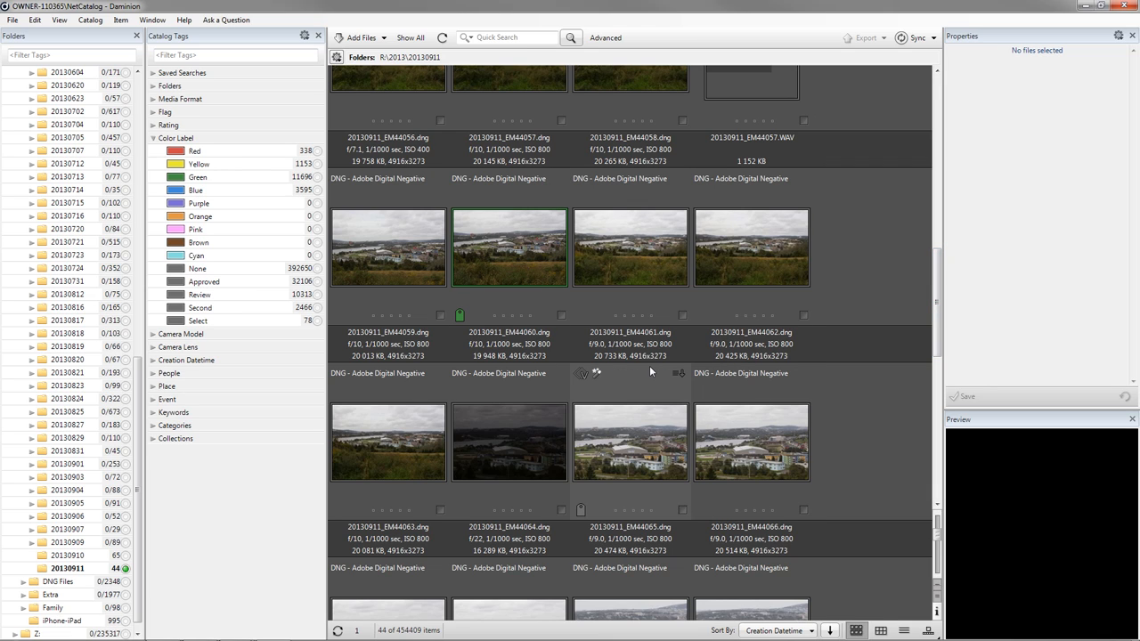
mouse_move(631, 318)
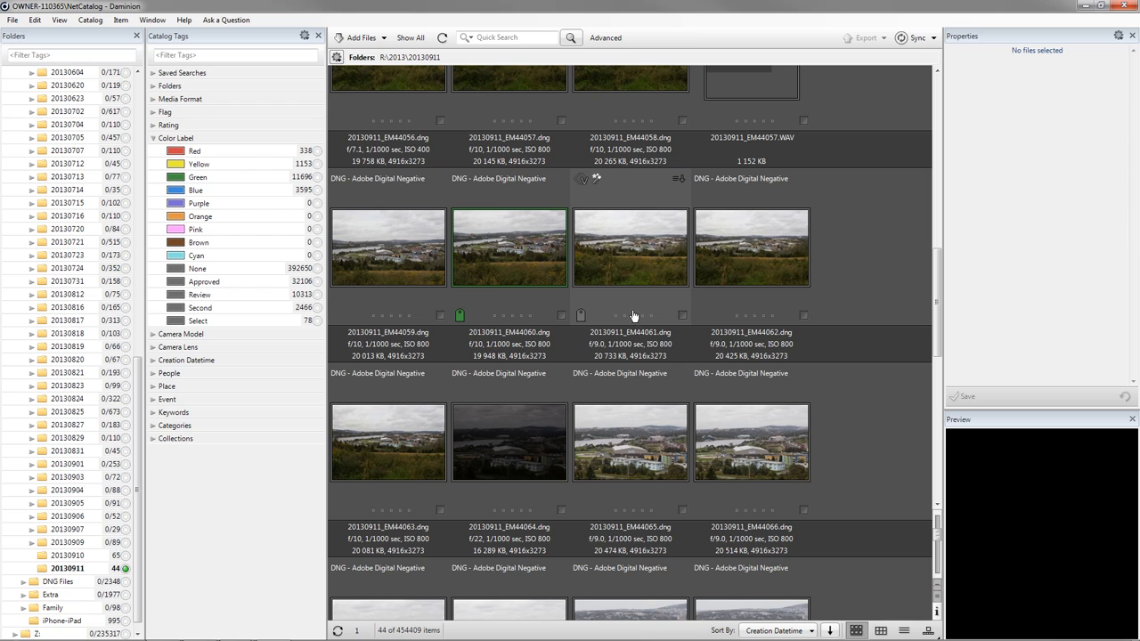
mouse_move(643, 278)
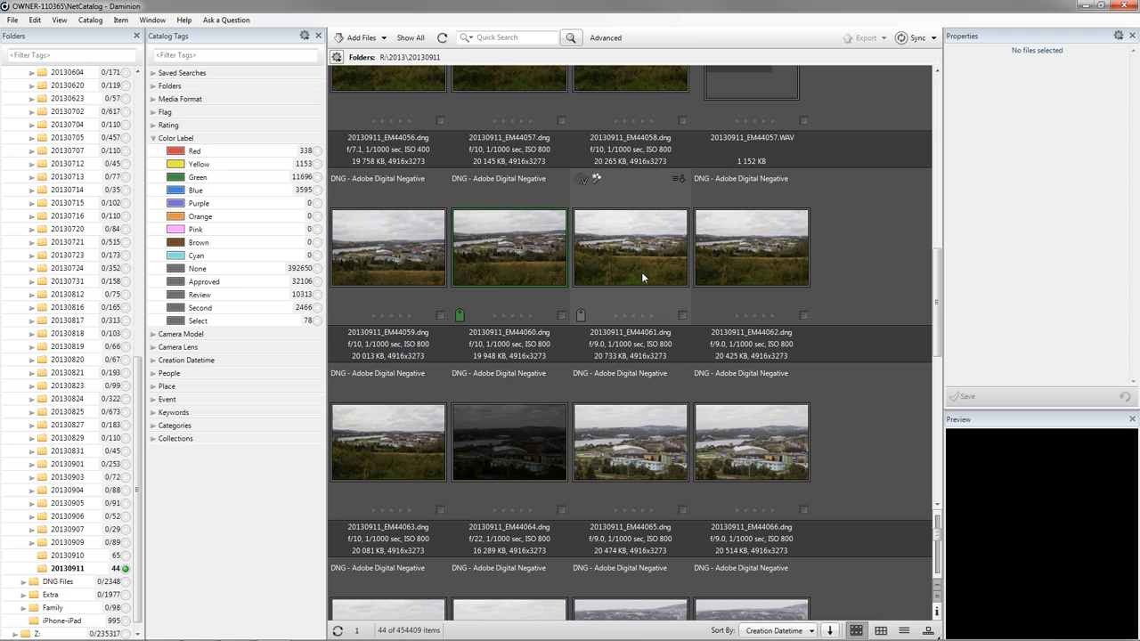
mouse_move(640, 283)
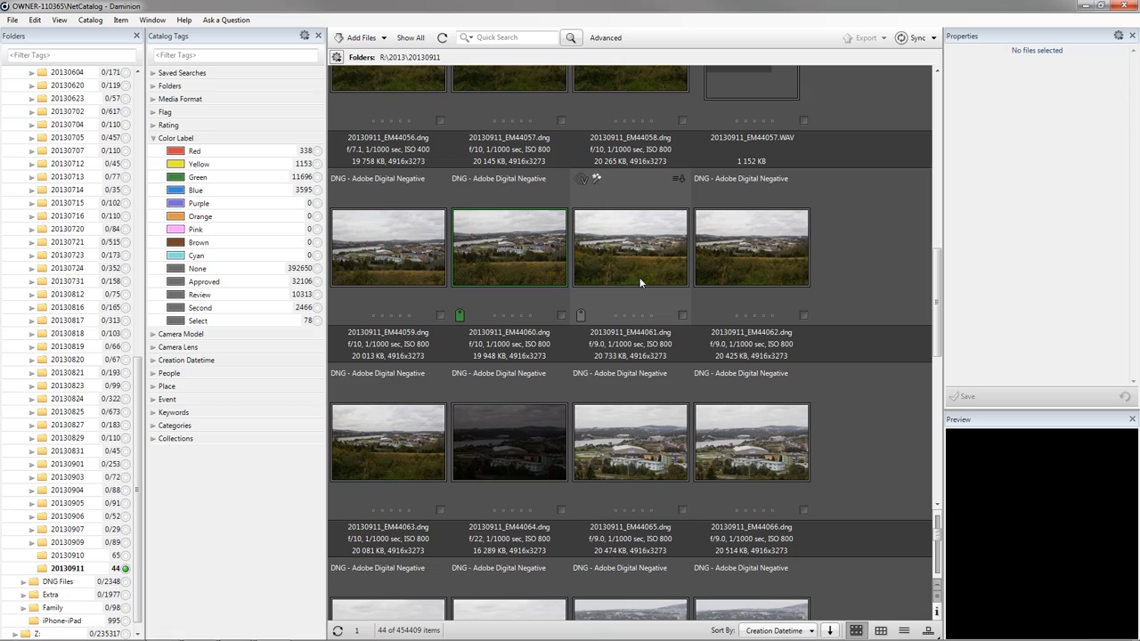
scroll(down, 3)
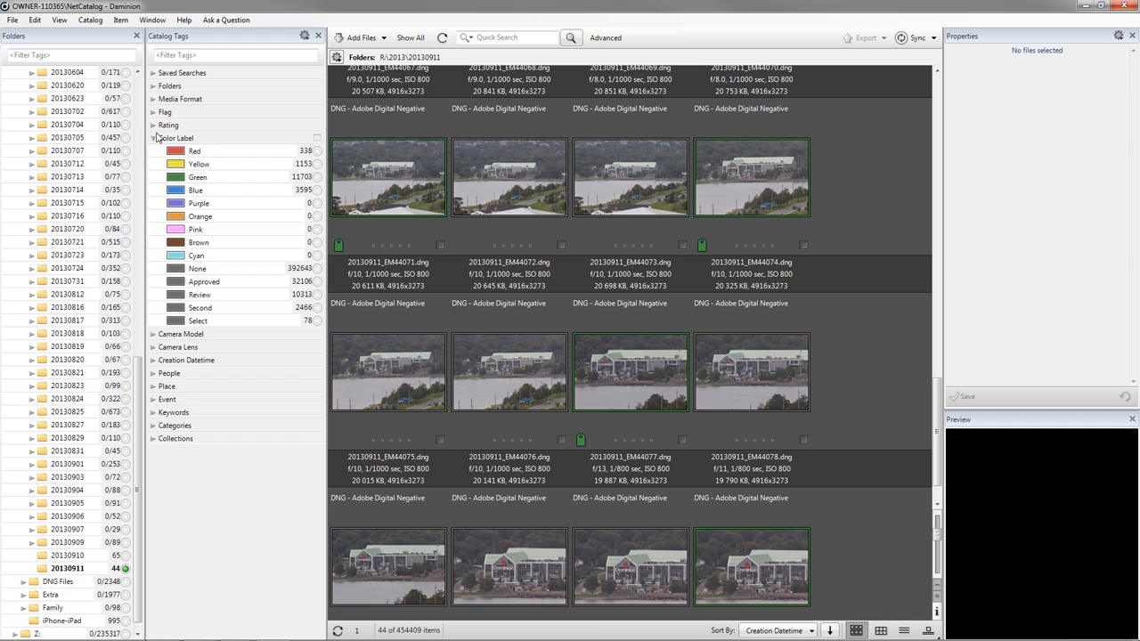
Step: Filter by the Green colour label within the 20130911 folder, leaving 8 photos
click(177, 139)
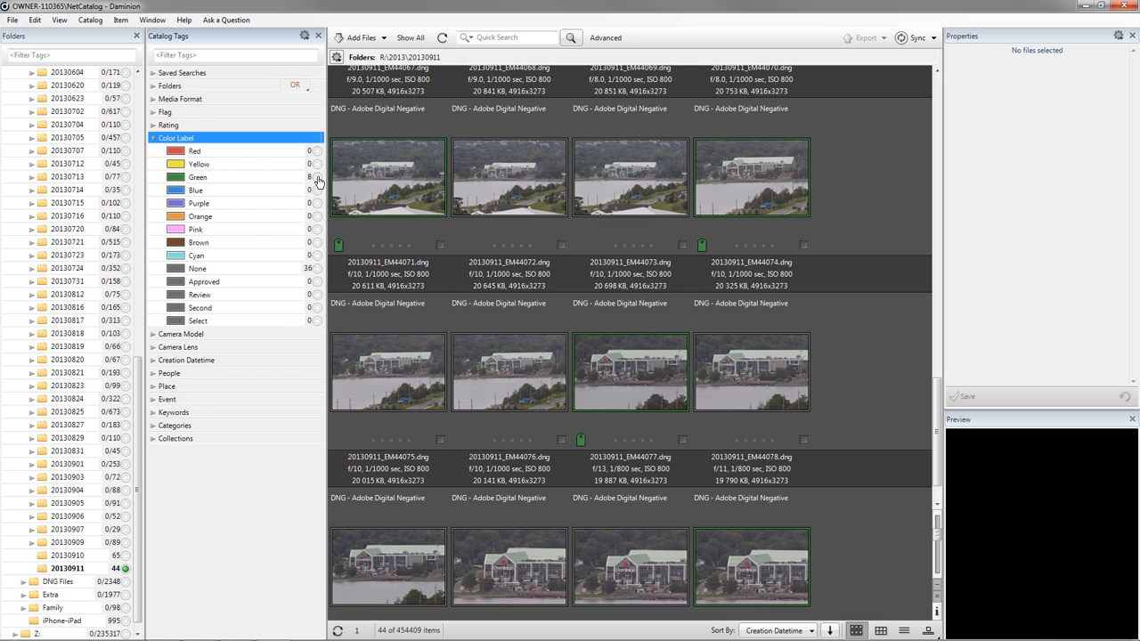
click(318, 176)
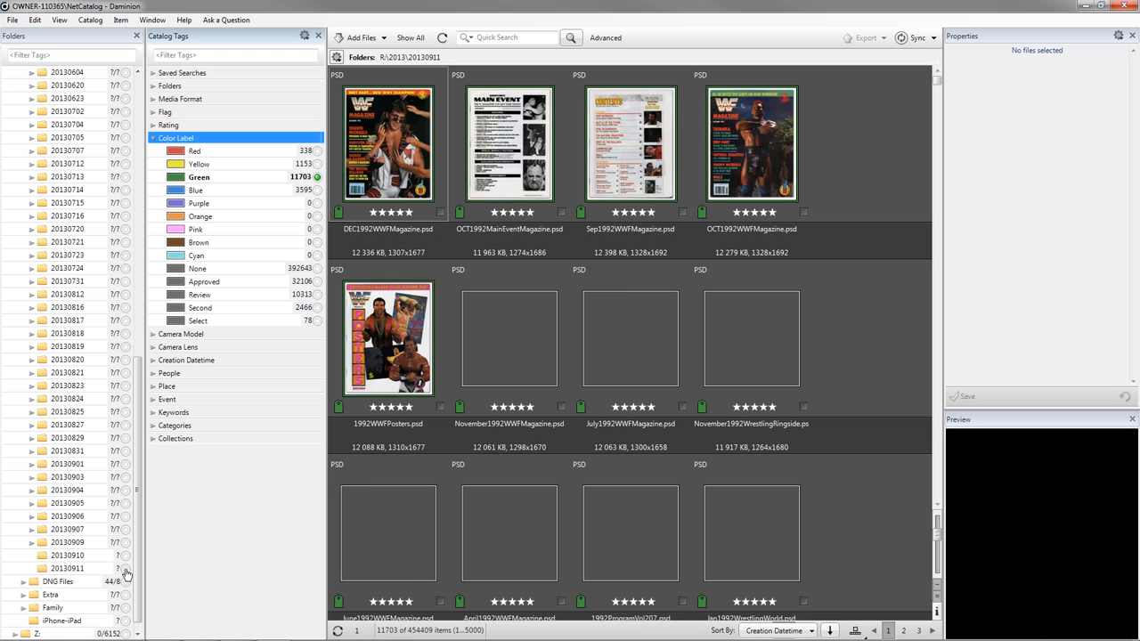
click(67, 568)
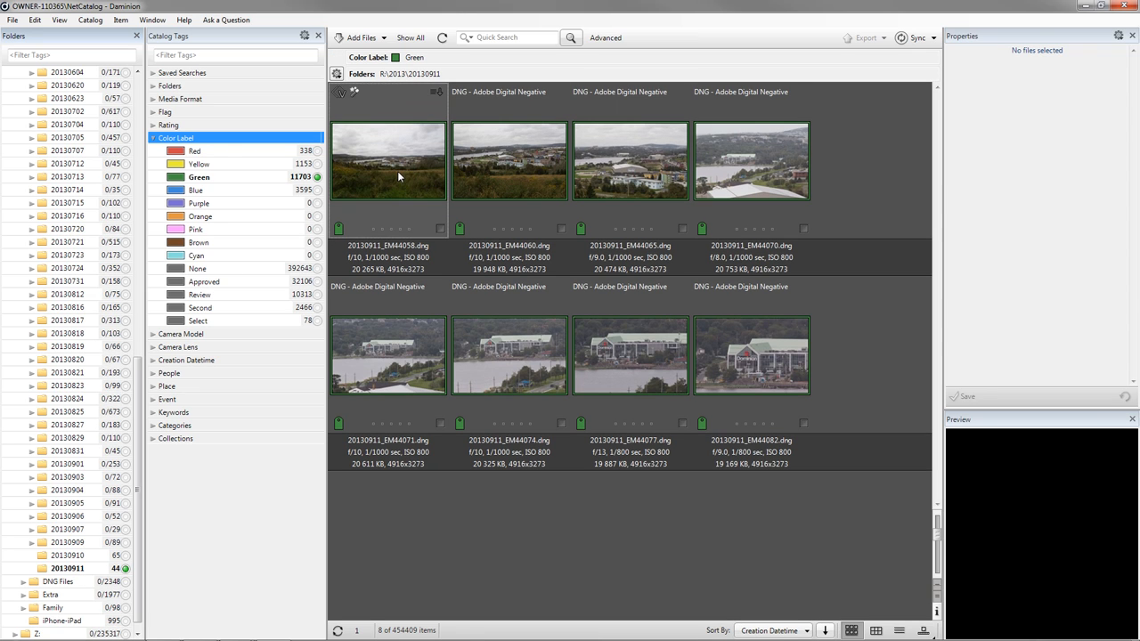
click(388, 161)
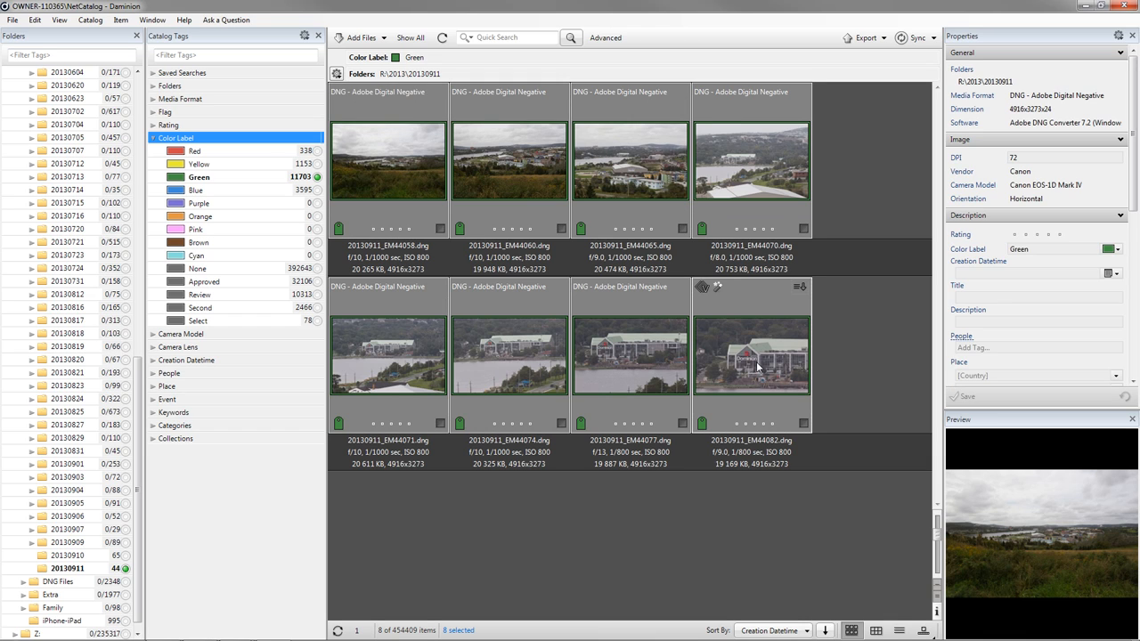
right_click(757, 365)
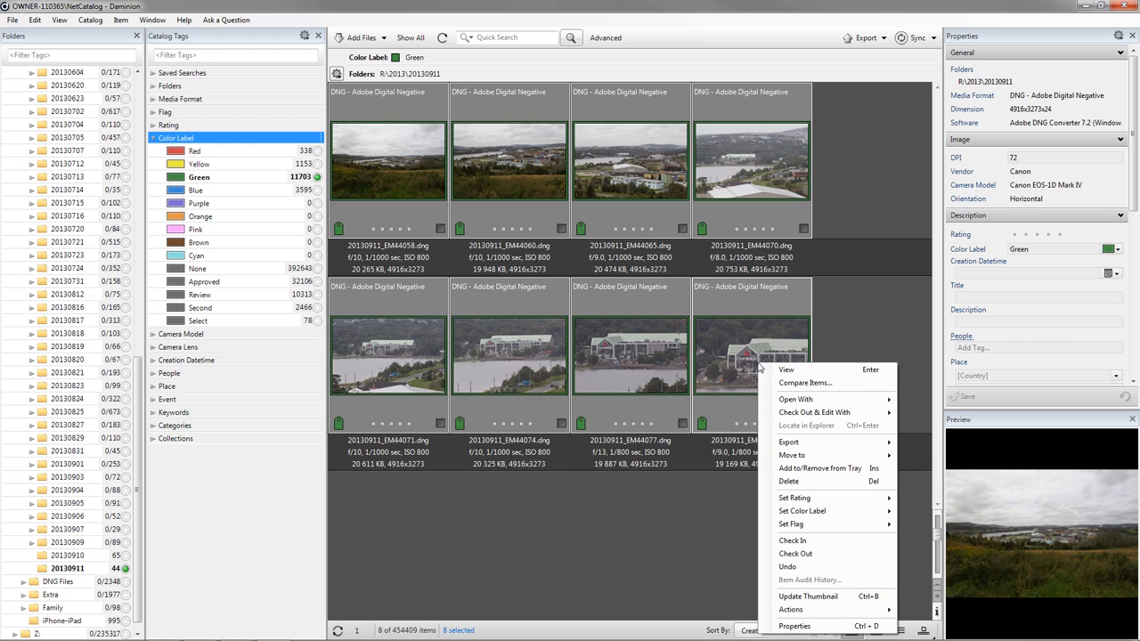
mouse_move(787, 369)
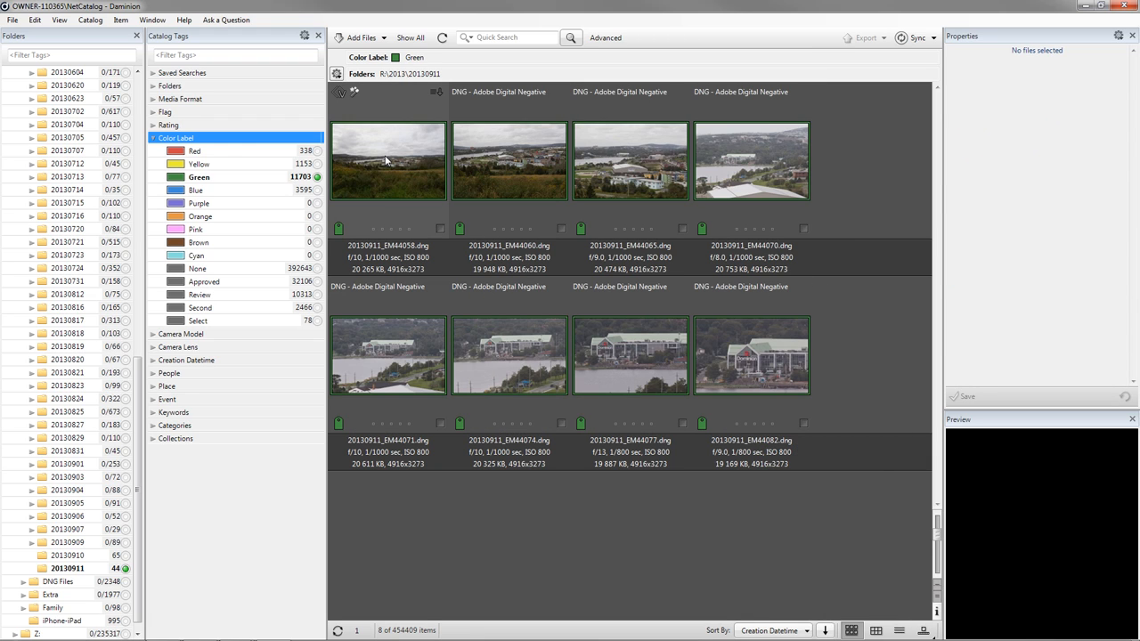
Step: Read Camera Lens and Focal Length for the first five green-labelled photos in turn
click(388, 160)
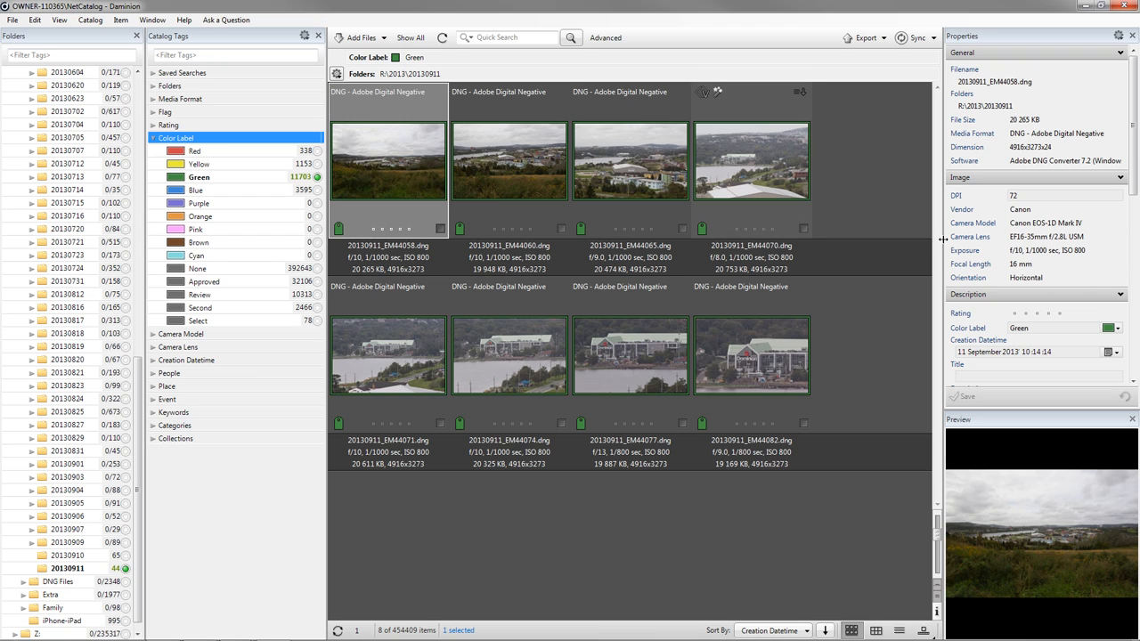
click(509, 161)
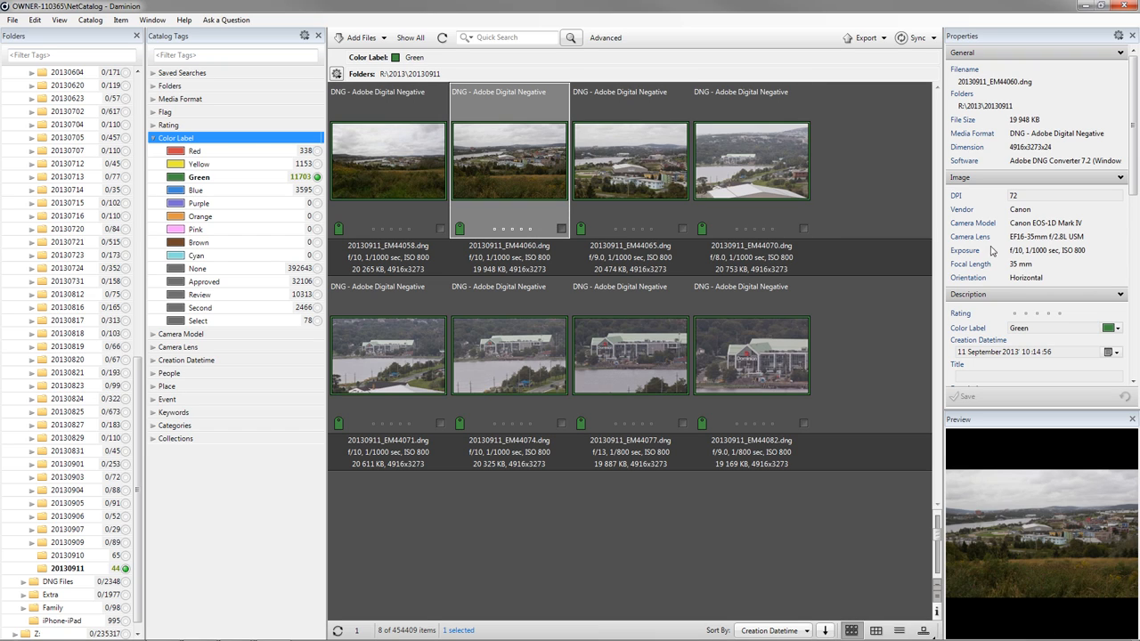
click(631, 160)
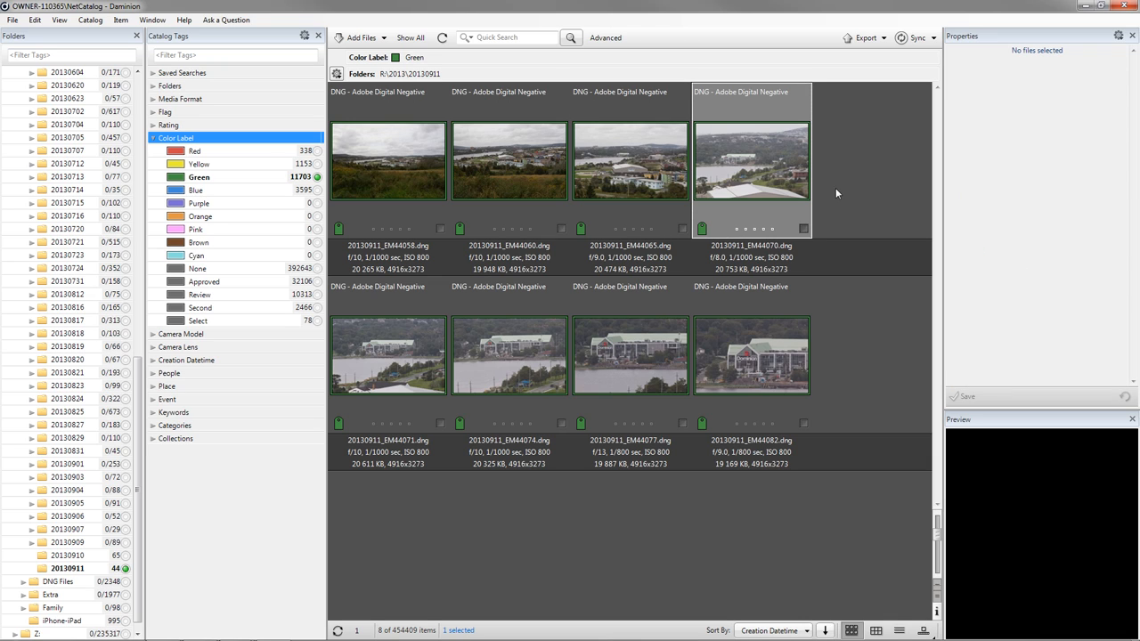
mouse_move(663, 174)
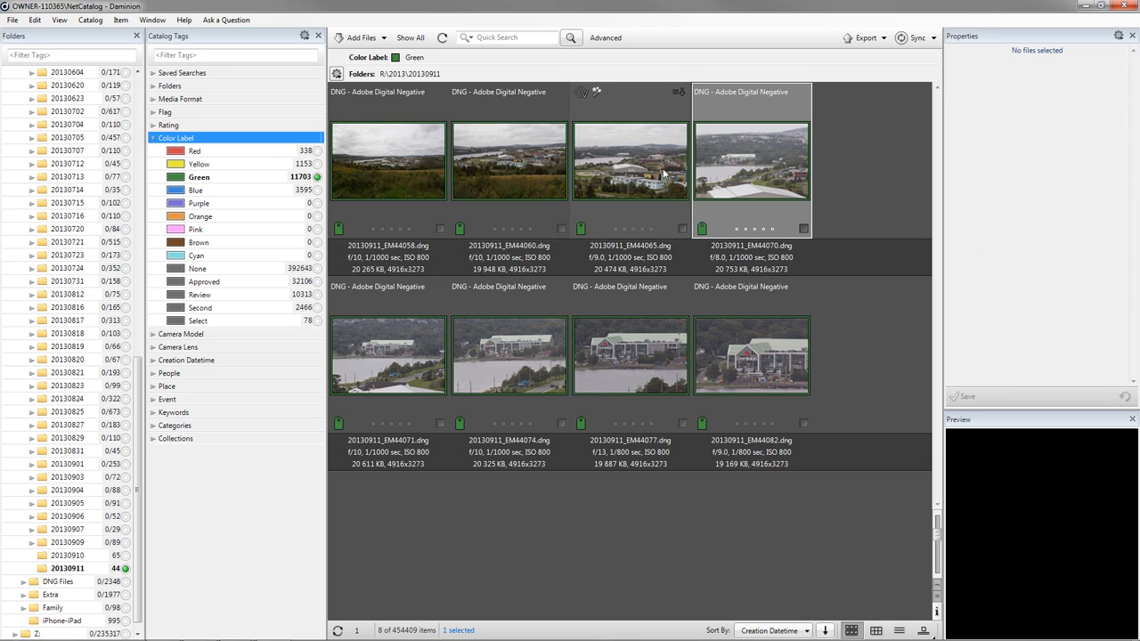
click(752, 160)
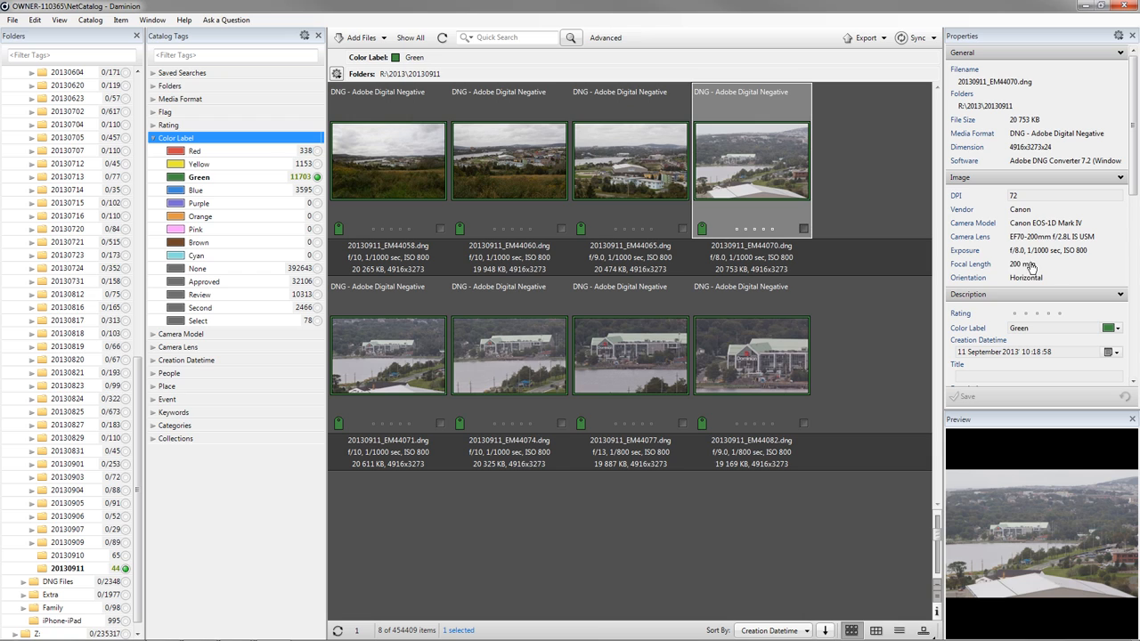
click(389, 354)
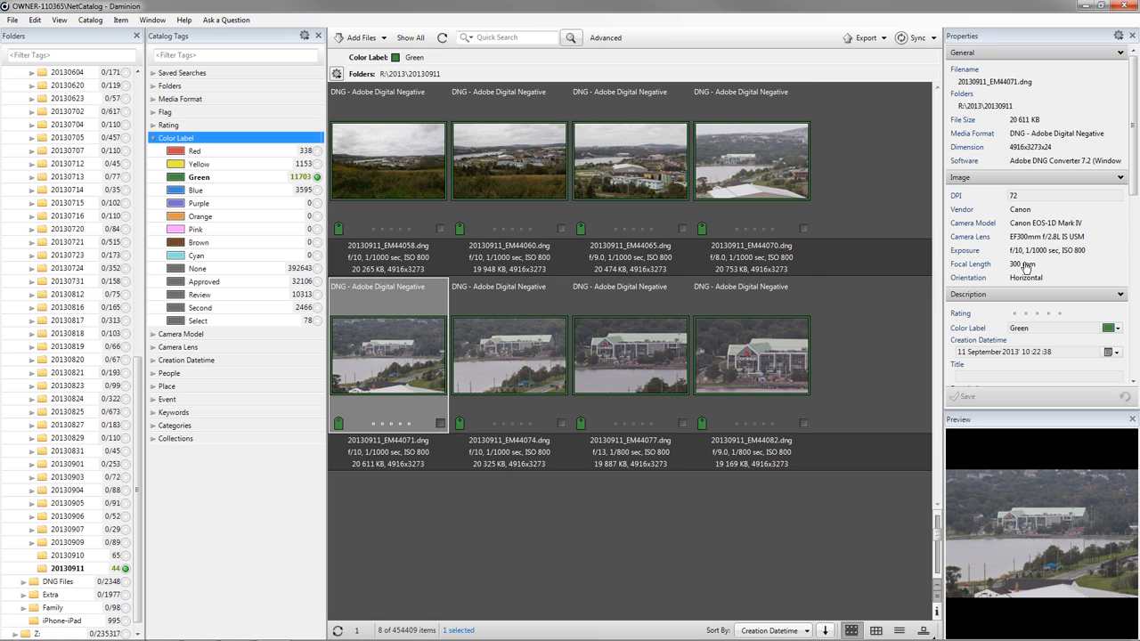
Step: Check the remaining photos' focal lengths, rechecking two, ending on the last telephoto shot
click(509, 357)
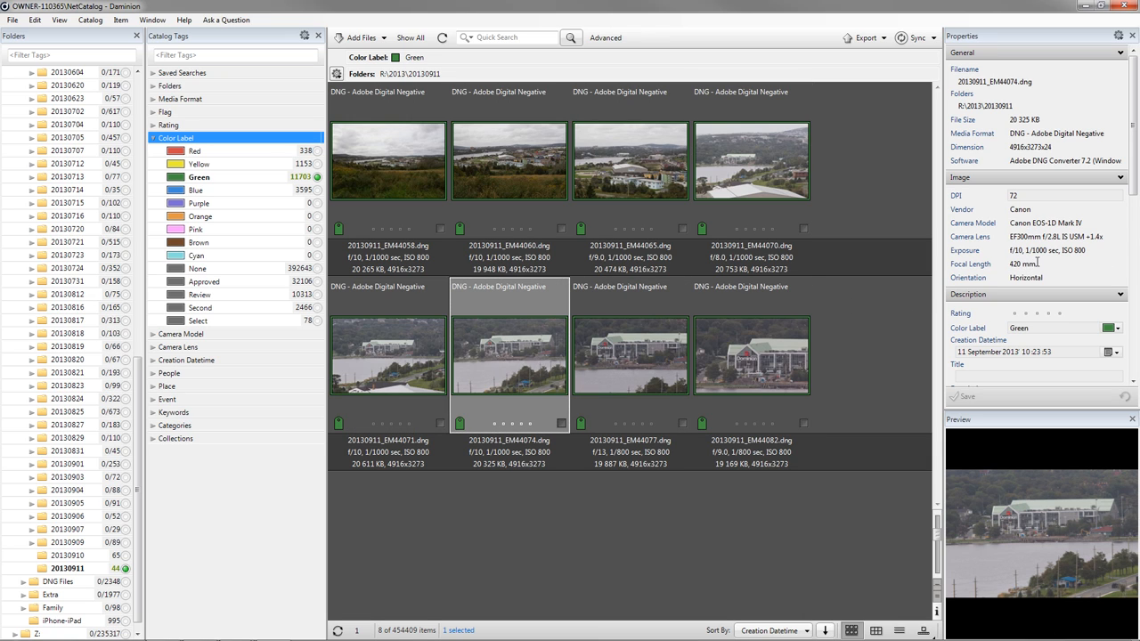
click(631, 354)
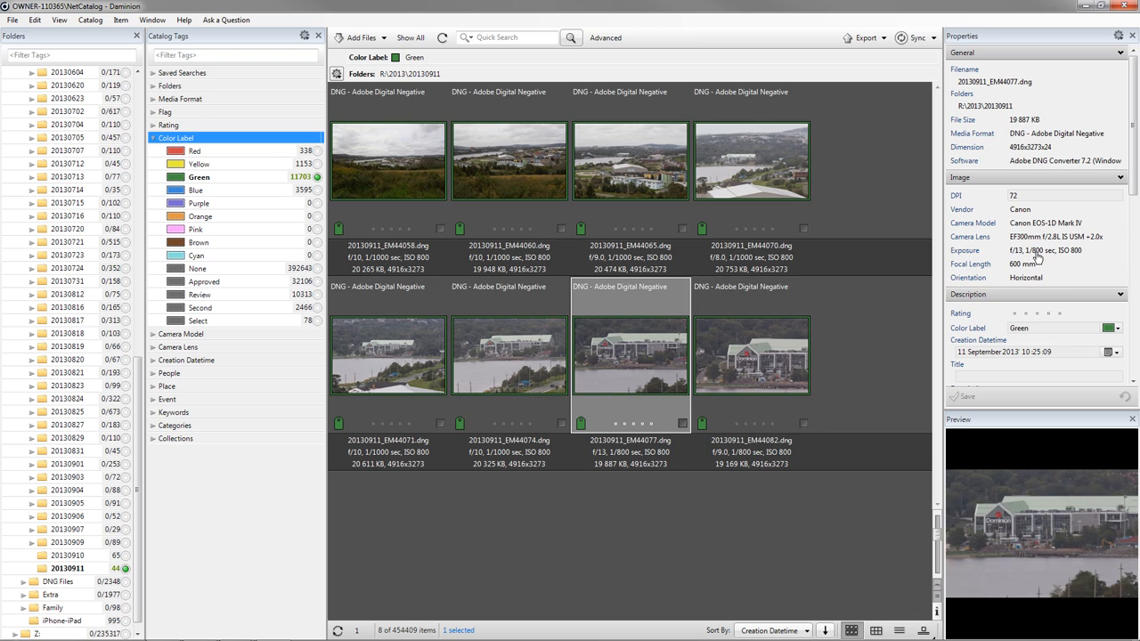
mouse_move(738, 381)
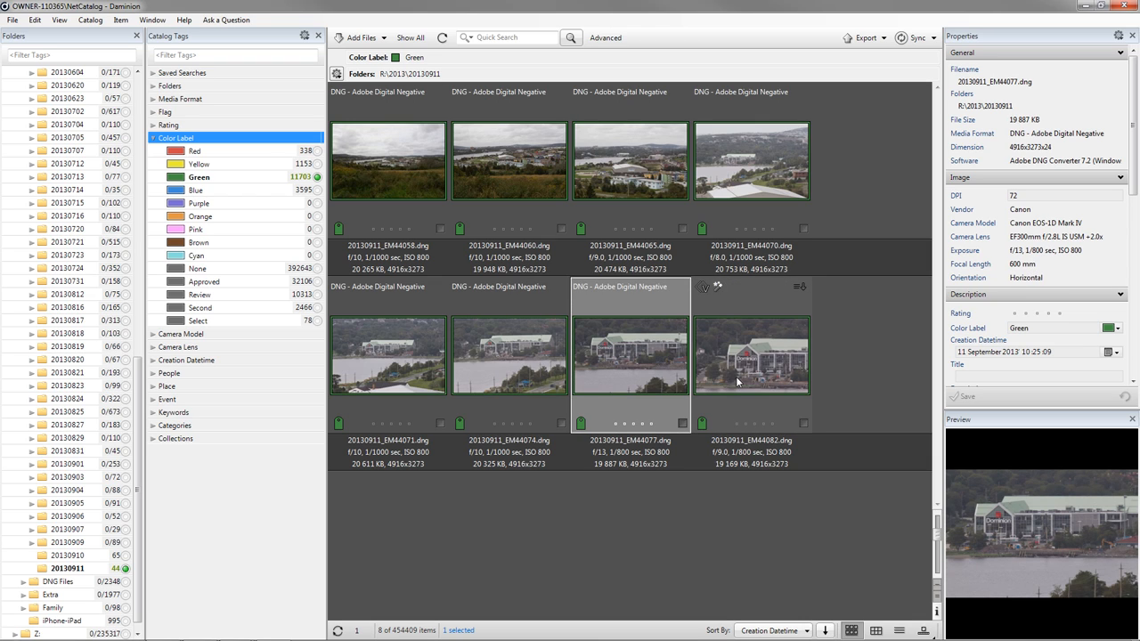
click(510, 354)
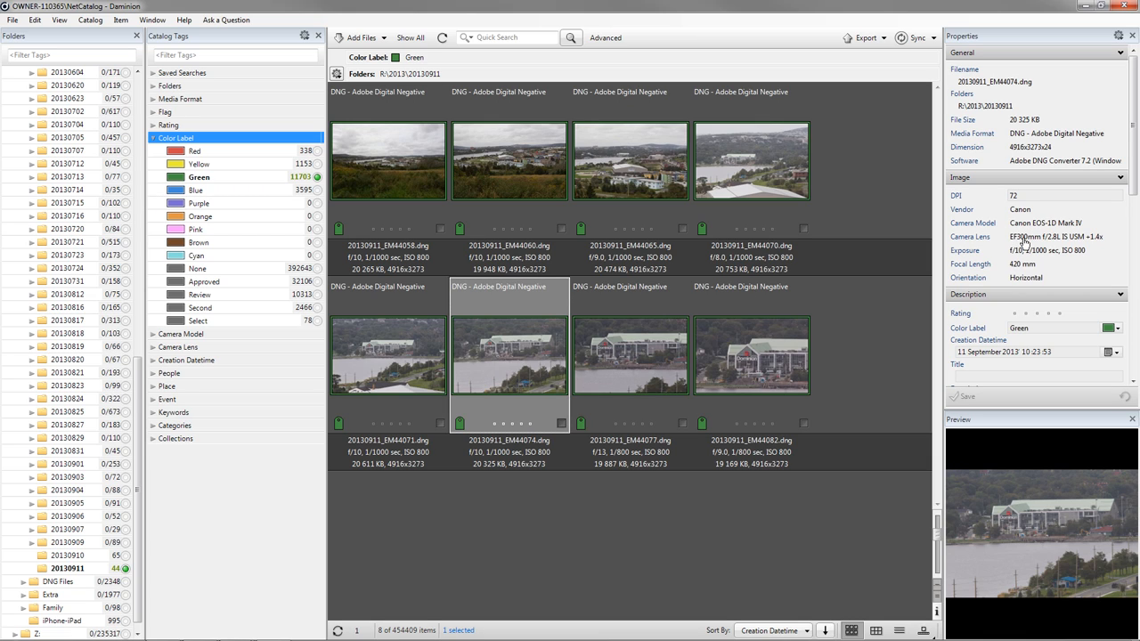
mouse_move(1103, 245)
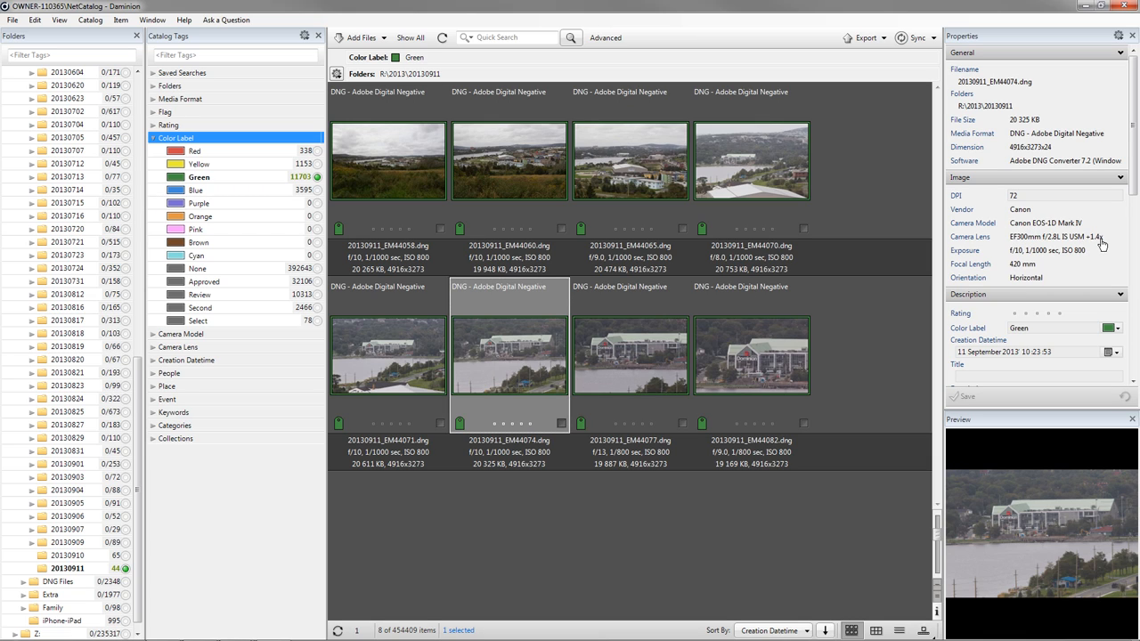
mouse_move(1026, 274)
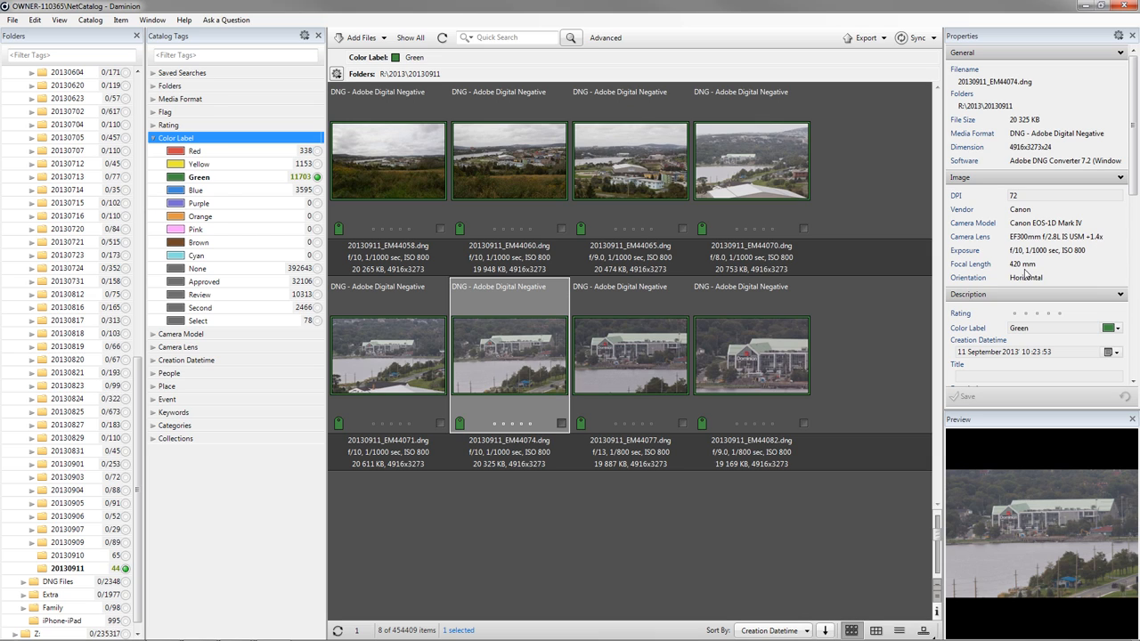
click(631, 355)
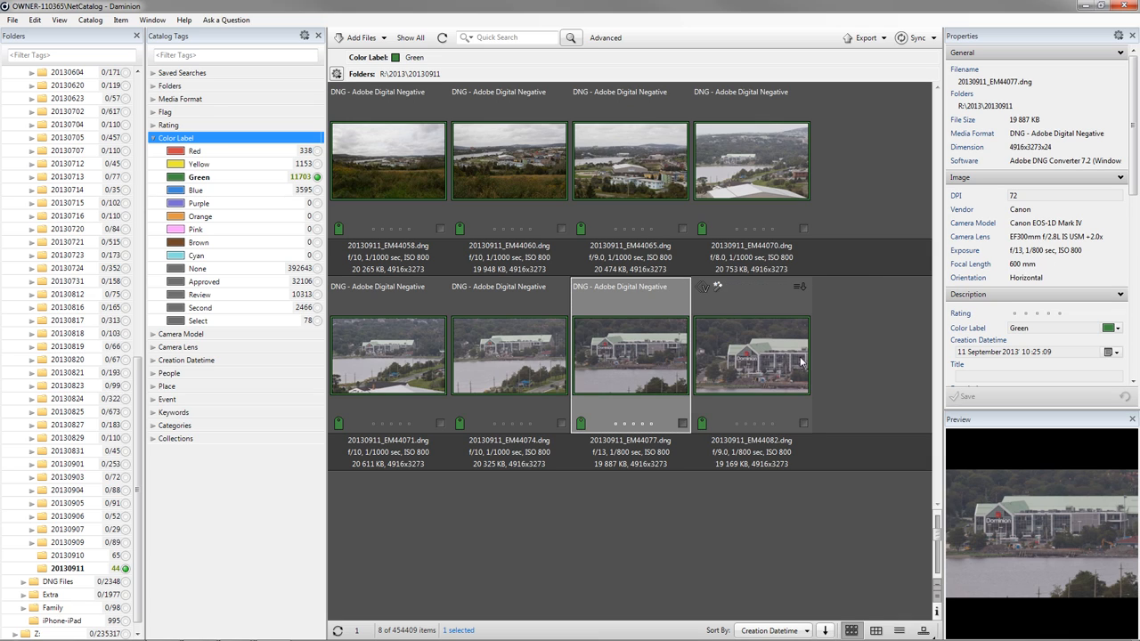
click(752, 356)
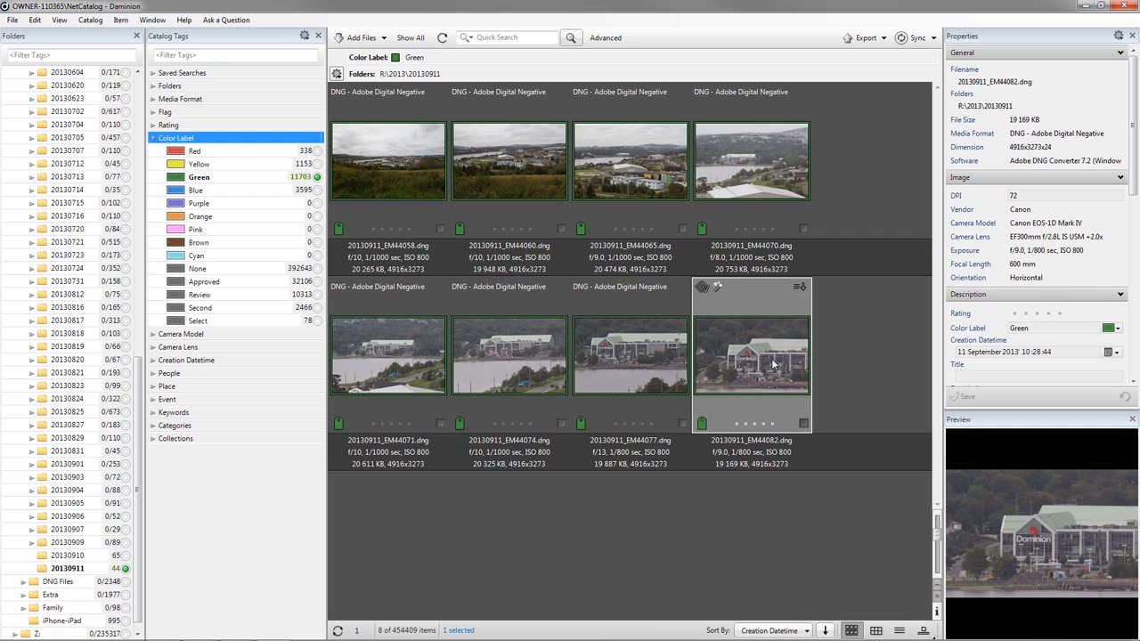
mouse_move(770, 362)
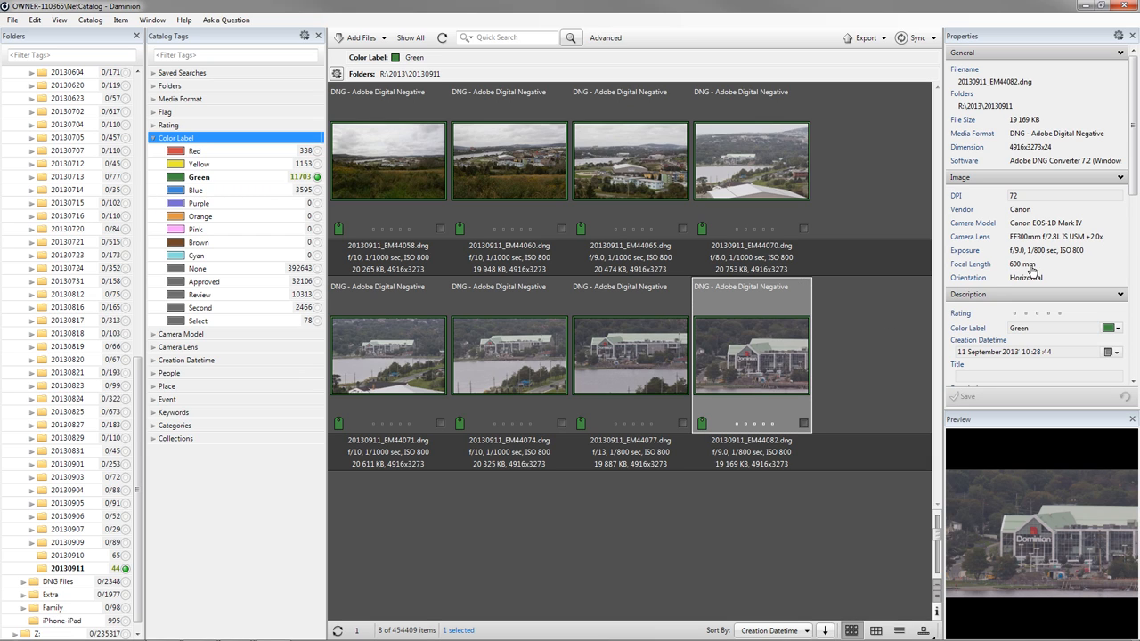
mouse_move(1034, 271)
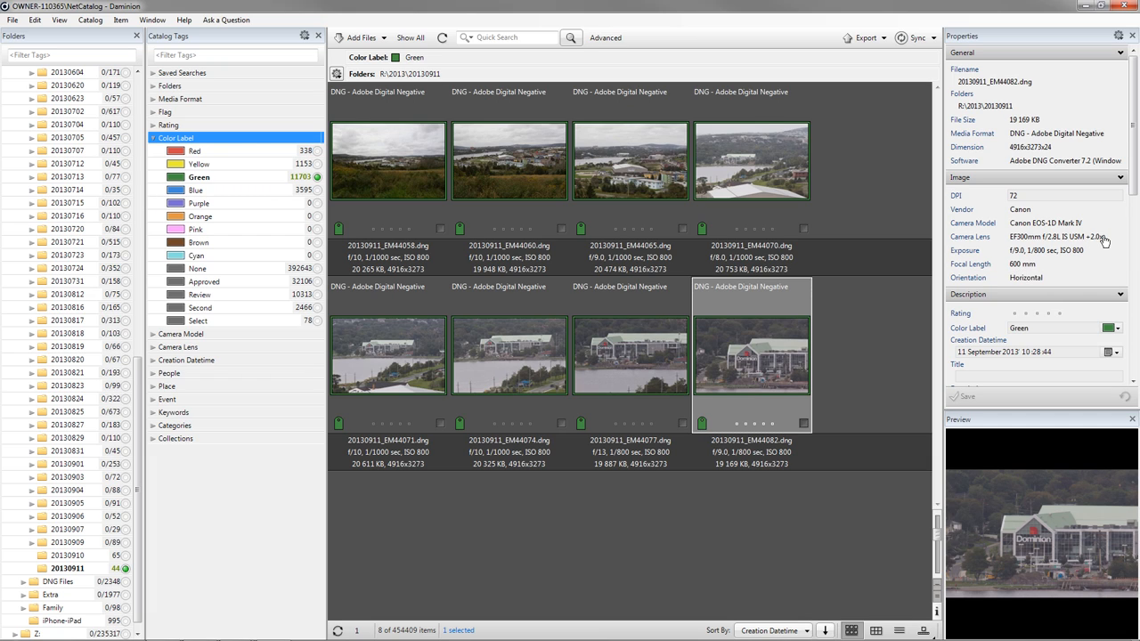
mouse_move(759, 368)
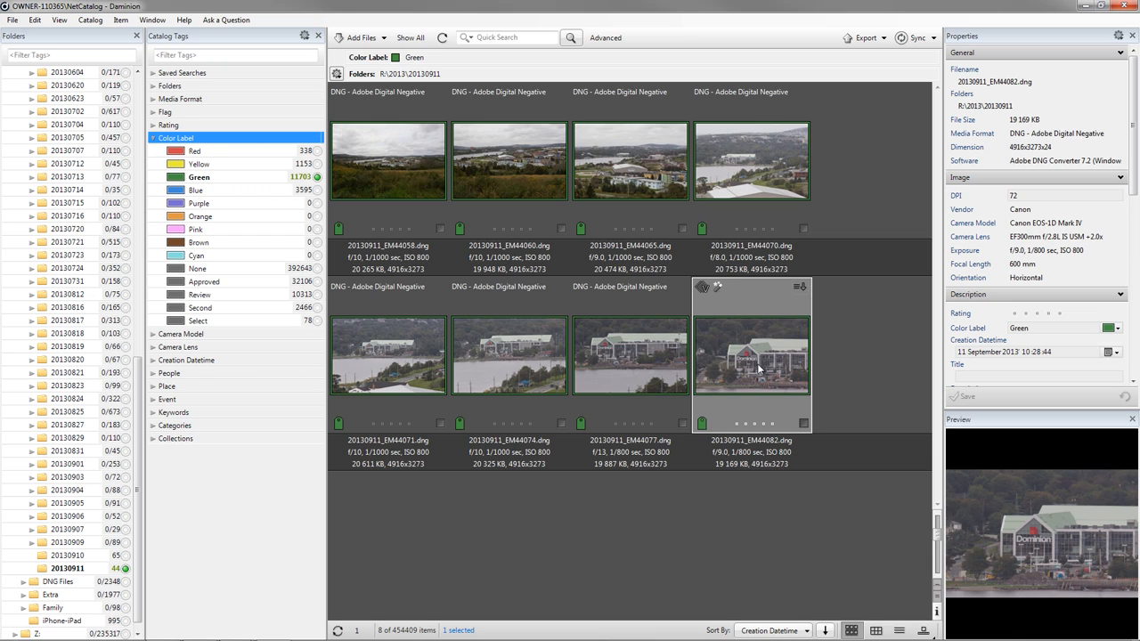
mouse_move(761, 370)
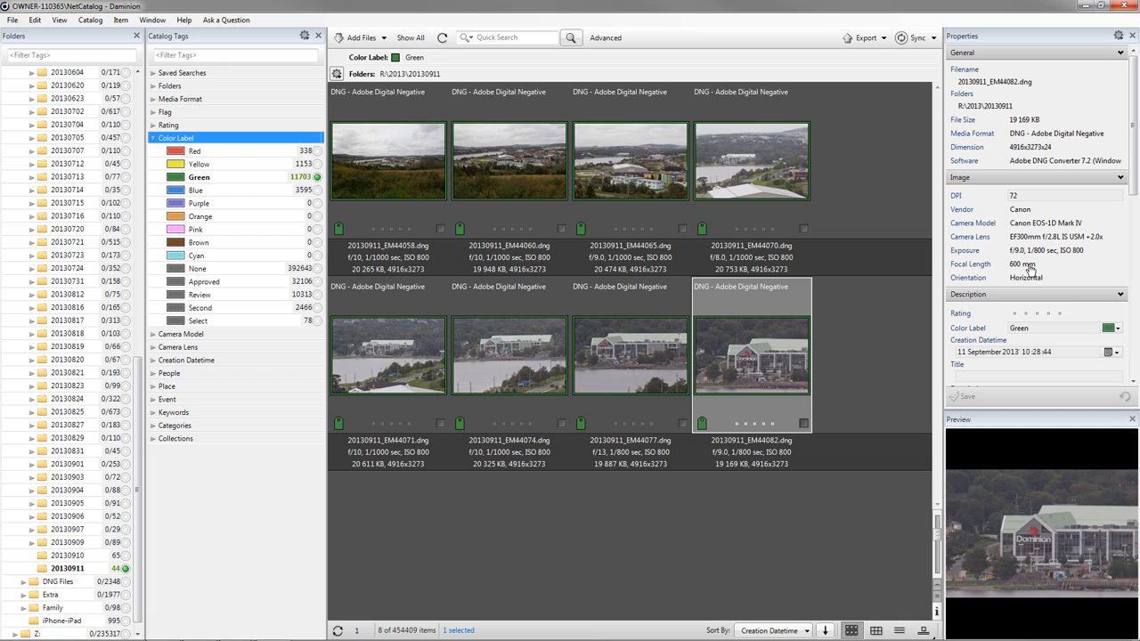
mouse_move(757, 369)
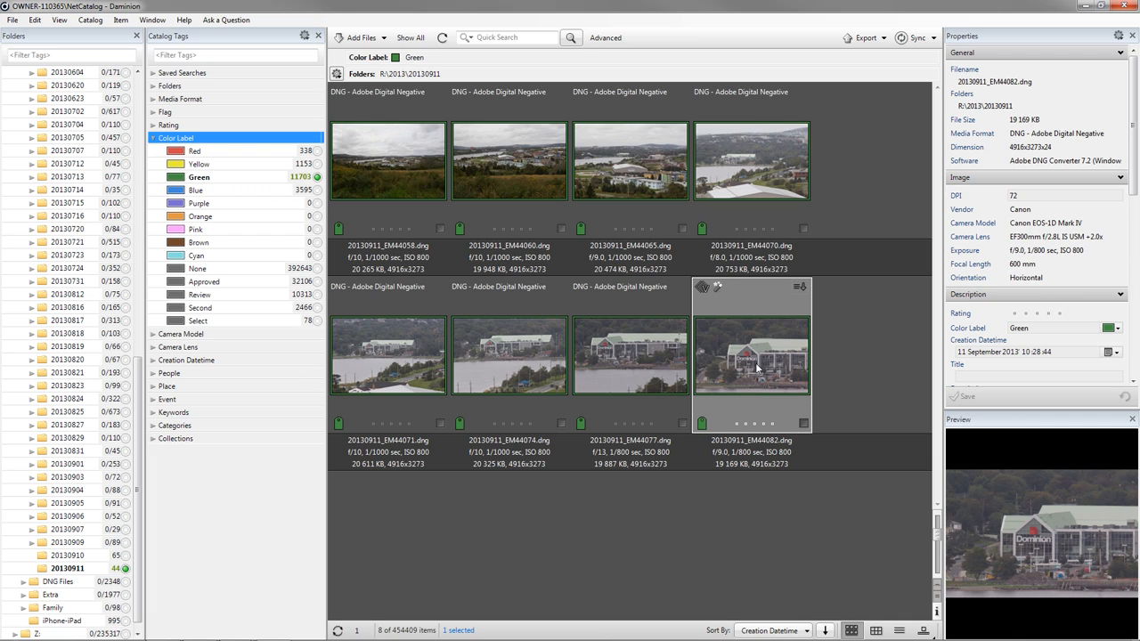
mouse_move(406, 175)
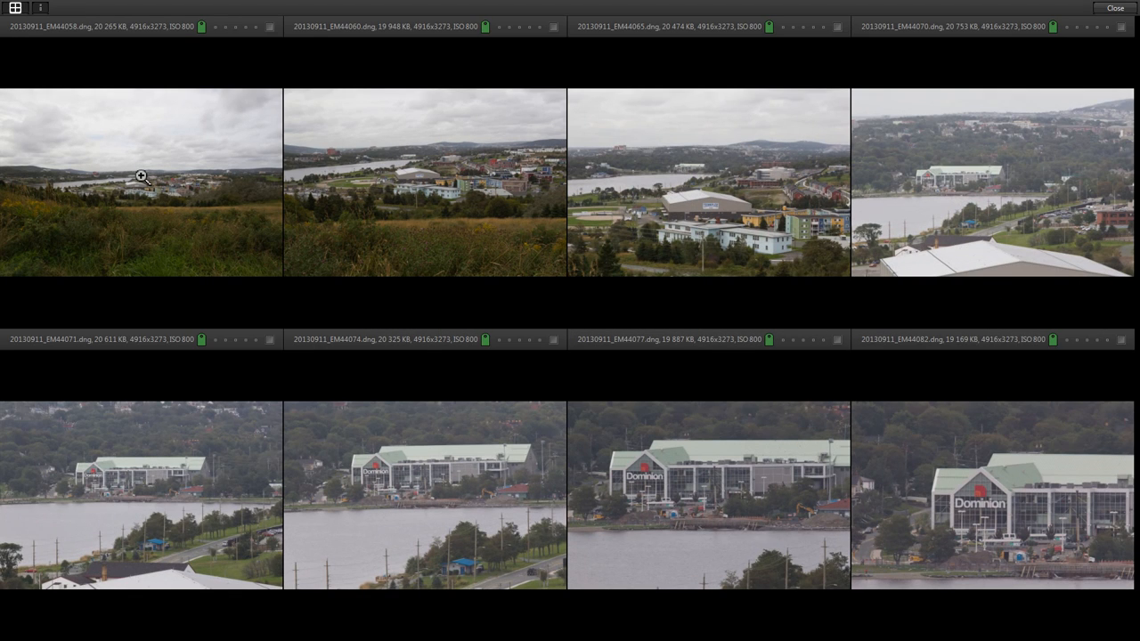
mouse_move(866, 402)
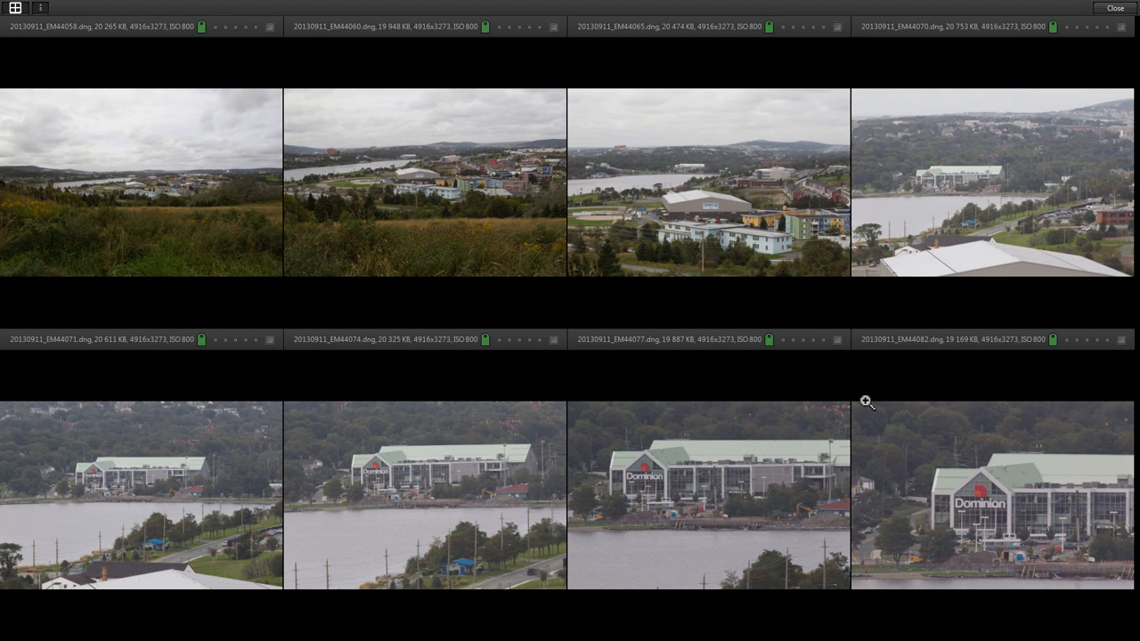
mouse_move(1004, 499)
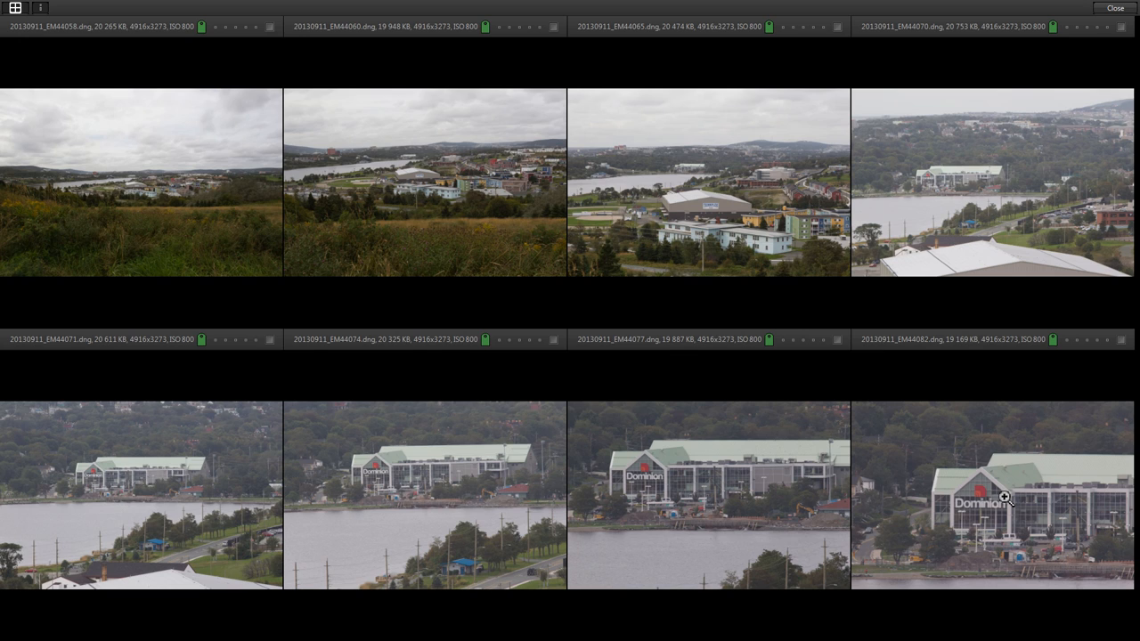
mouse_move(755, 296)
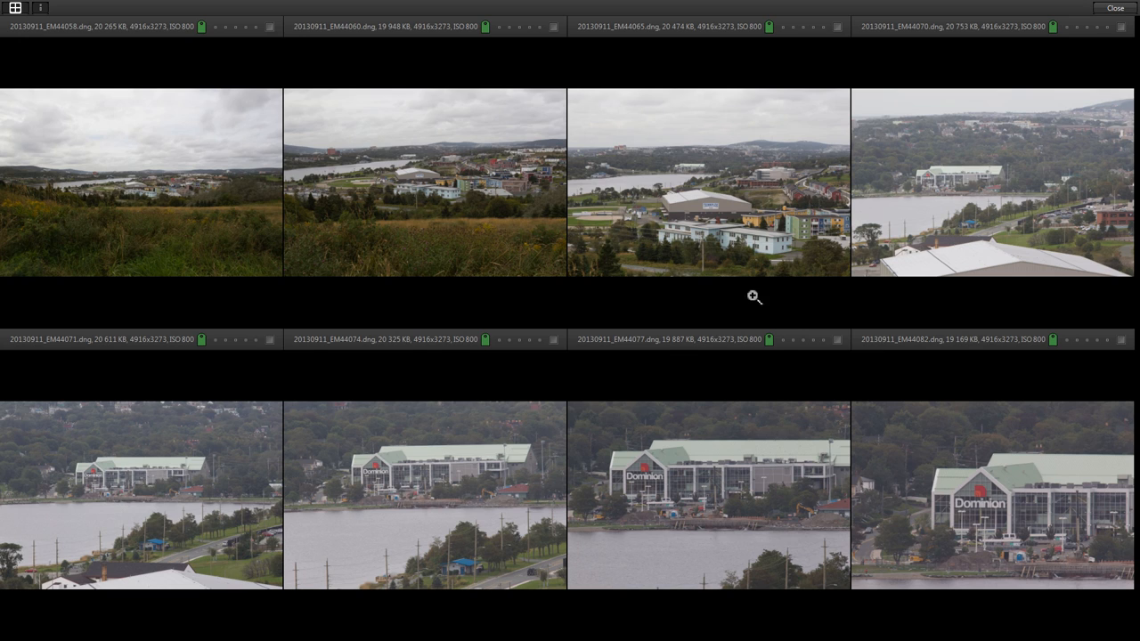
mouse_move(289, 233)
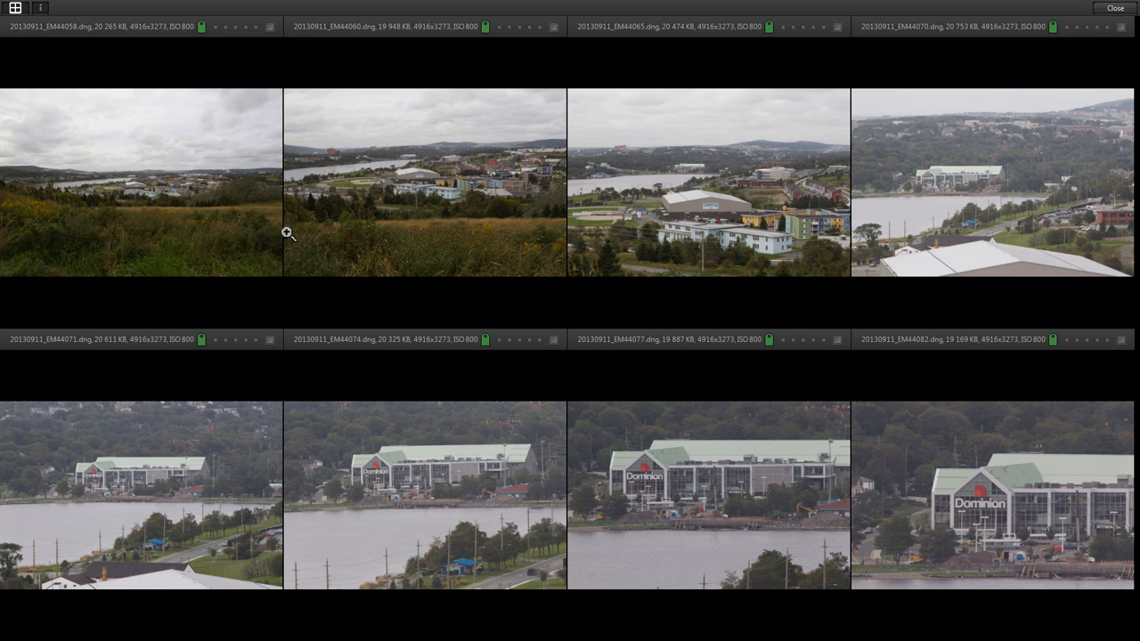
mouse_move(673, 497)
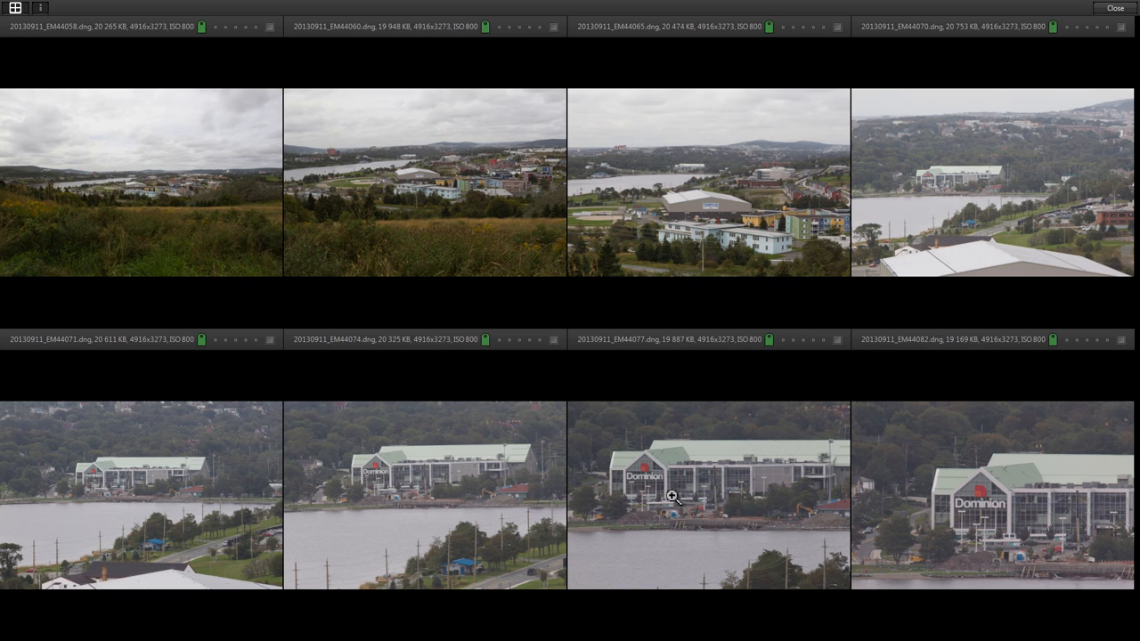
mouse_move(1007, 502)
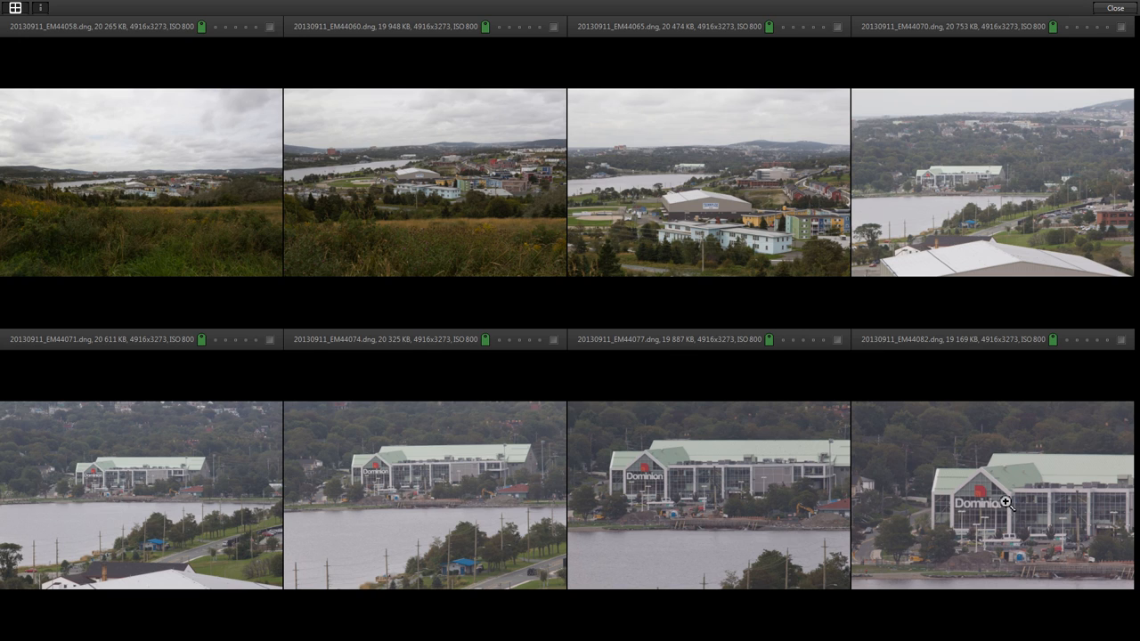
mouse_move(192, 200)
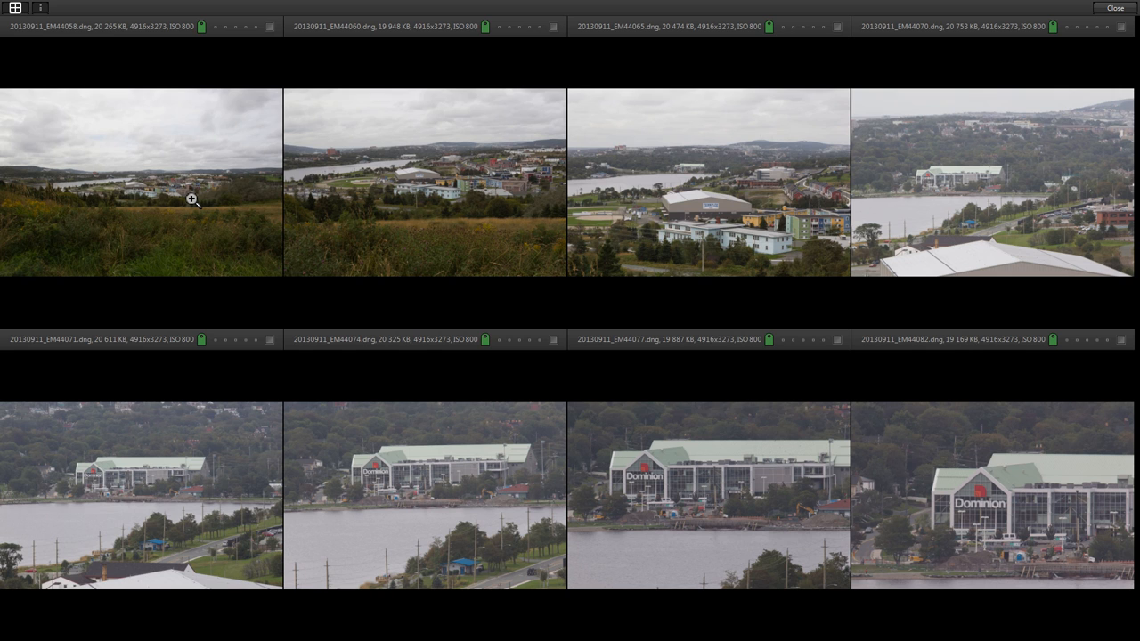
mouse_move(1119, 28)
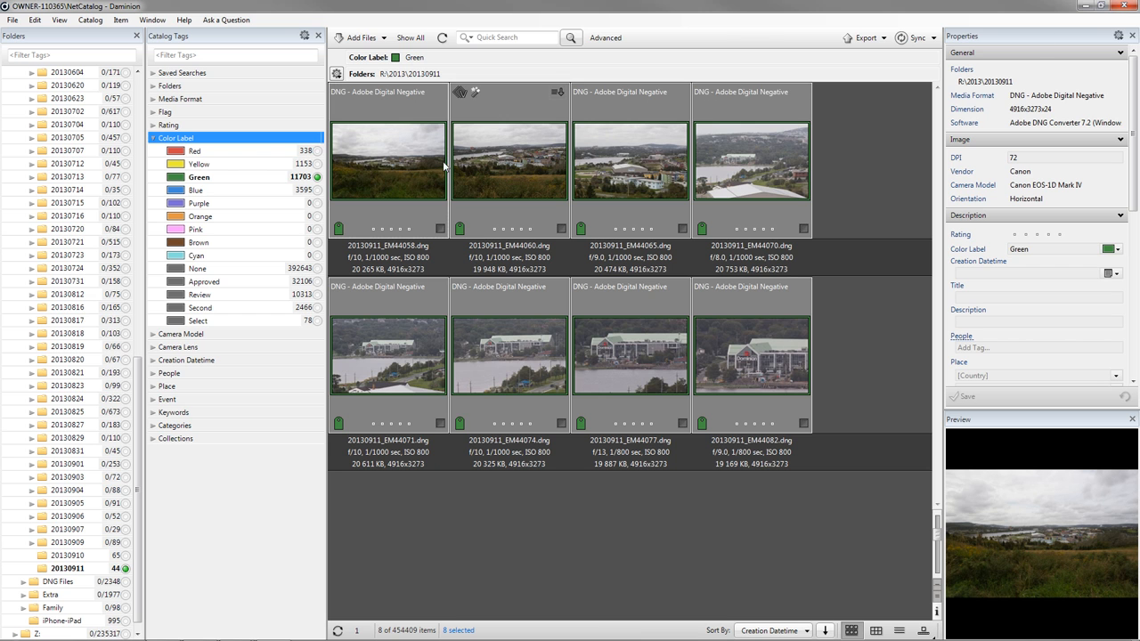
Step: Select the wide-angle first photo and telephoto last photo and compare them side by side
click(389, 162)
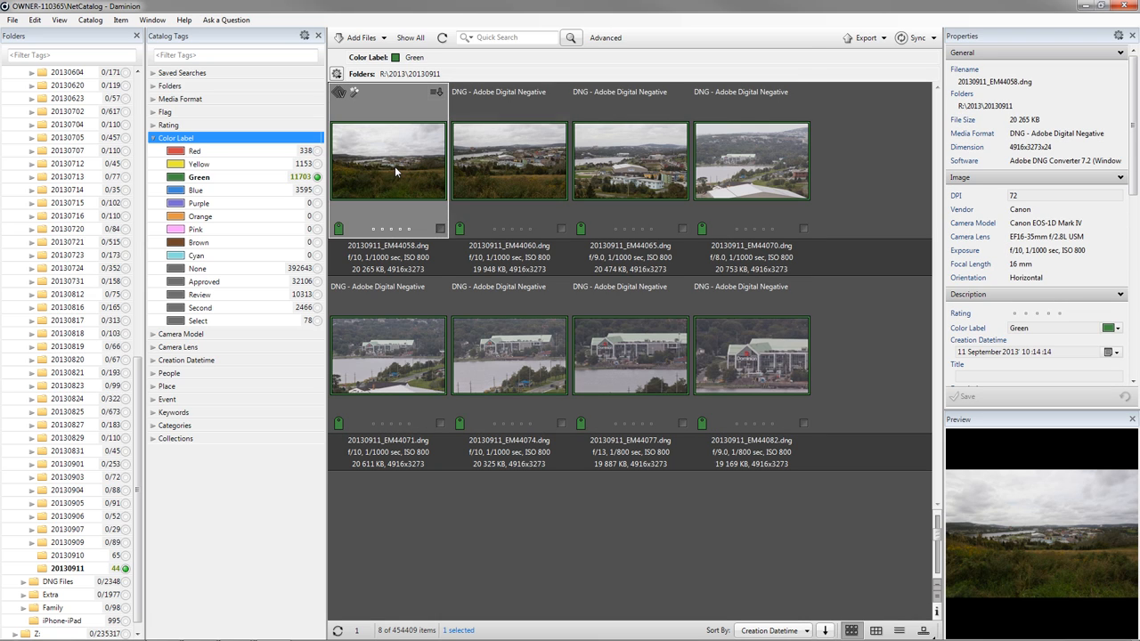
mouse_move(762, 367)
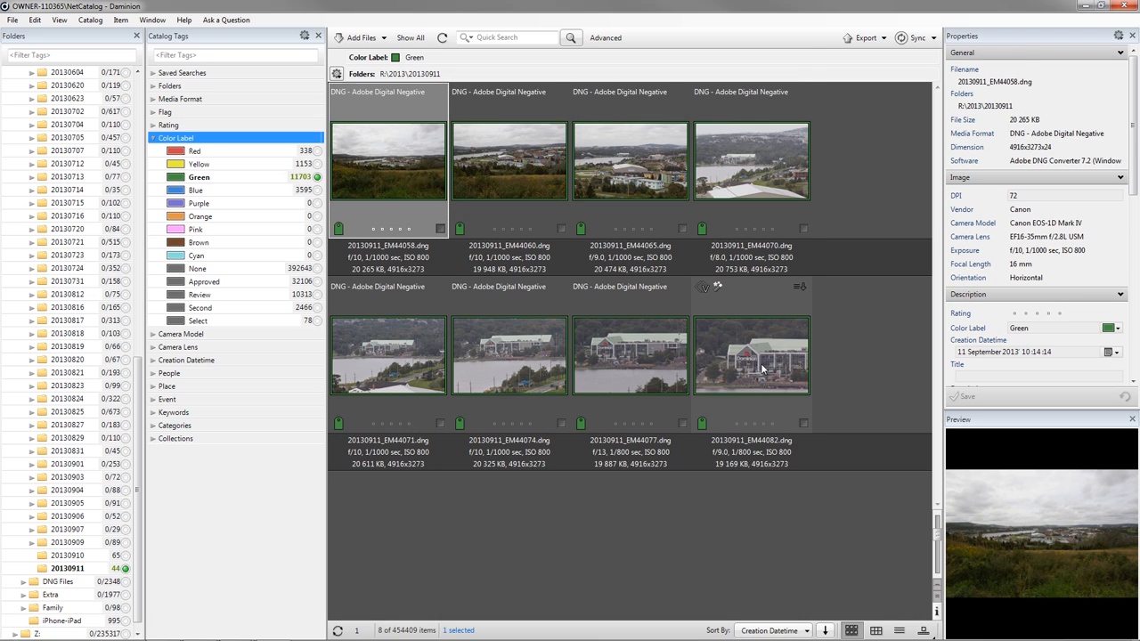
click(752, 355)
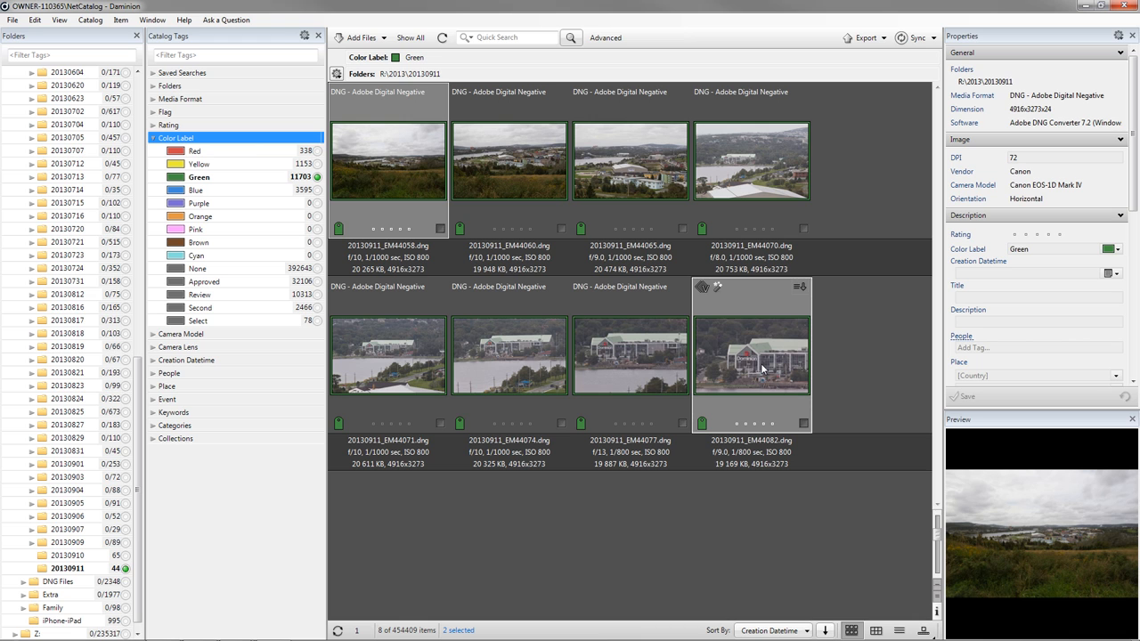
right_click(763, 367)
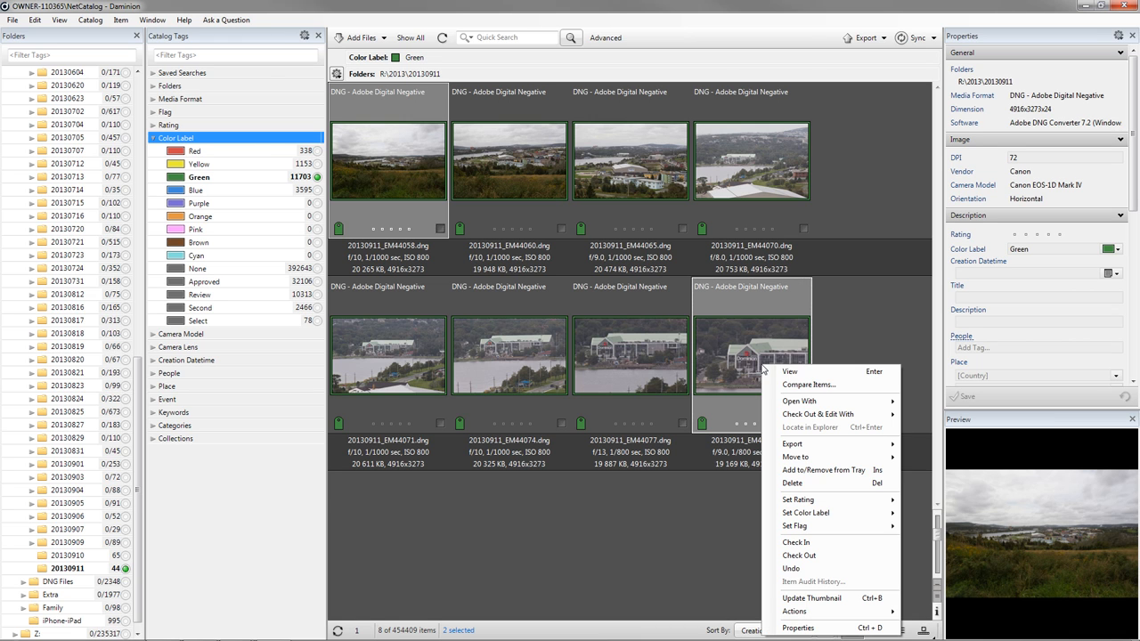
click(809, 384)
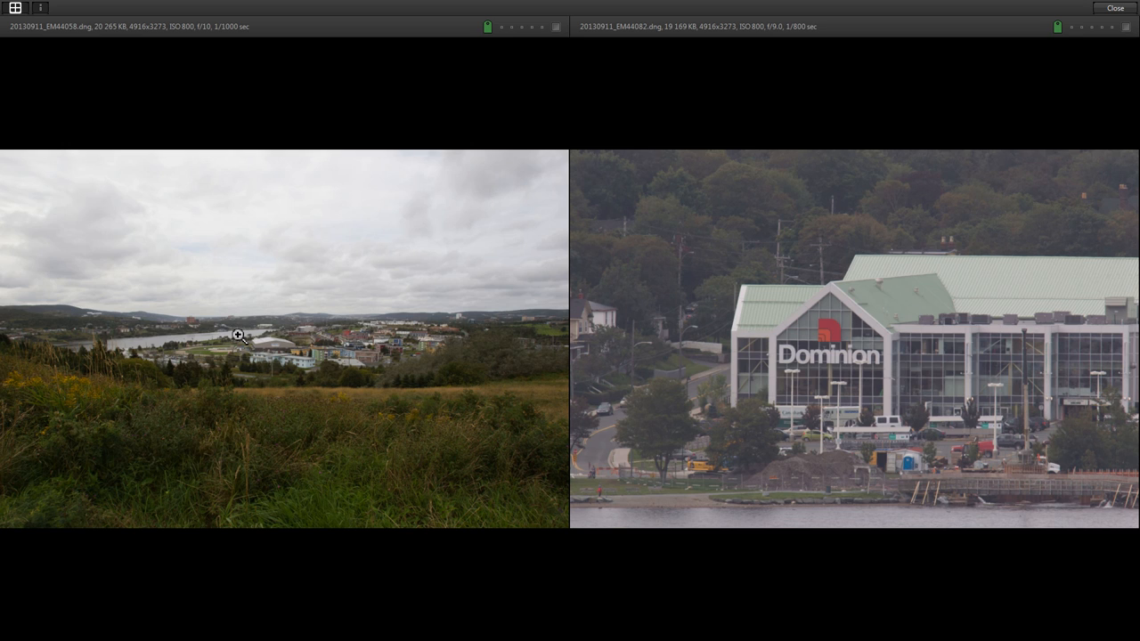
mouse_move(872, 347)
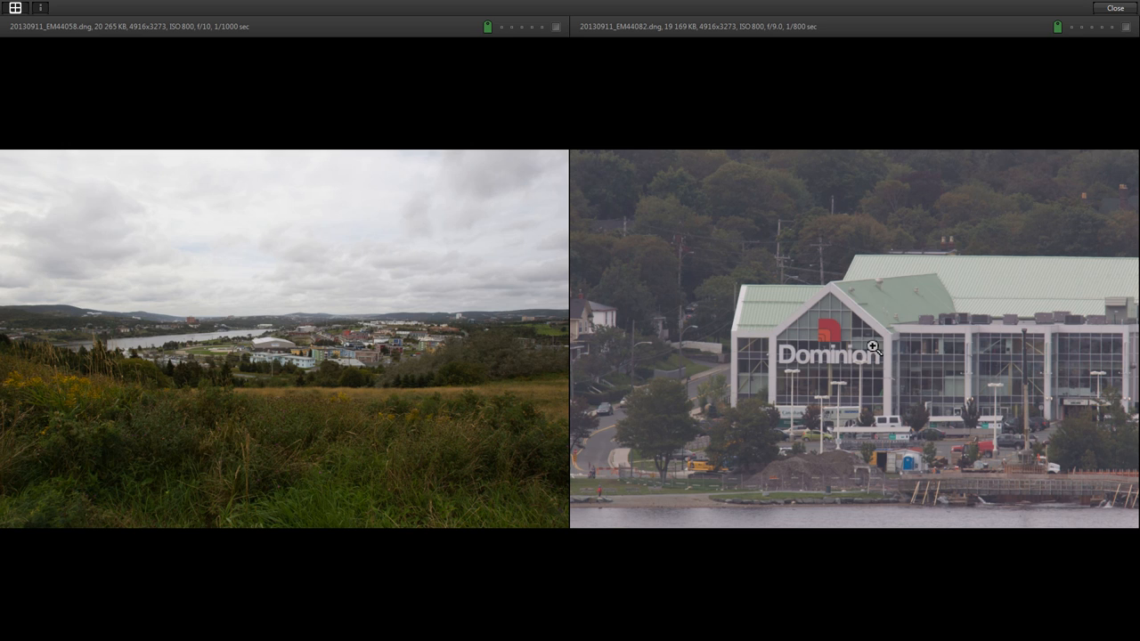
mouse_move(869, 360)
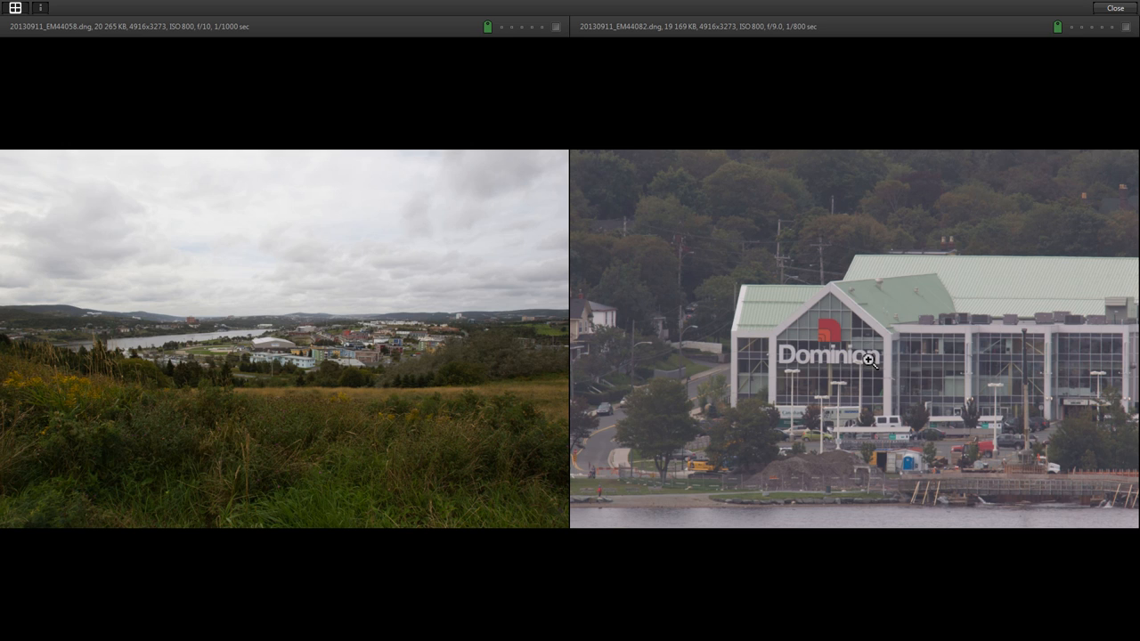
mouse_move(263, 330)
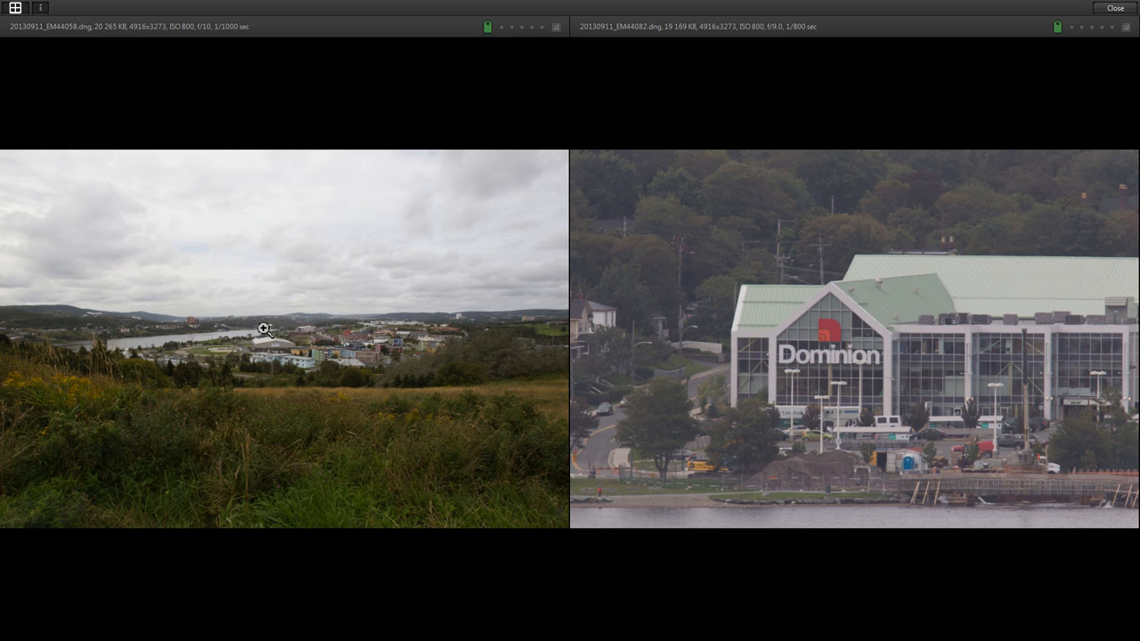
mouse_move(267, 327)
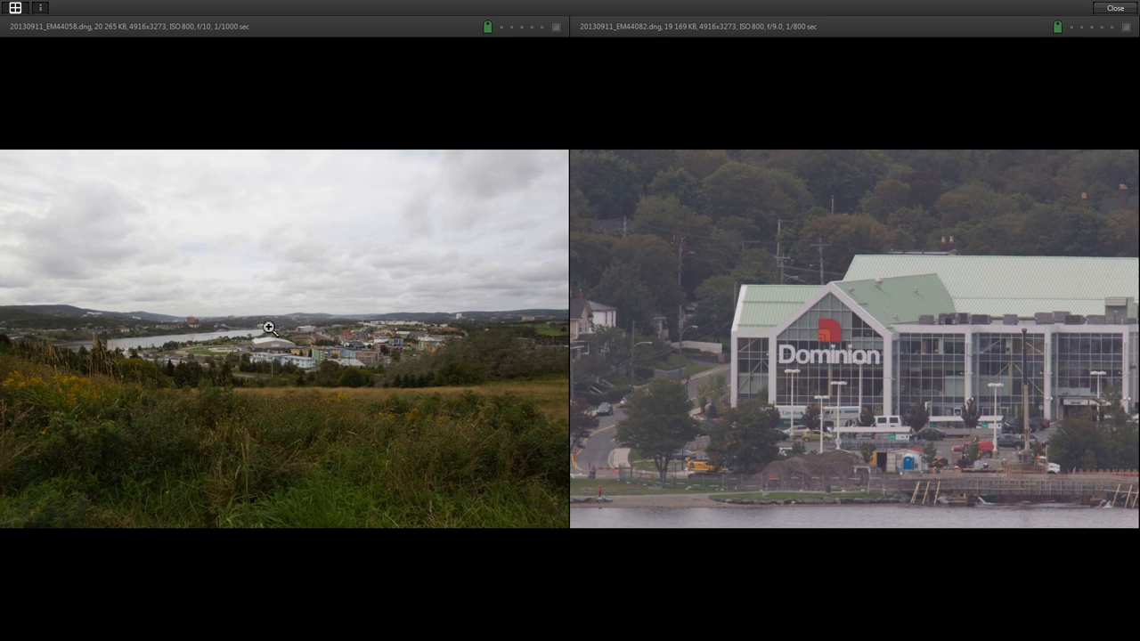
mouse_move(983, 346)
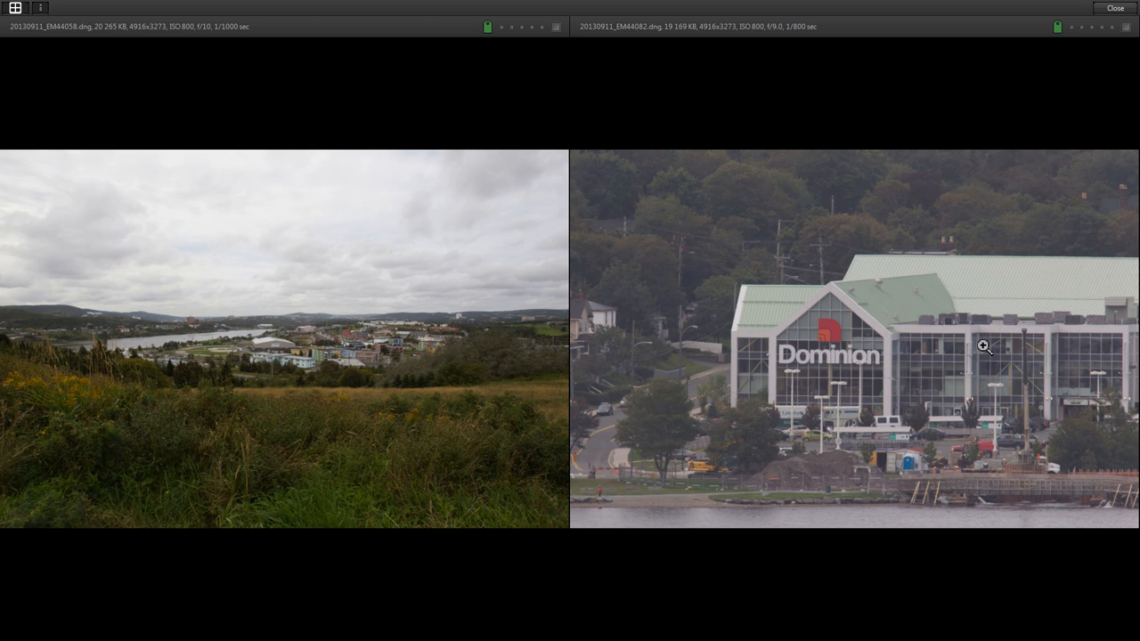
mouse_move(816, 367)
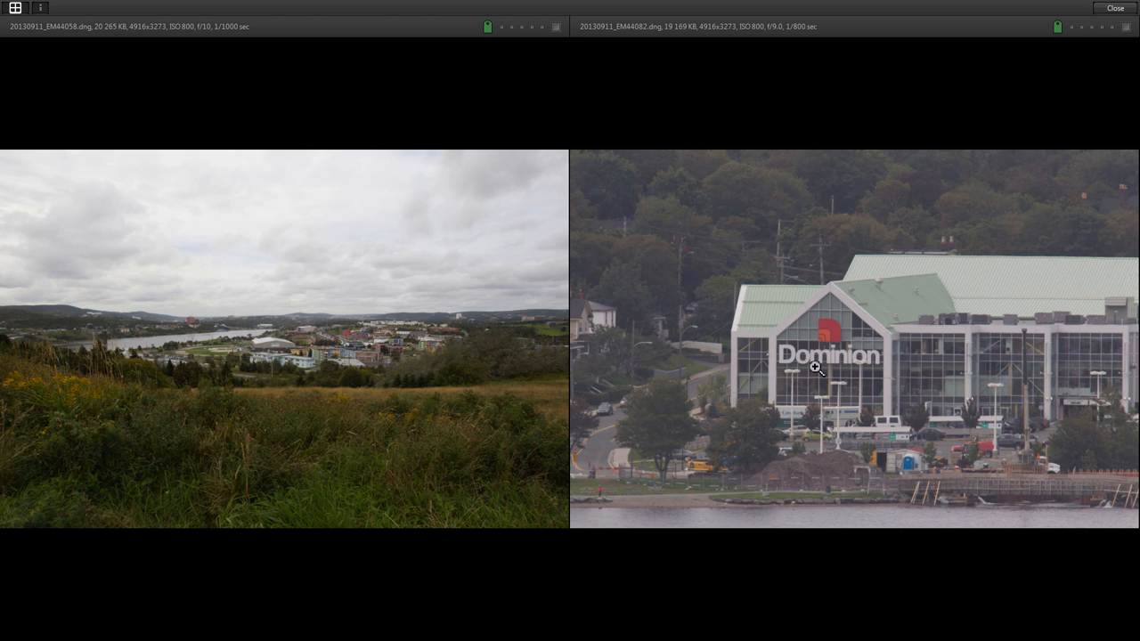
mouse_move(787, 368)
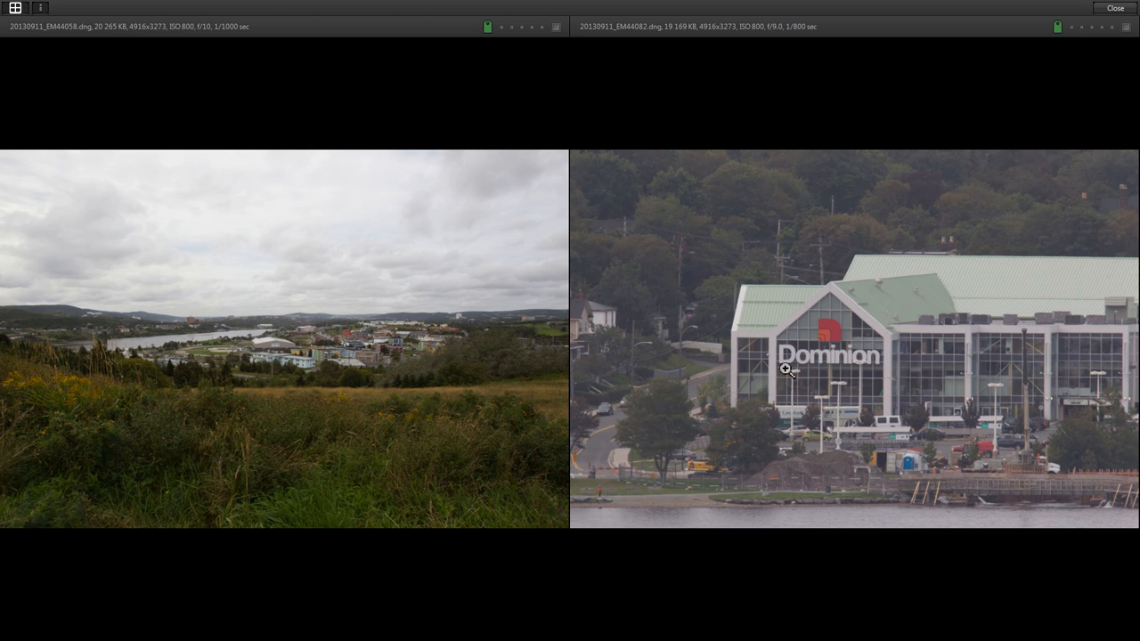
mouse_move(786, 360)
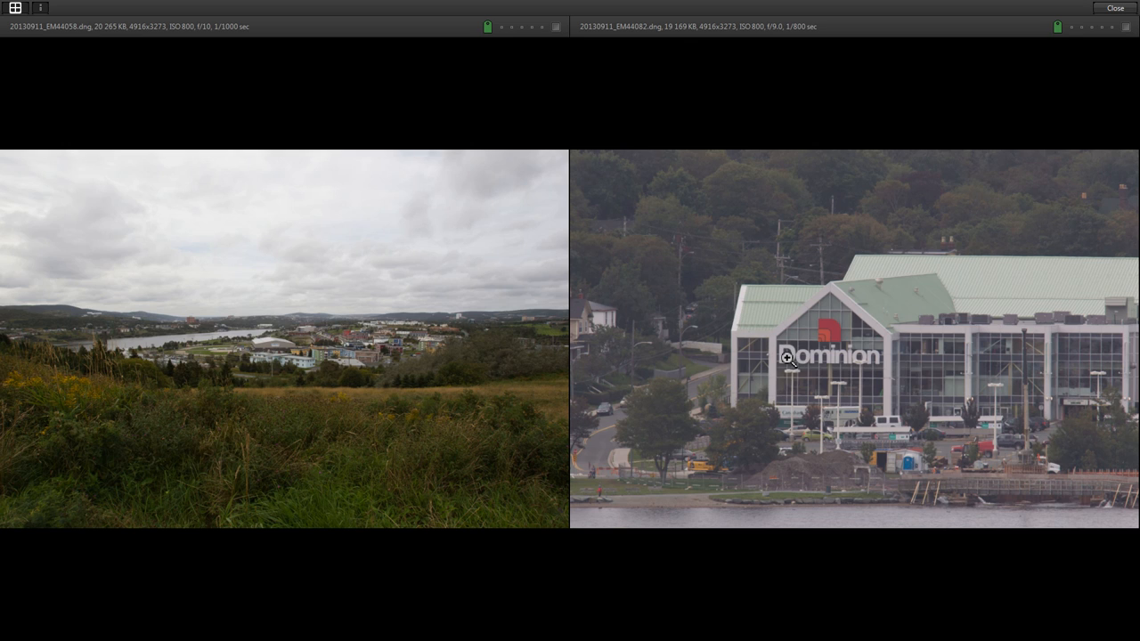
mouse_move(857, 352)
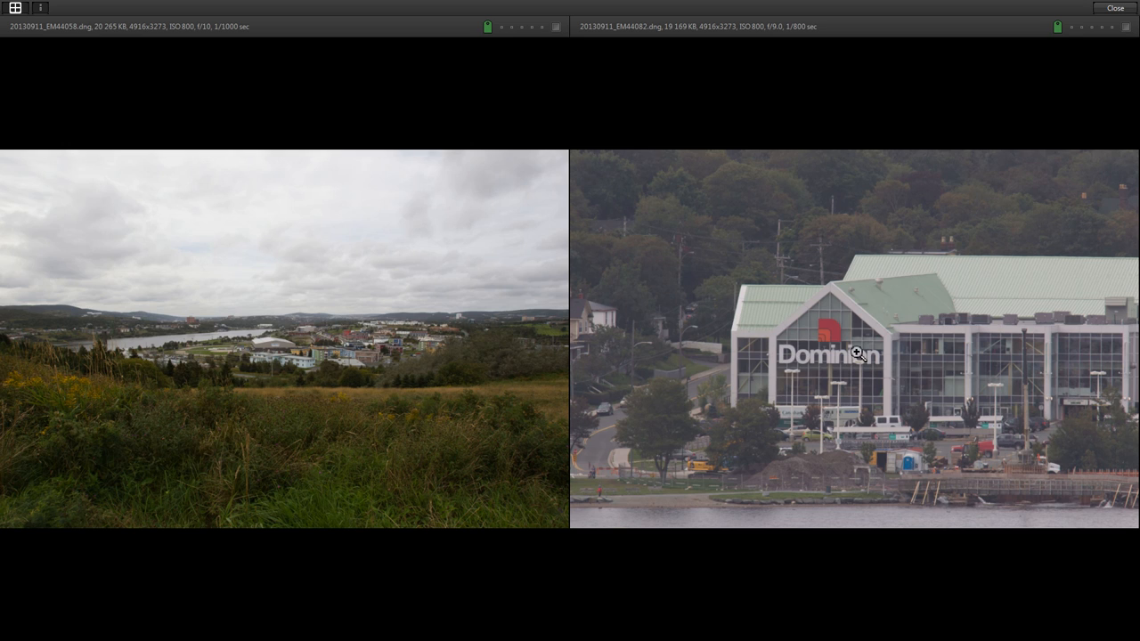
mouse_move(866, 369)
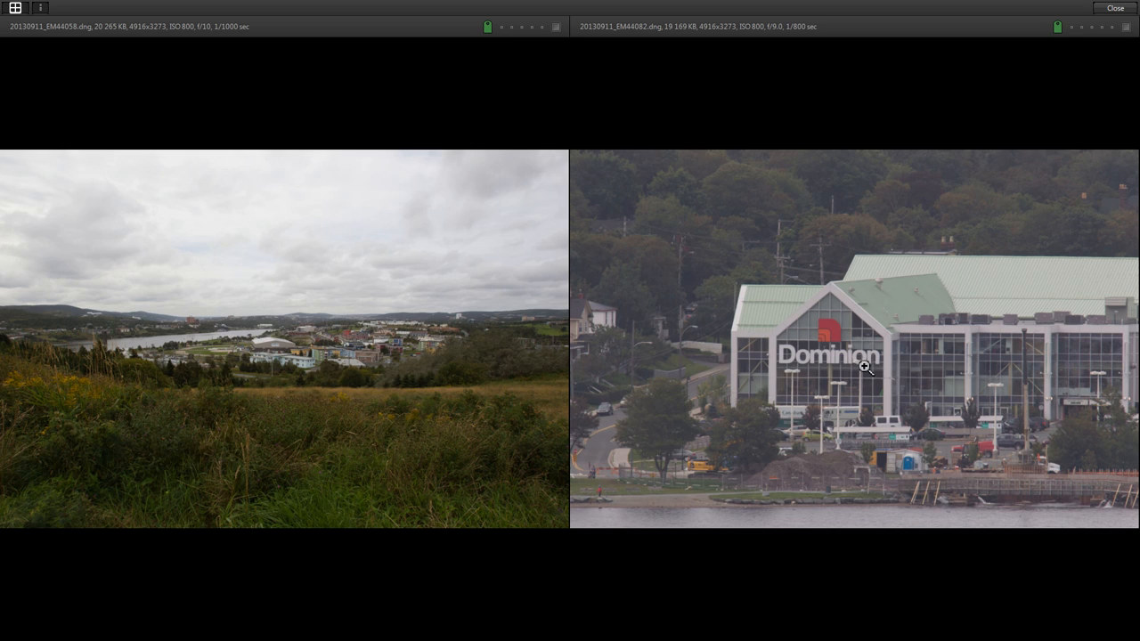
mouse_move(863, 365)
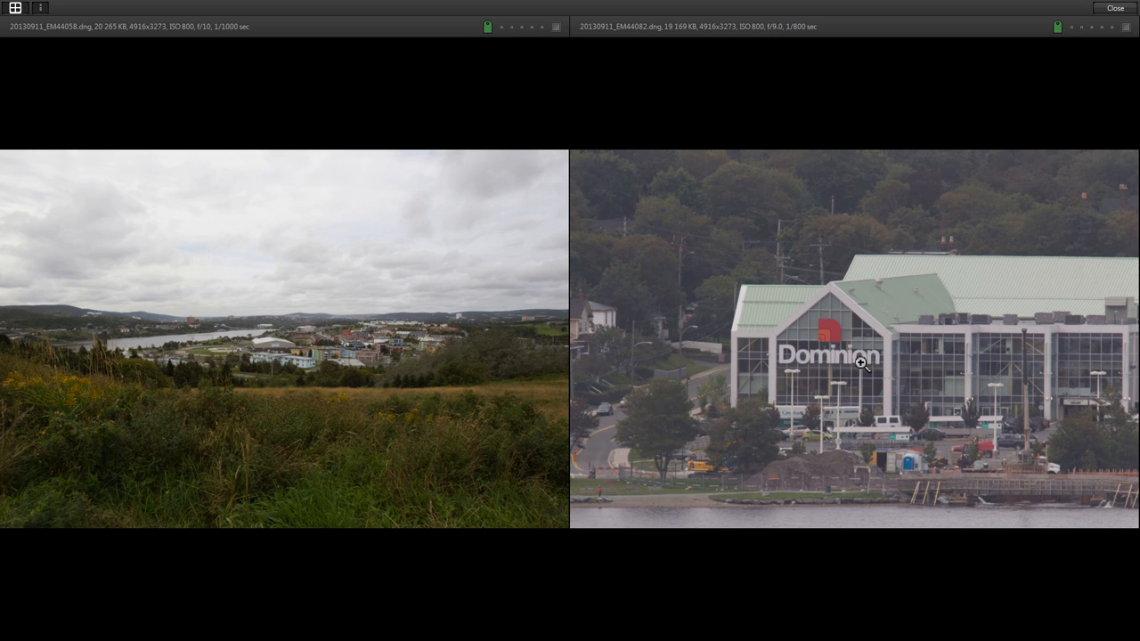
mouse_move(1115, 18)
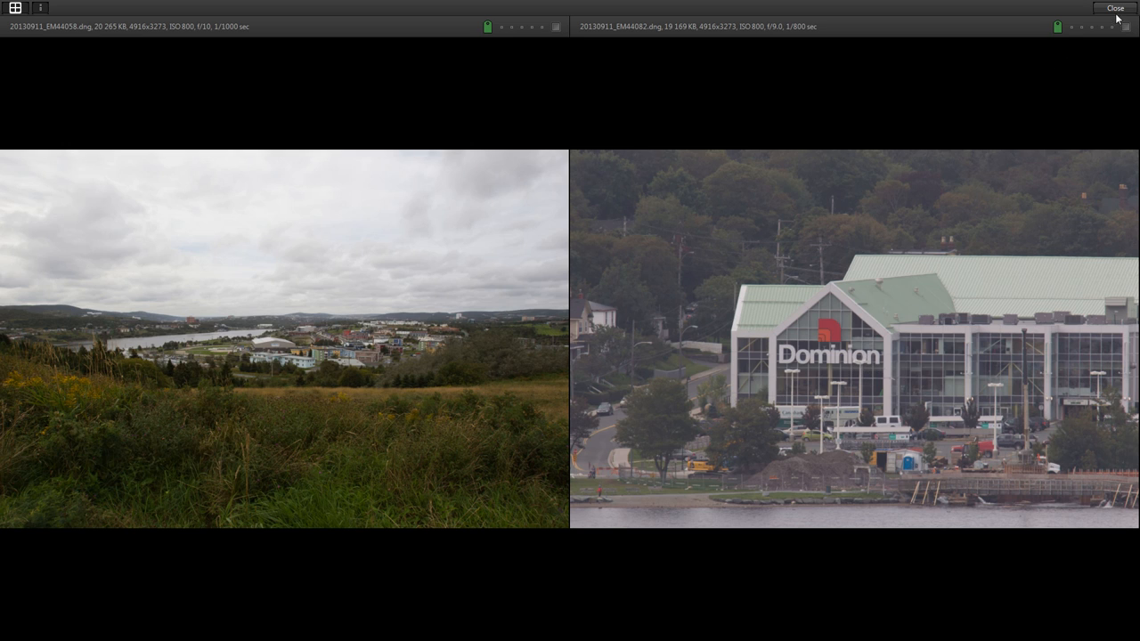
Step: Close the Compare Items view of the wide landscape and close Dominion building shots
click(1115, 8)
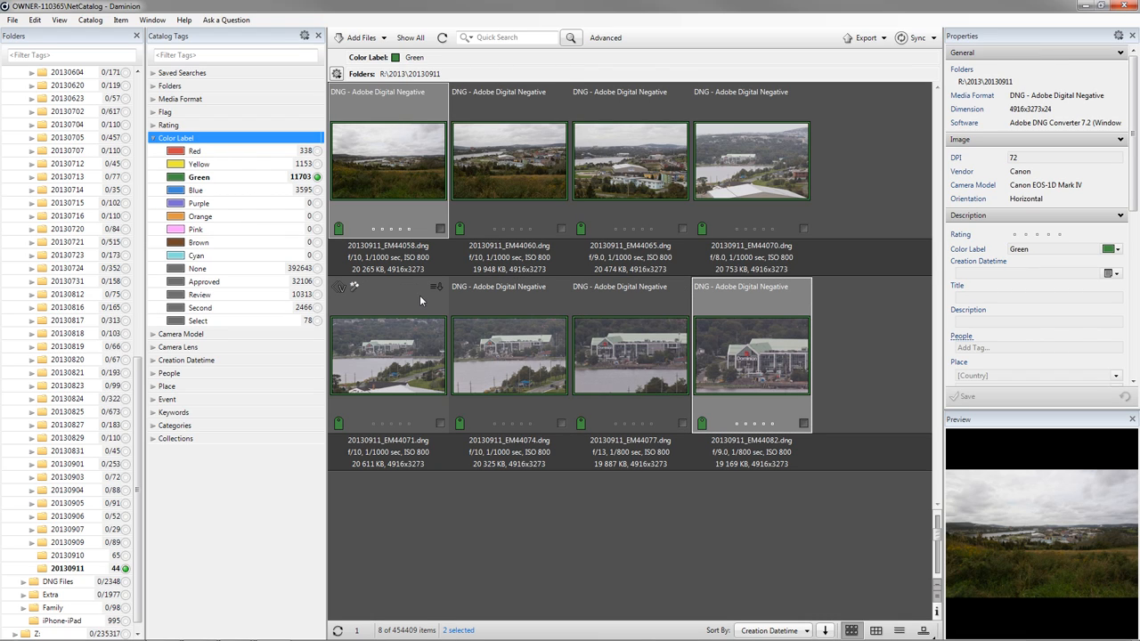
mouse_move(420, 301)
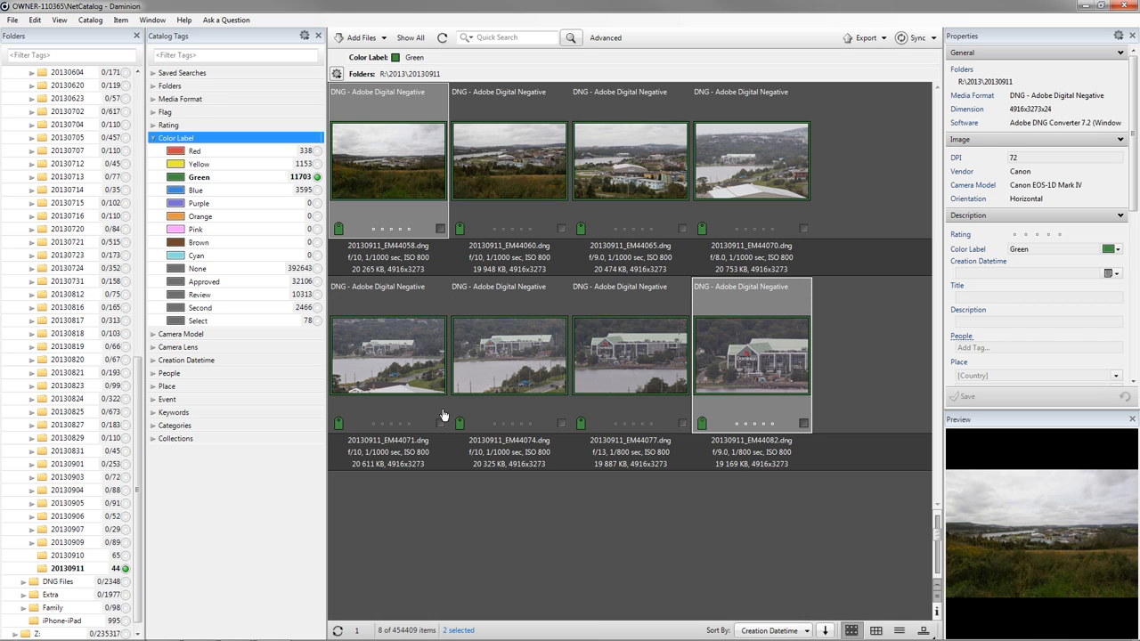
mouse_move(925, 205)
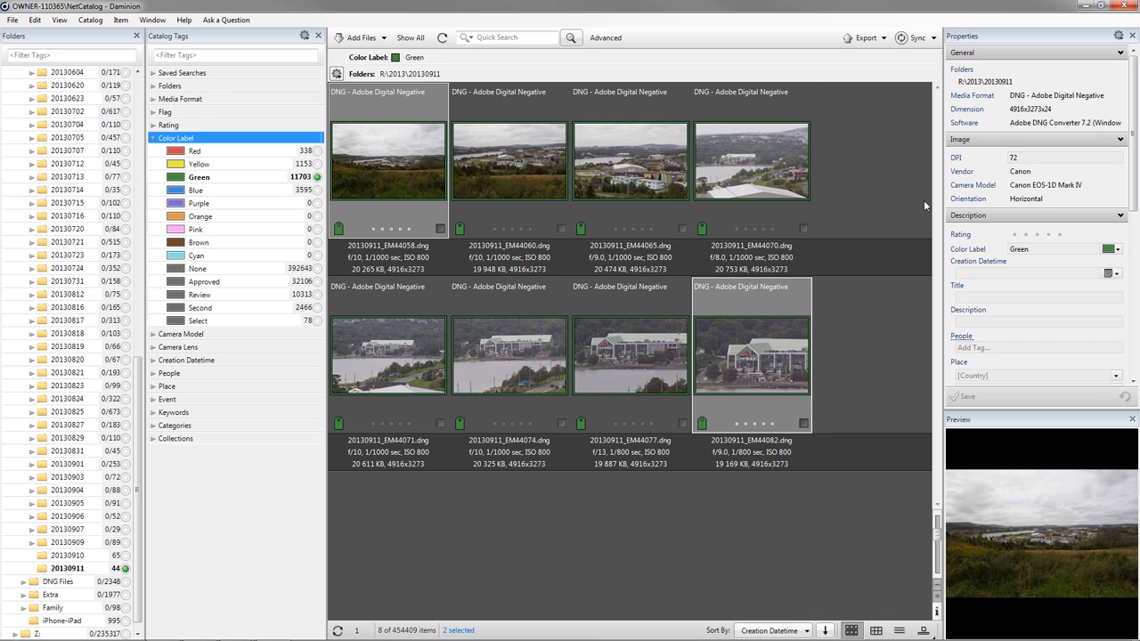